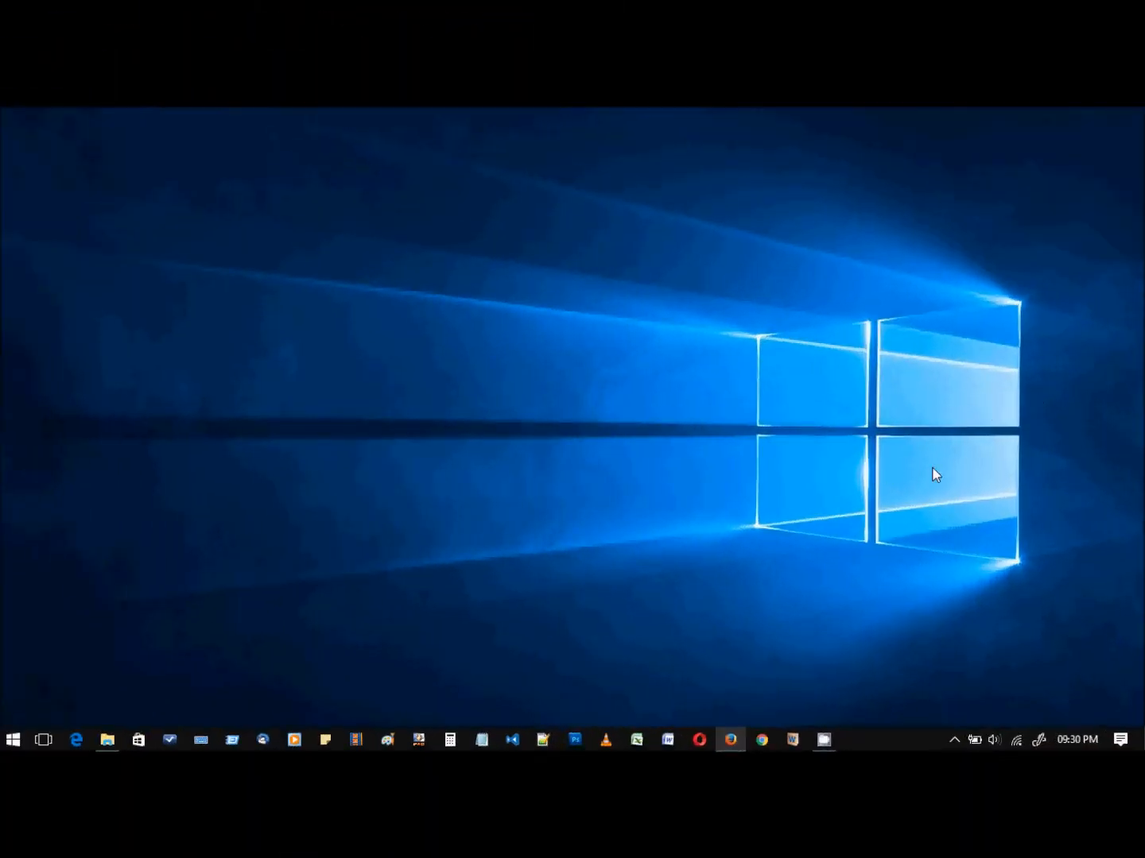
mouse_move(709, 585)
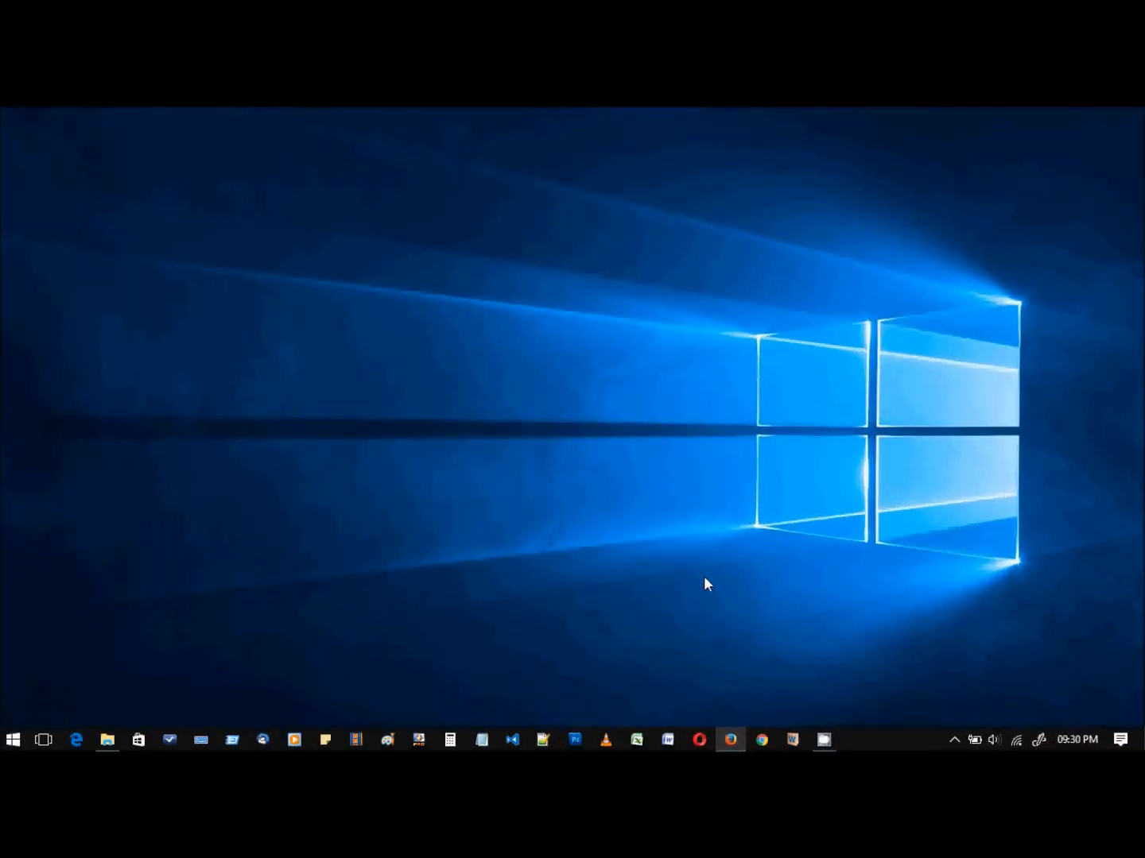
mouse_move(738, 677)
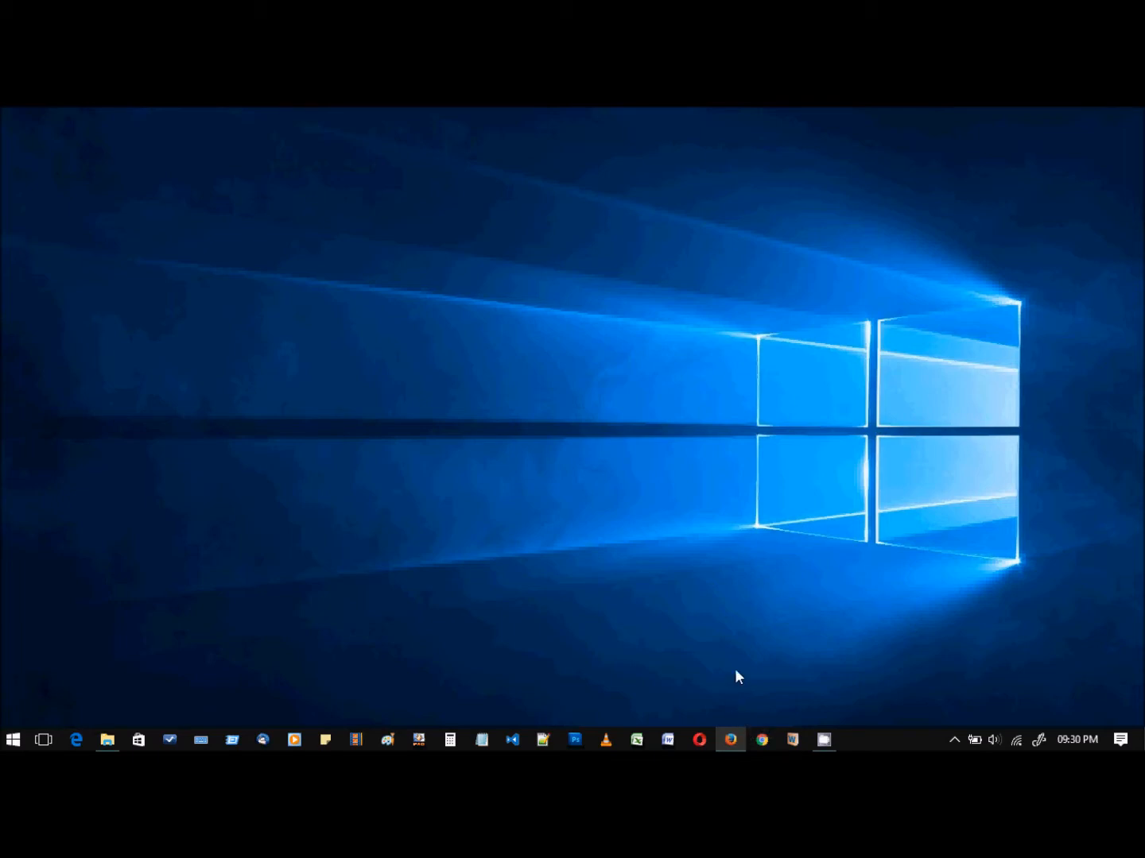
mouse_move(1030, 696)
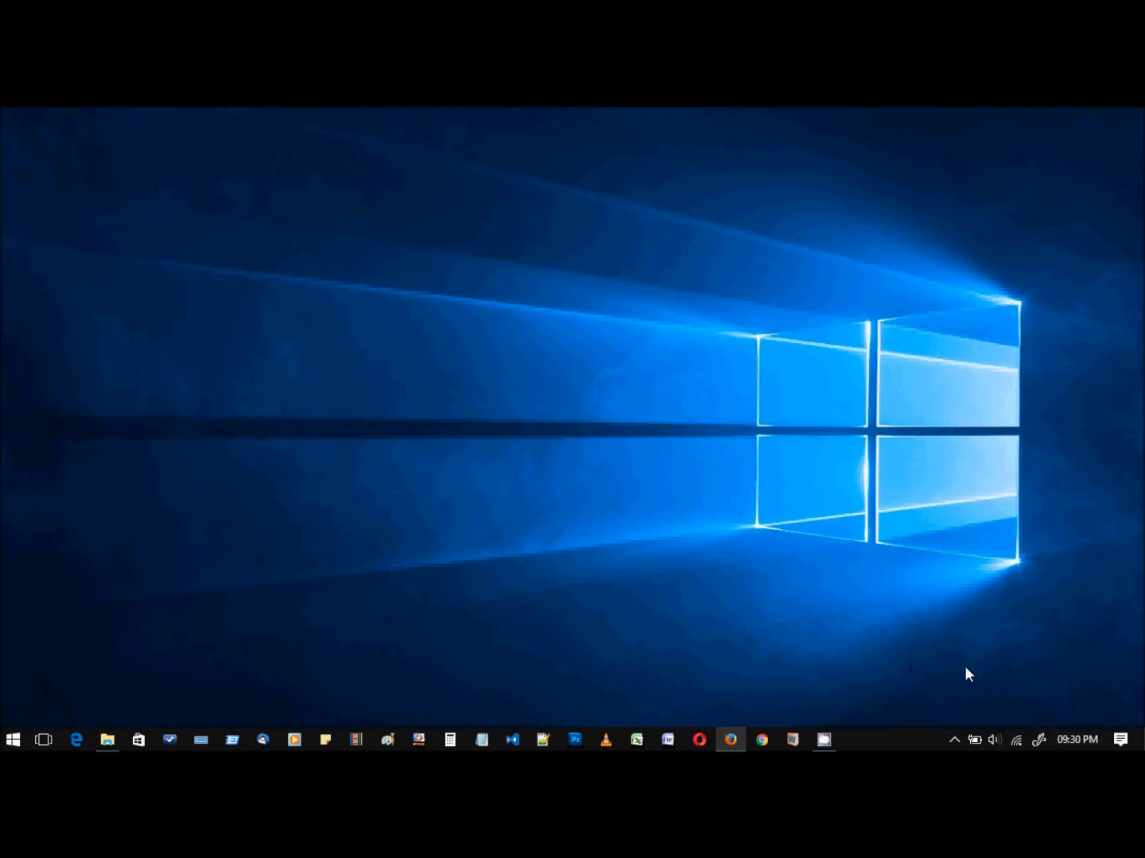
Show today's date and the month calendar from the taskbar clock flyout
click(1077, 740)
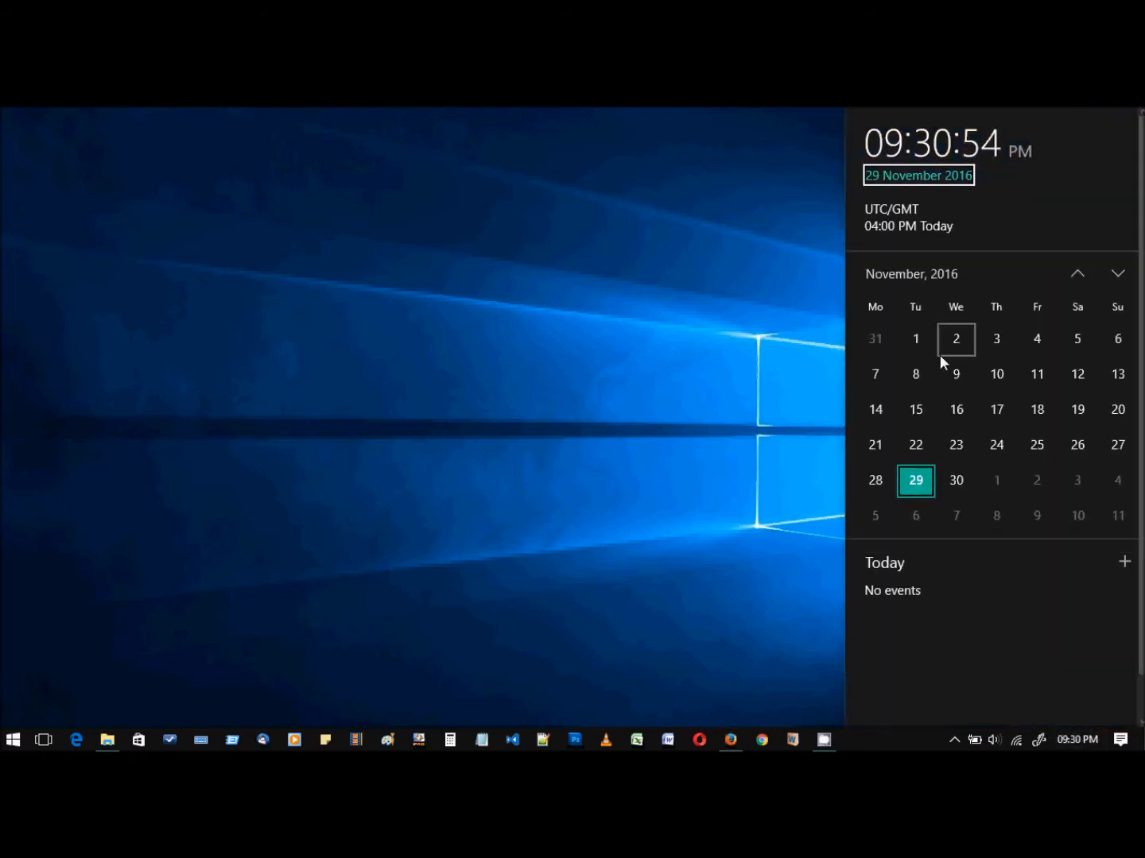
mouse_move(976, 334)
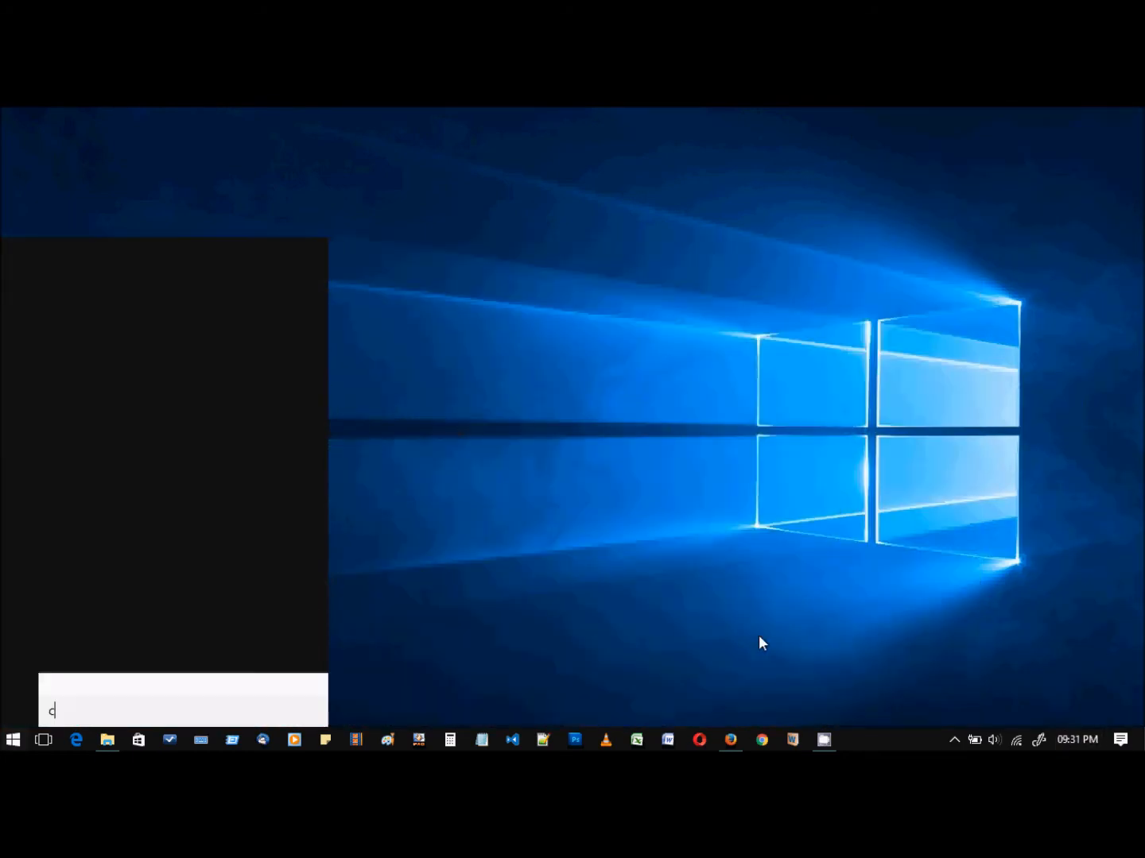
Finish the 'cal' search and launch the Calendar app from the results
text(al)
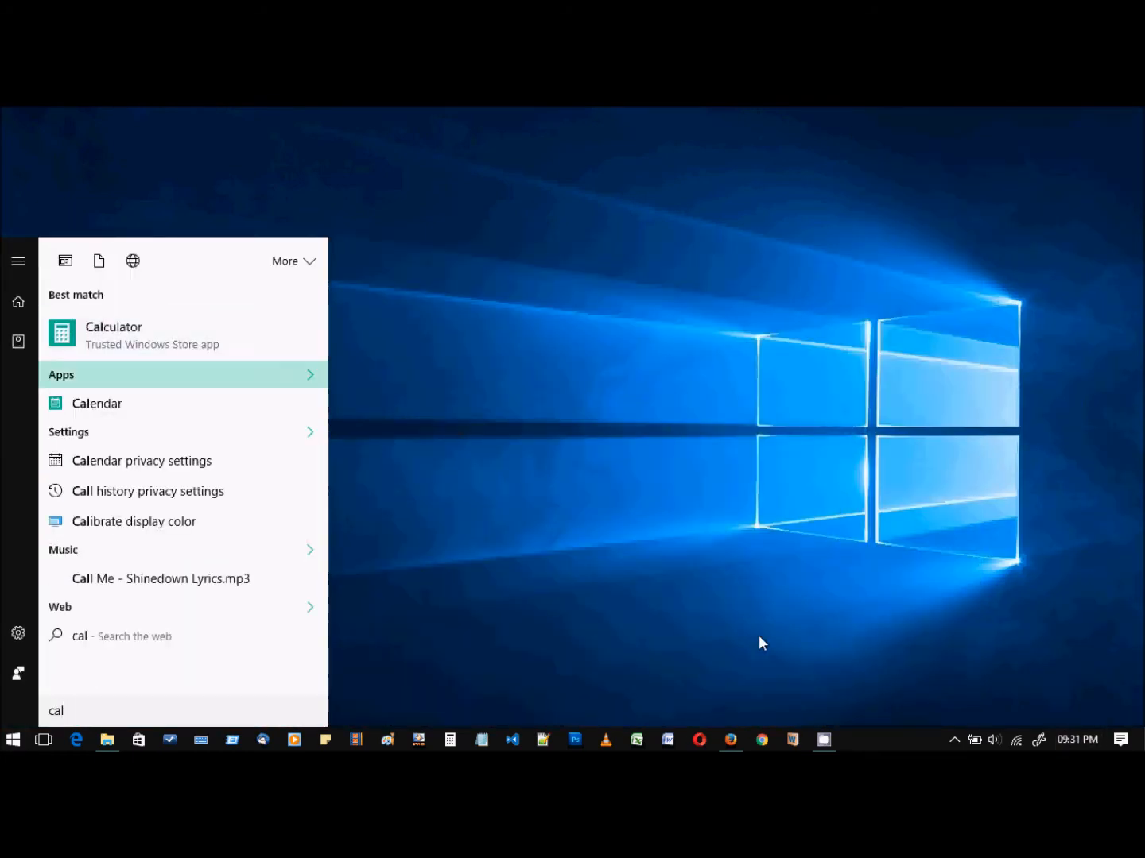
click(97, 404)
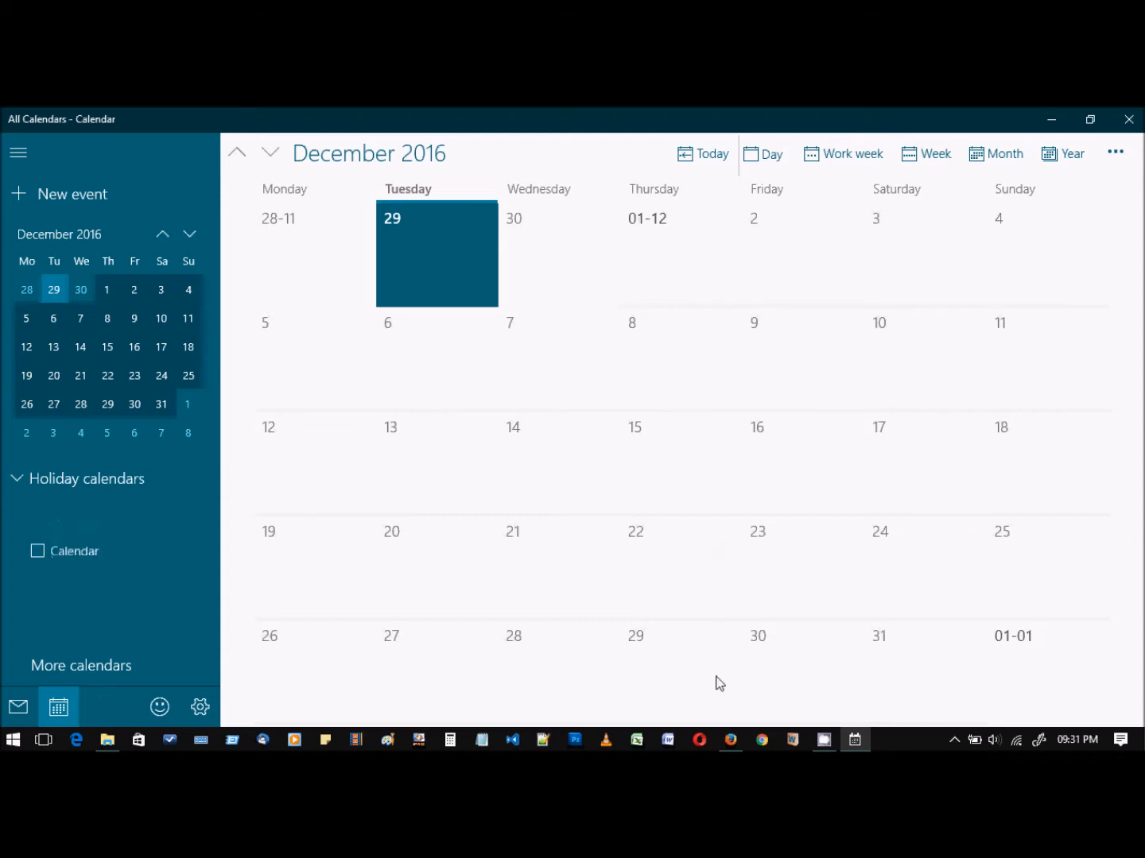
Switch to the browser showing the Google Calendar week view
click(729, 741)
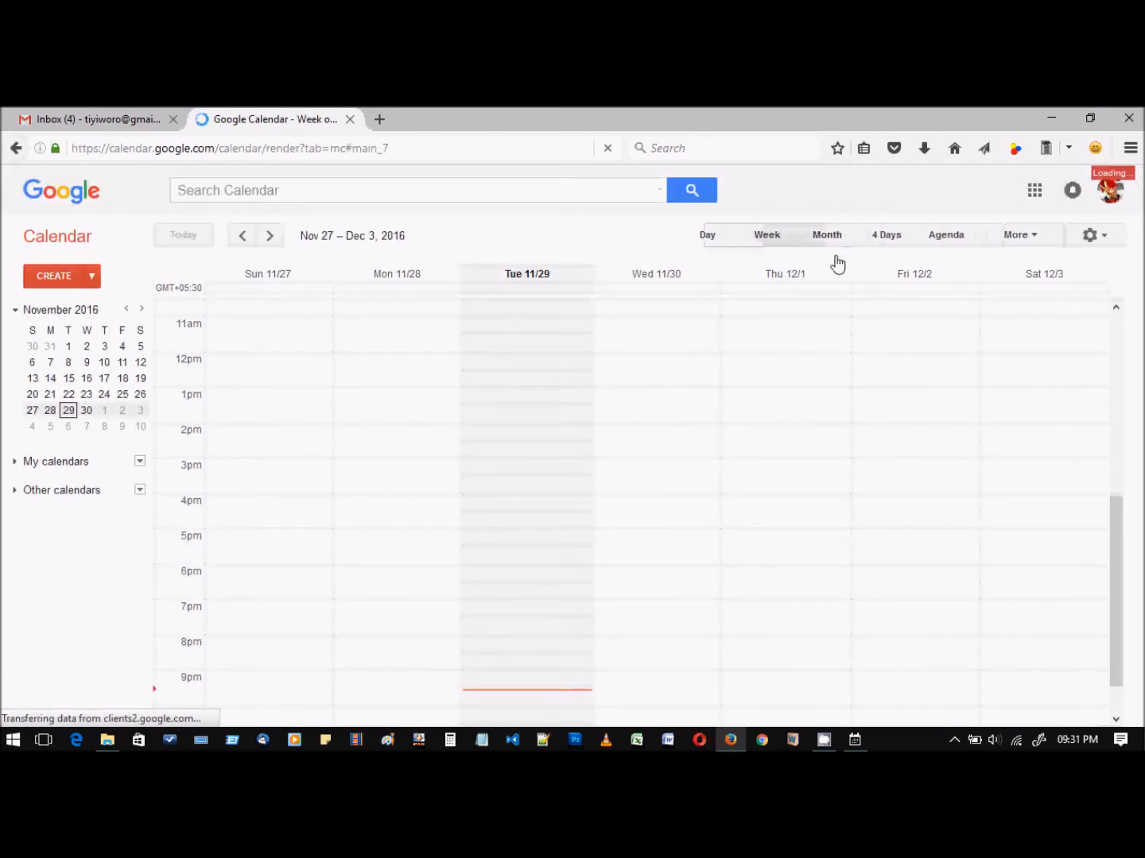
Switch Google Calendar to the November 2016 month view
click(827, 235)
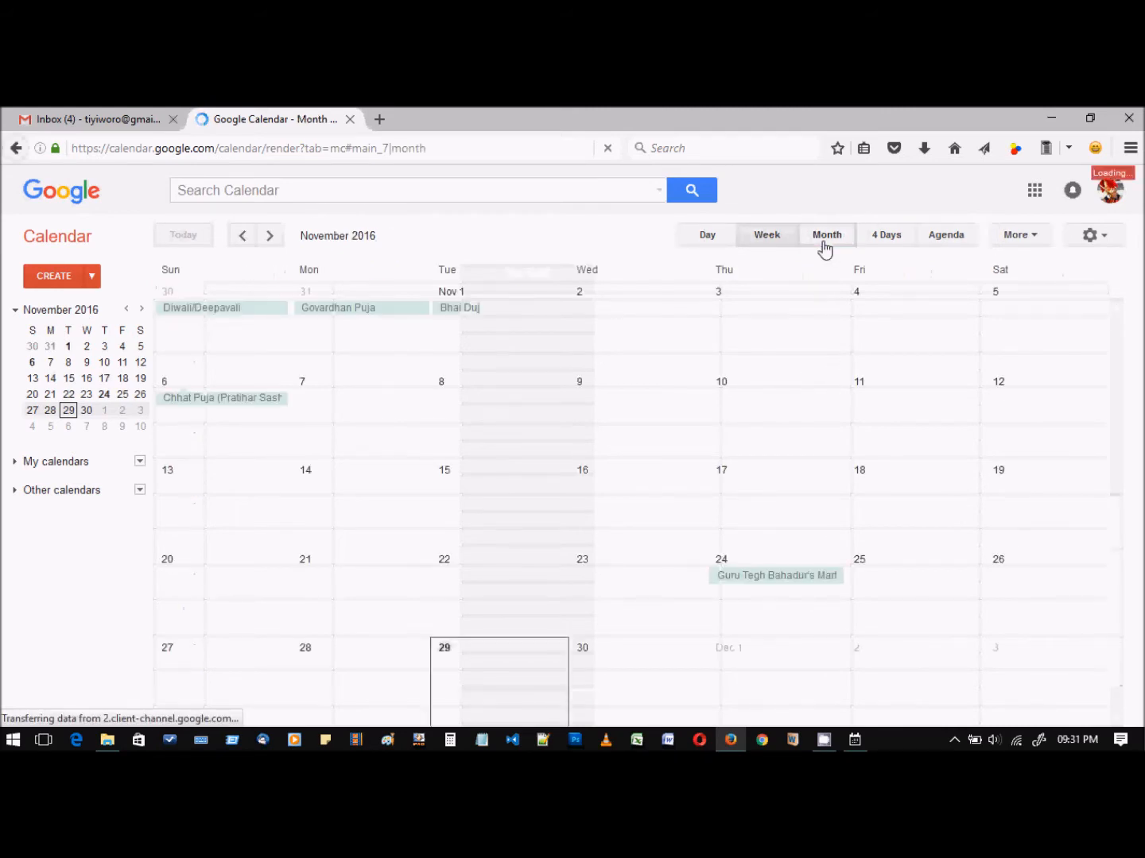
click(827, 236)
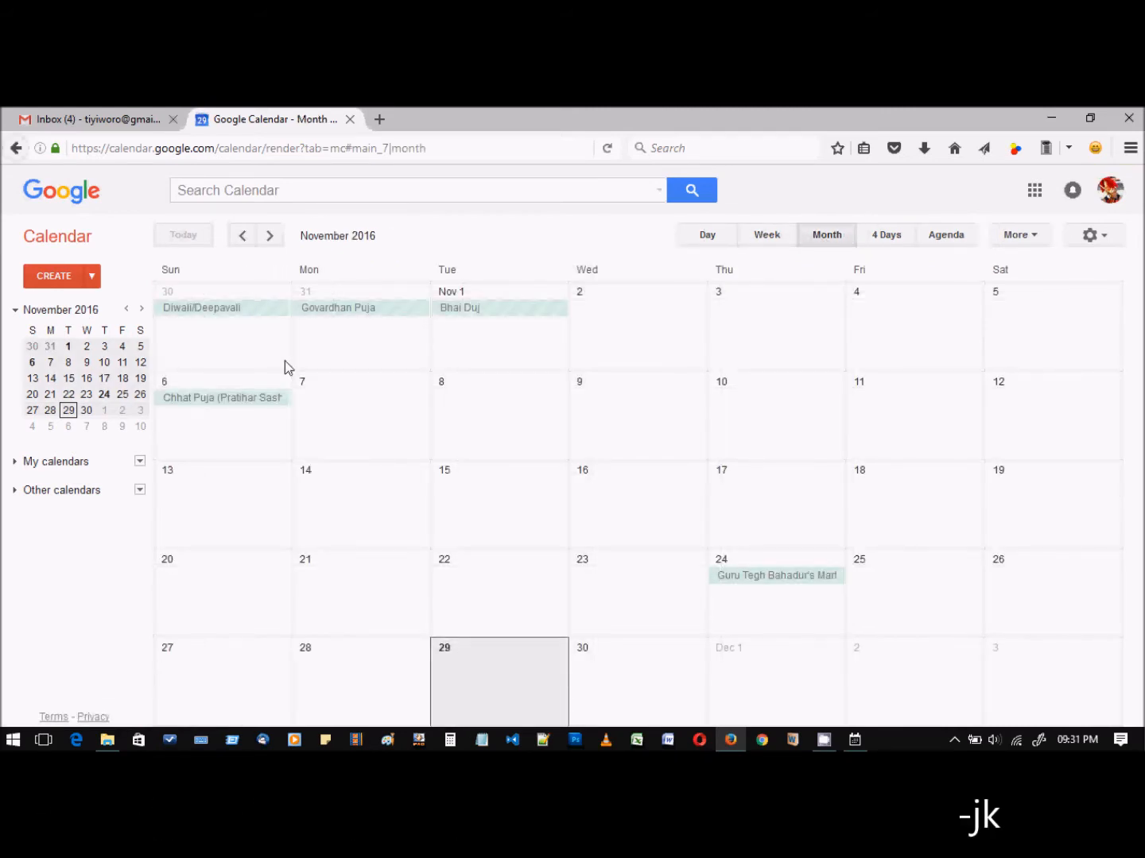
mouse_move(317, 369)
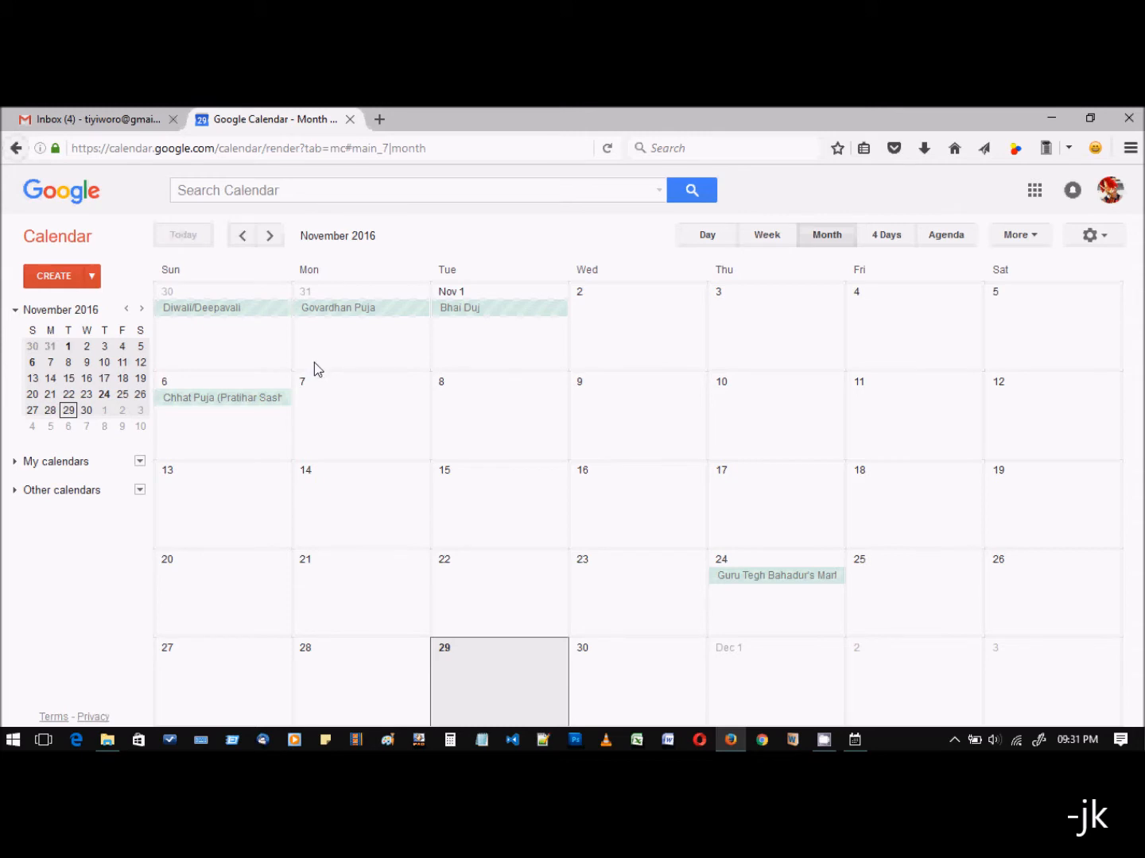
mouse_move(298, 410)
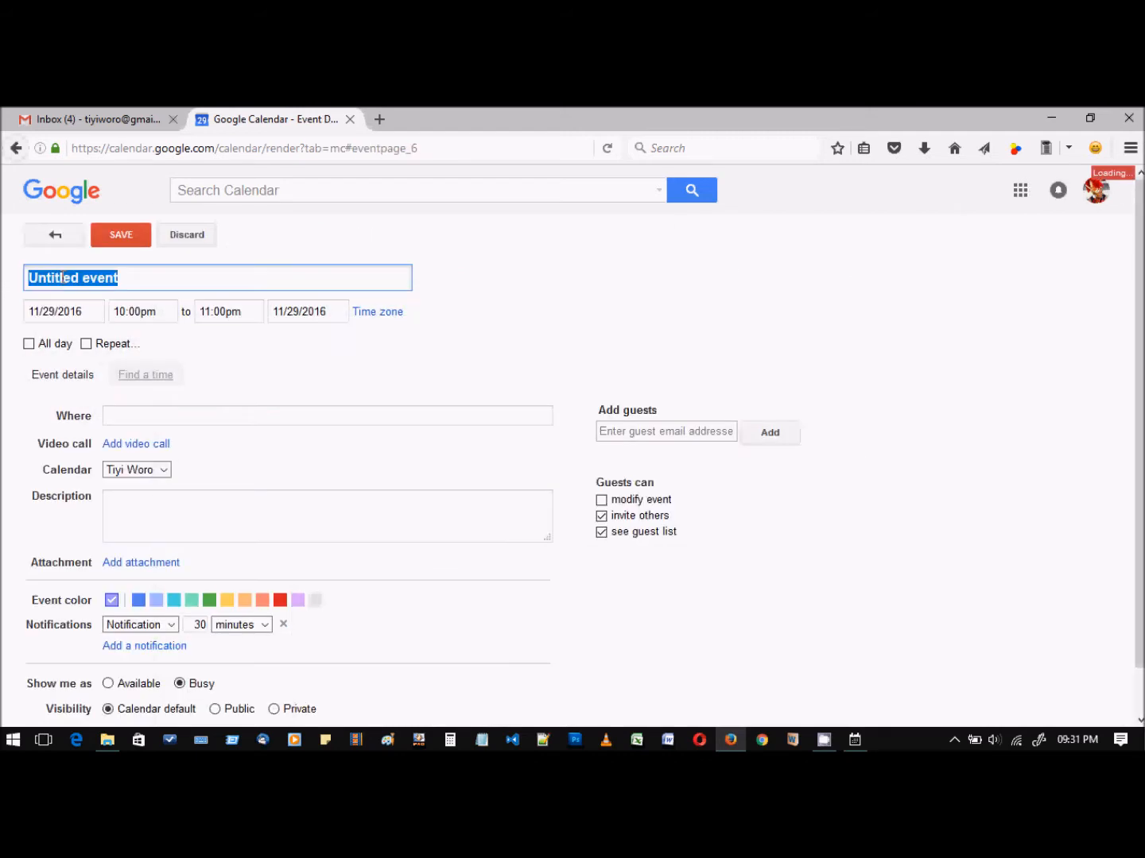
Save an all-day event 'Test One' on November 29 with description 'Blah Blah'
text(Test)
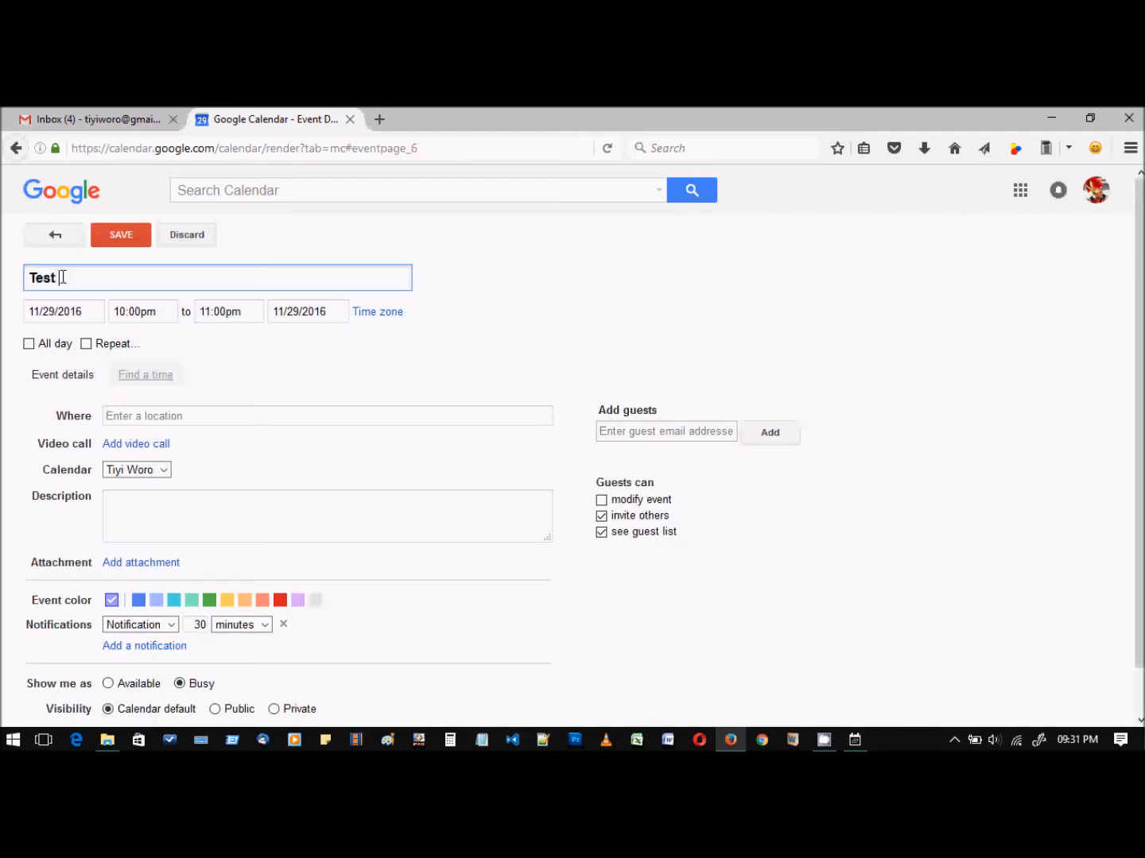
text(One)
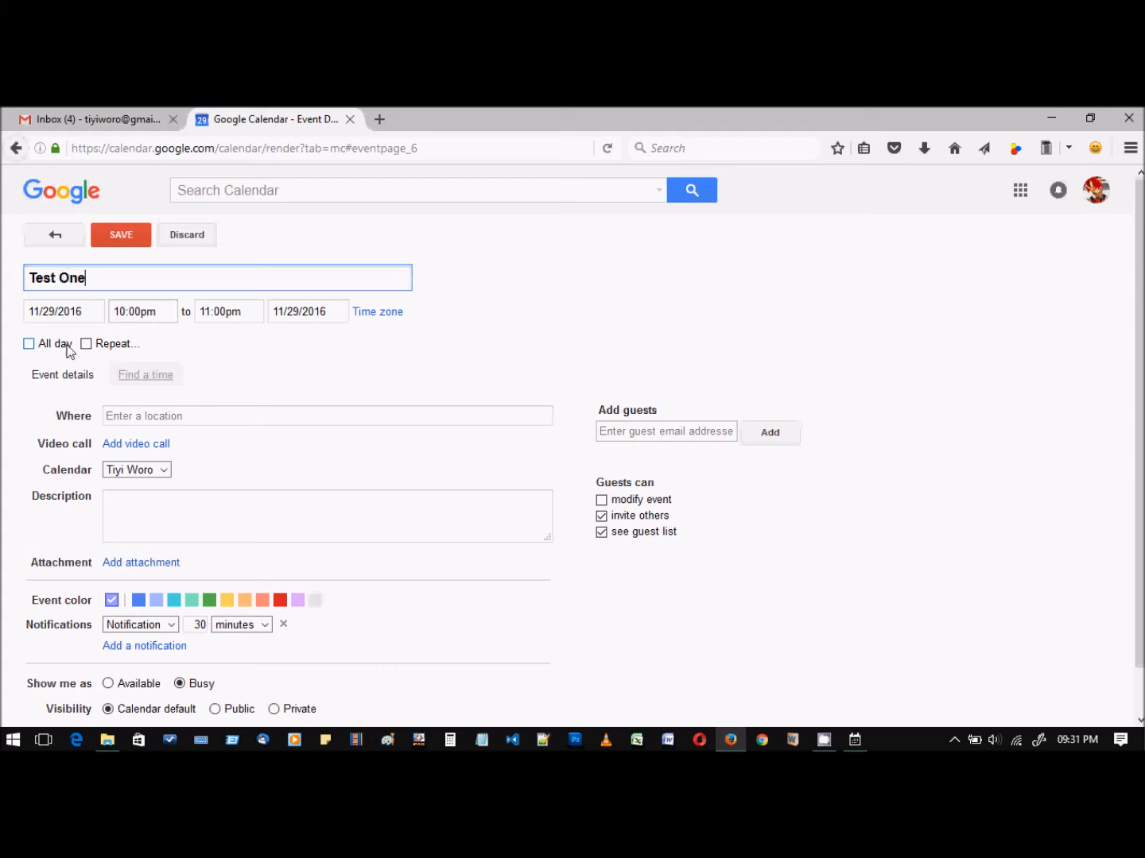
click(28, 343)
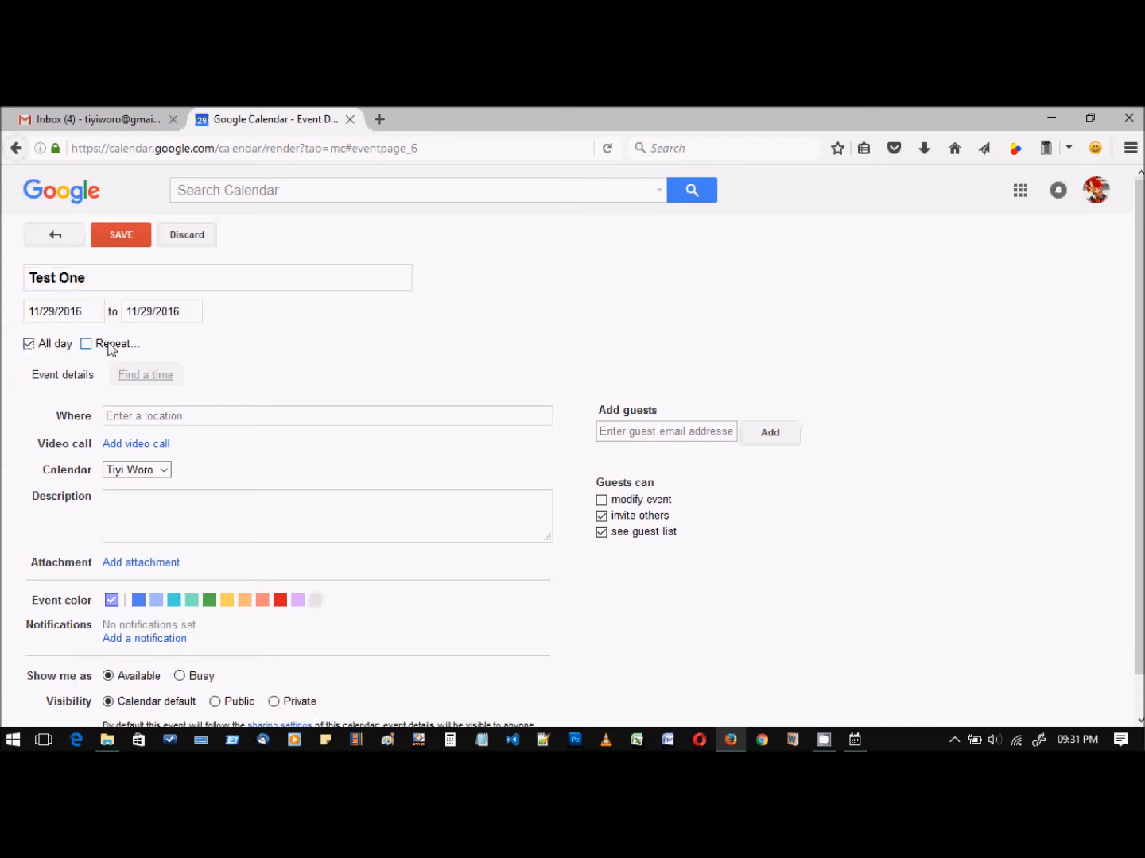
click(326, 515)
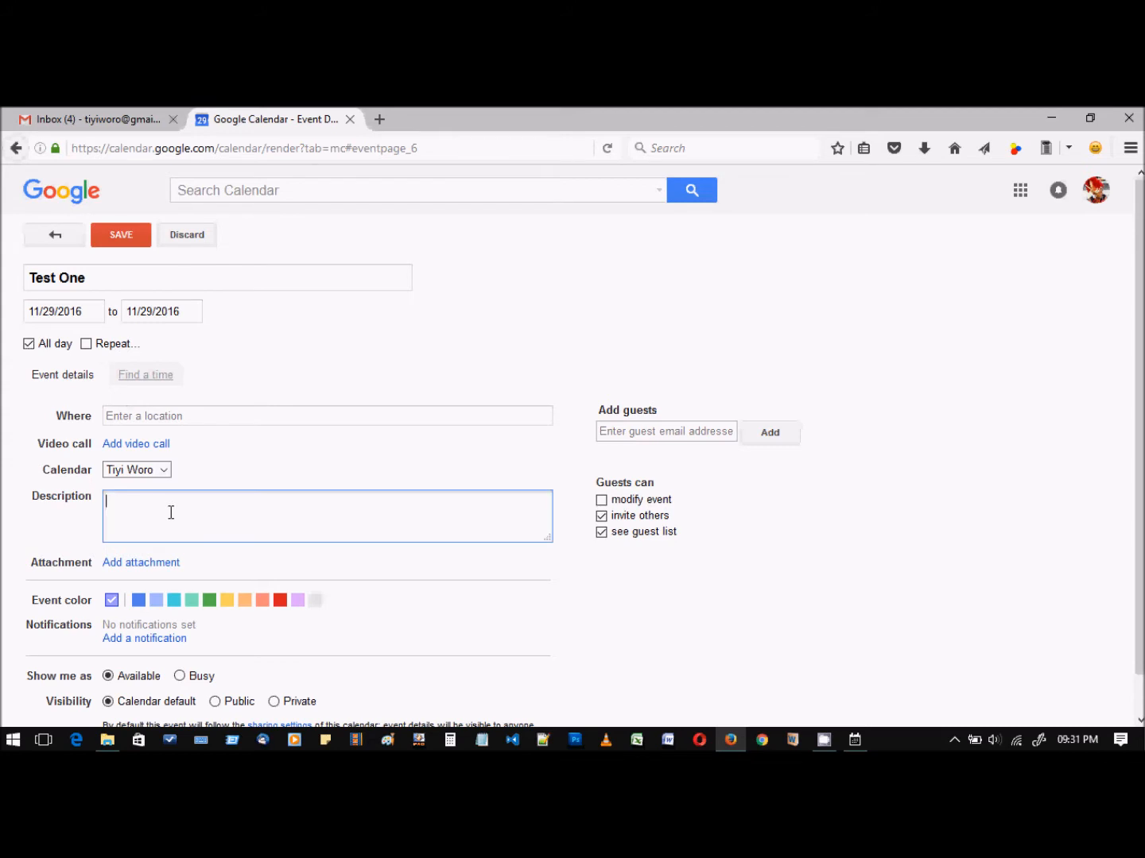
text(Blah)
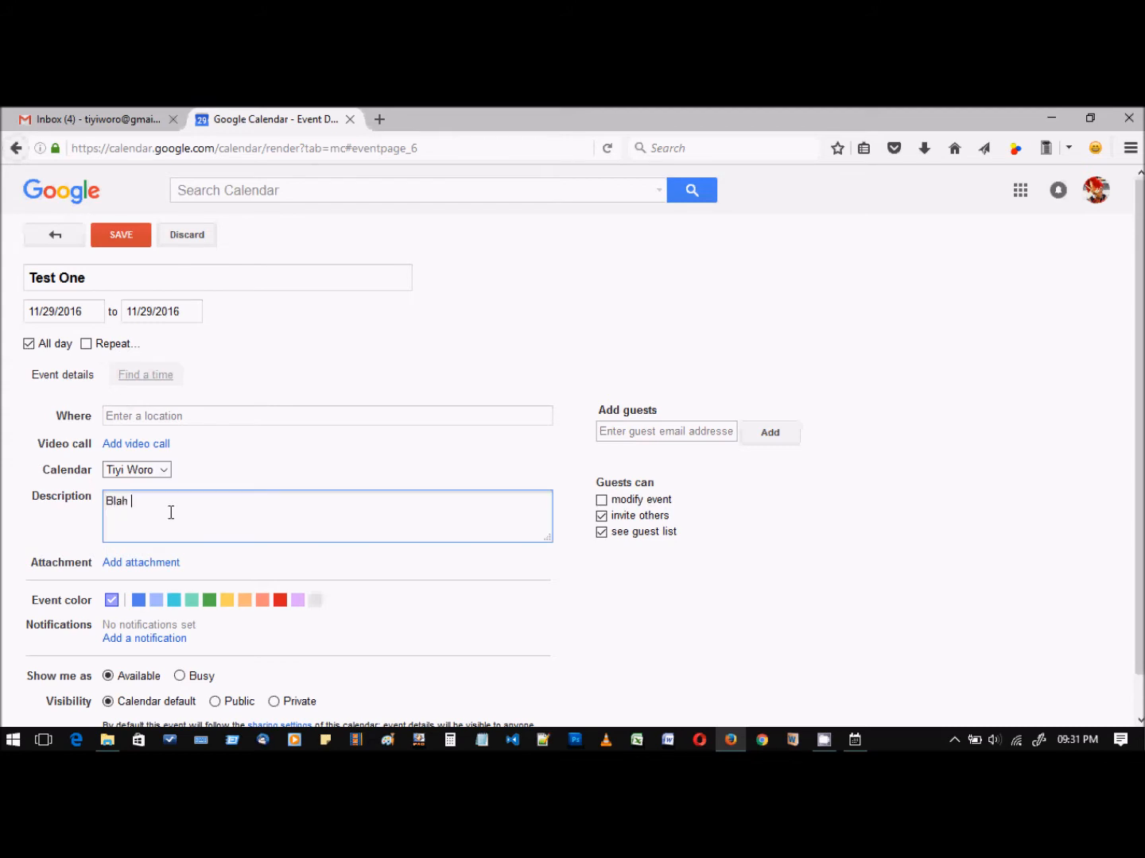
text(Blah)
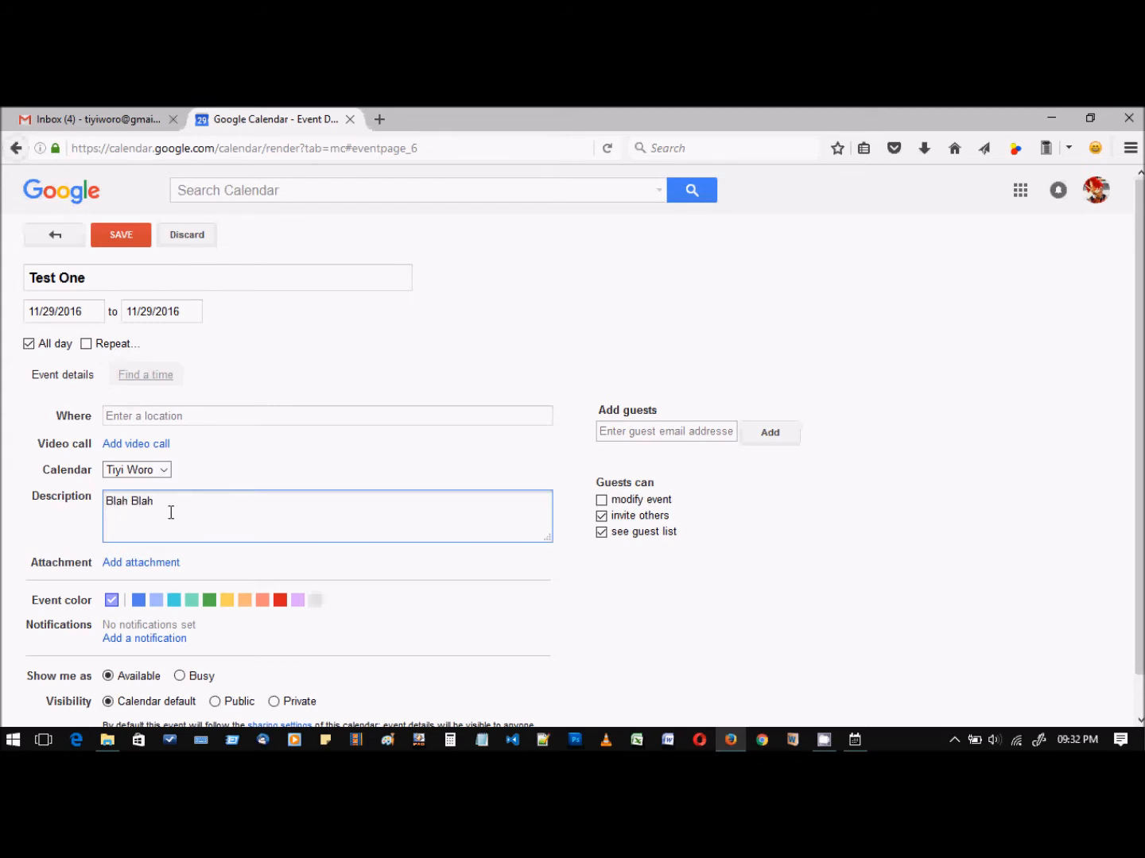
click(121, 235)
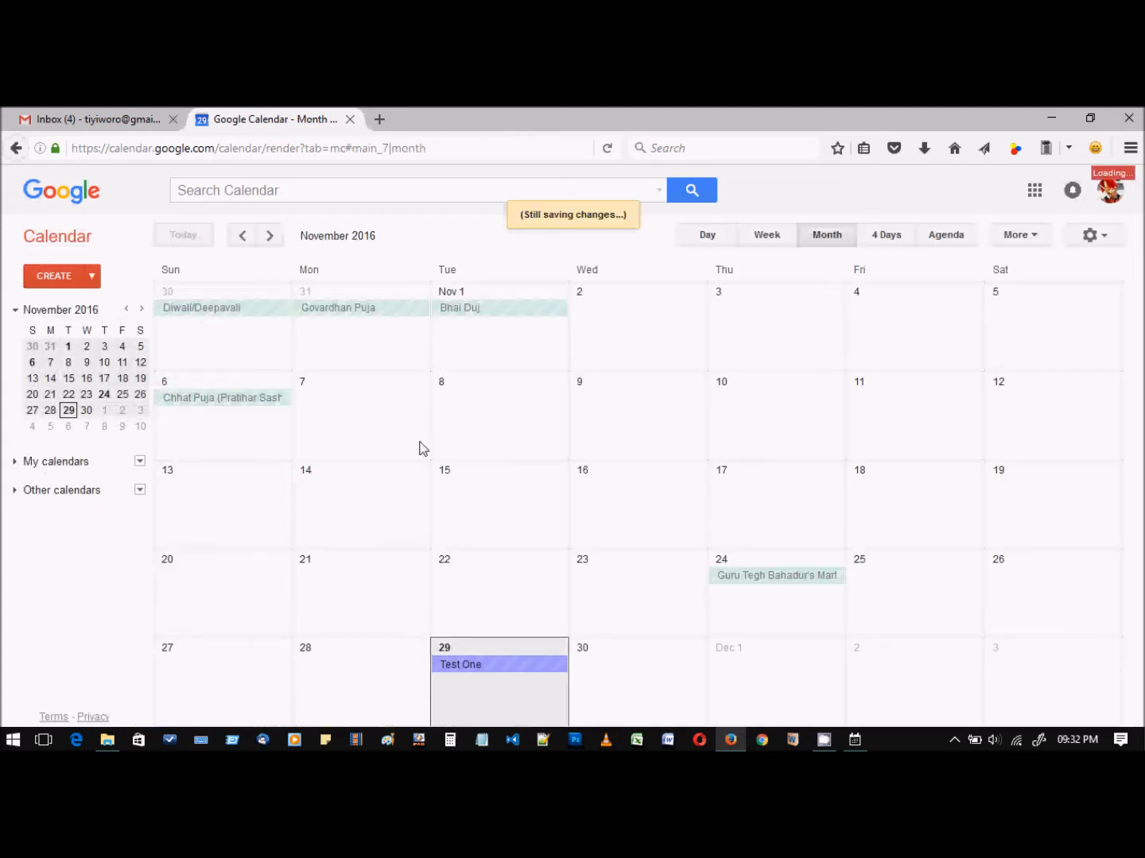
Review the Test One event details in Google Calendar and return to the Windows Calendar app
click(270, 236)
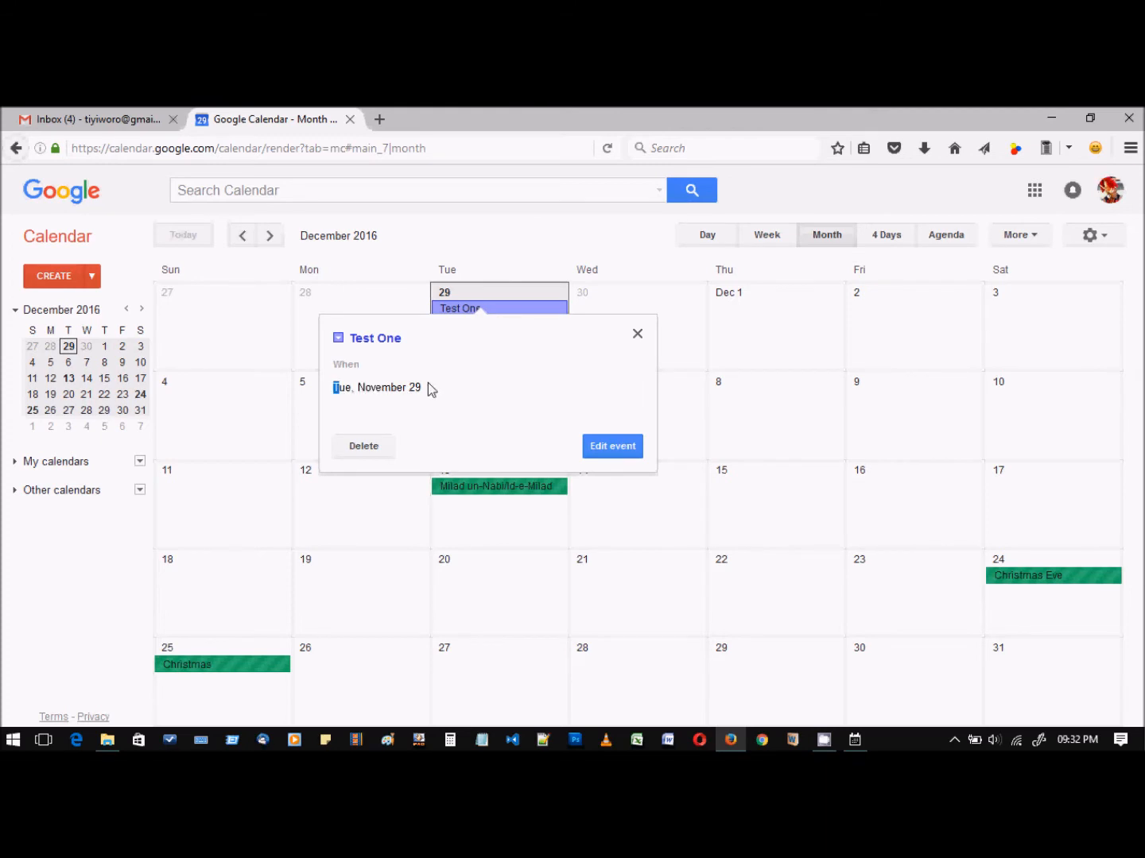
click(636, 334)
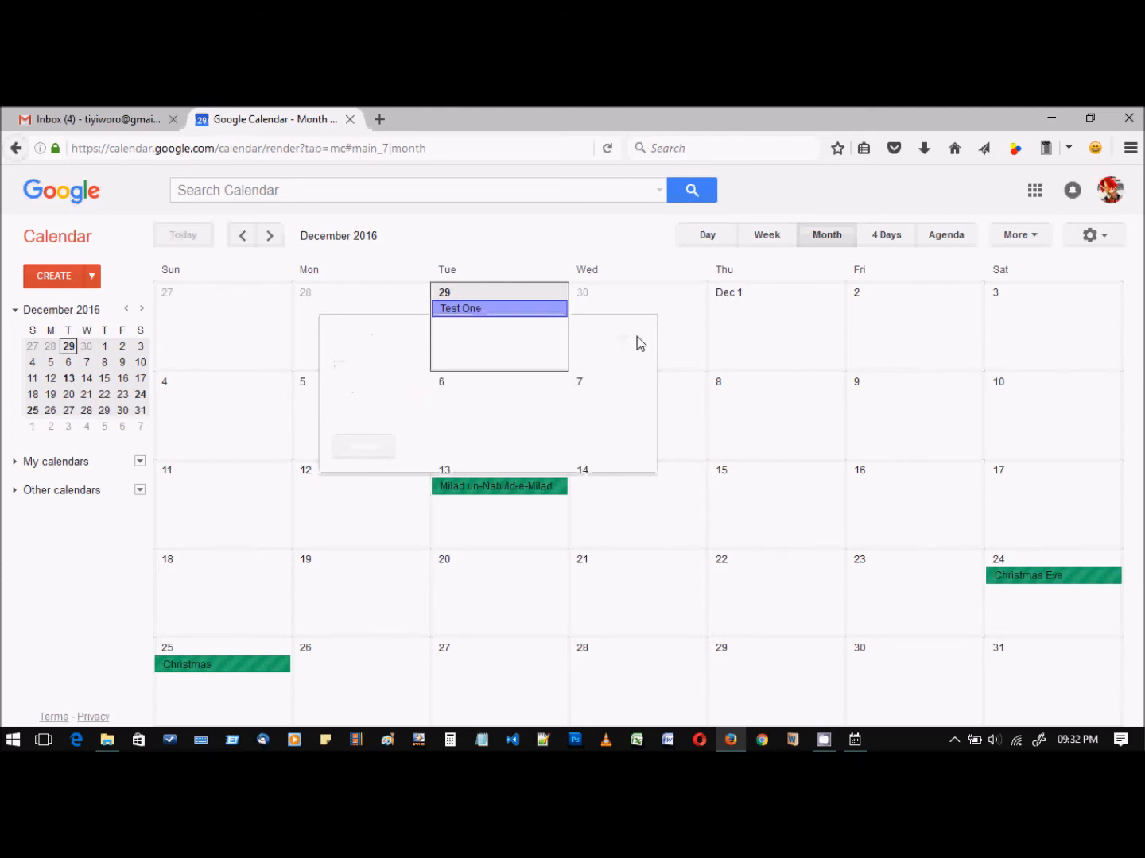
click(639, 342)
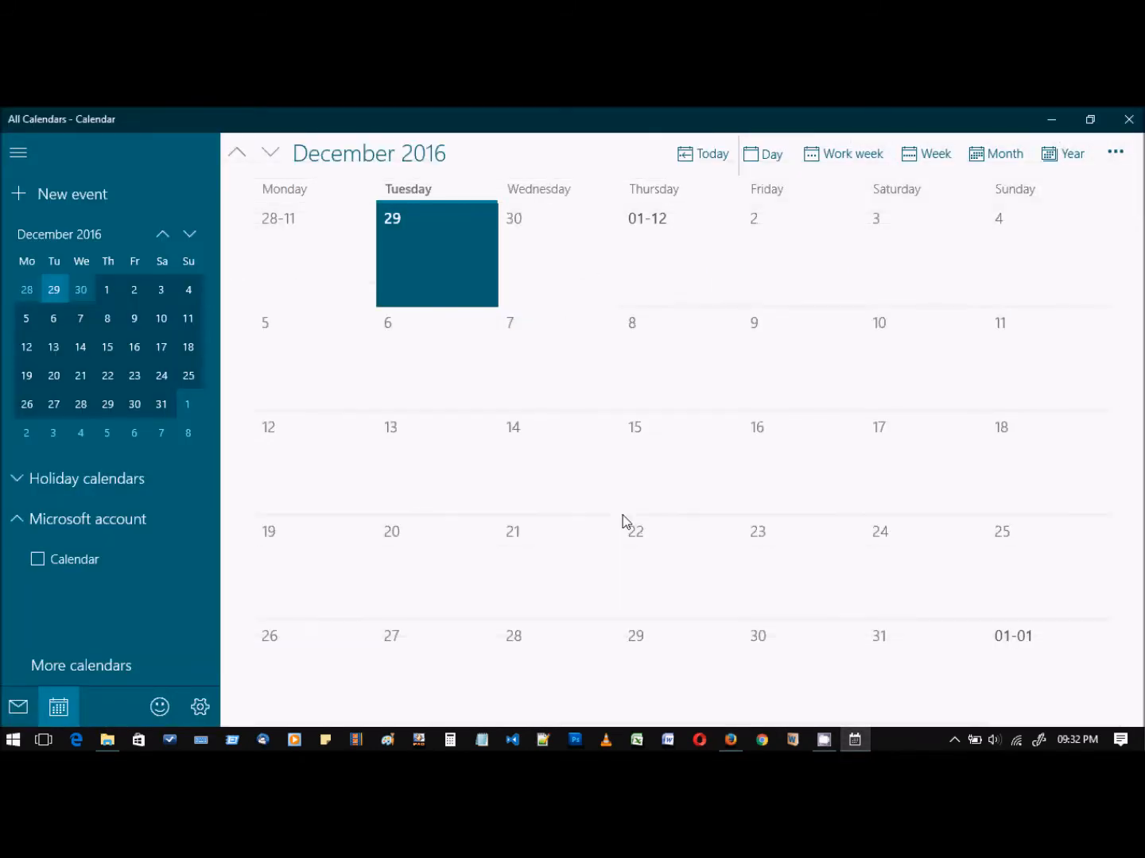
Return to November 2016 and go to Manage Accounts in the Calendar settings
click(237, 153)
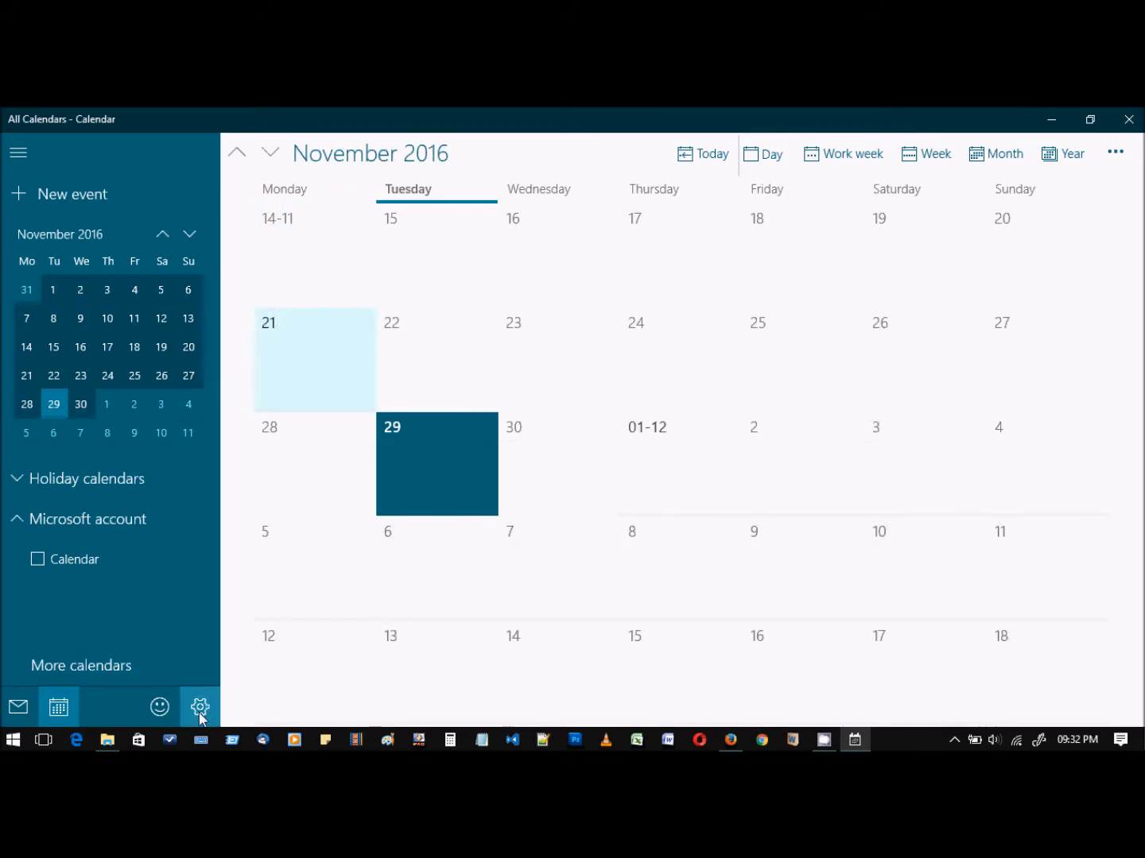
click(200, 707)
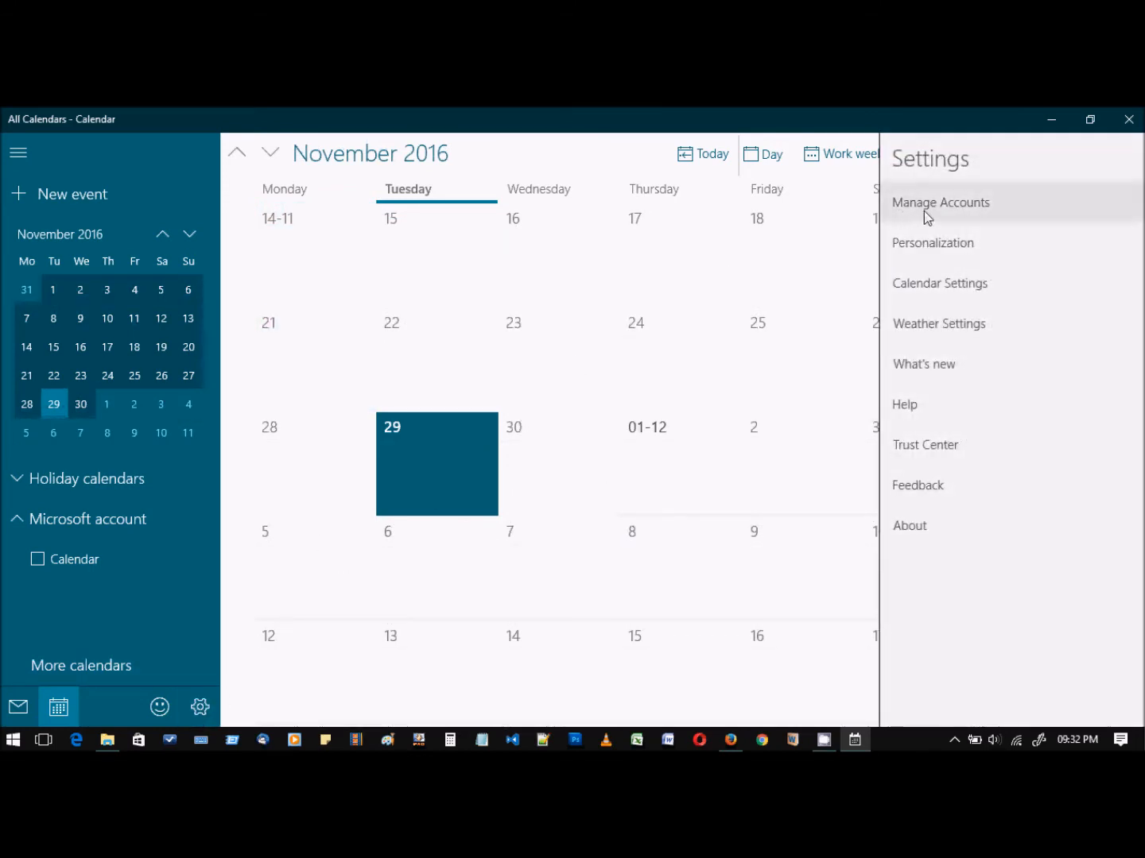
click(939, 202)
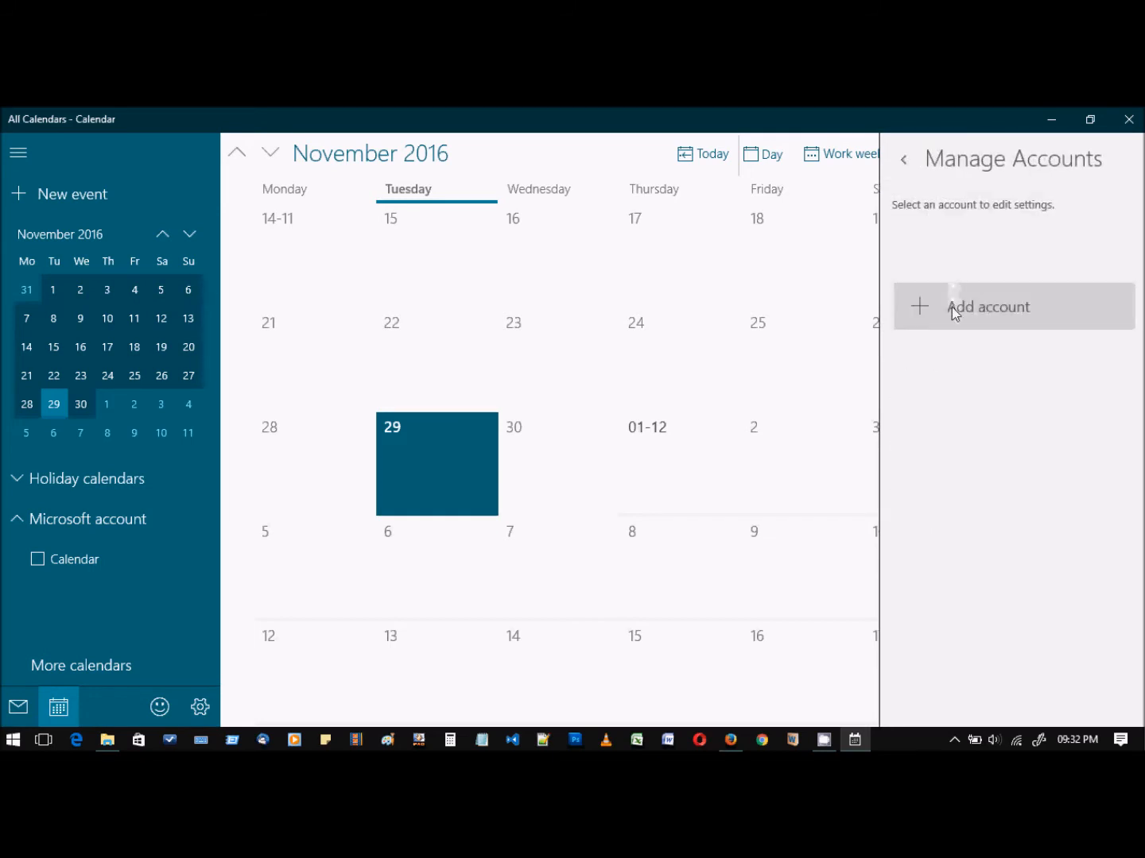
Add a new account, choosing Google as the account type
click(986, 305)
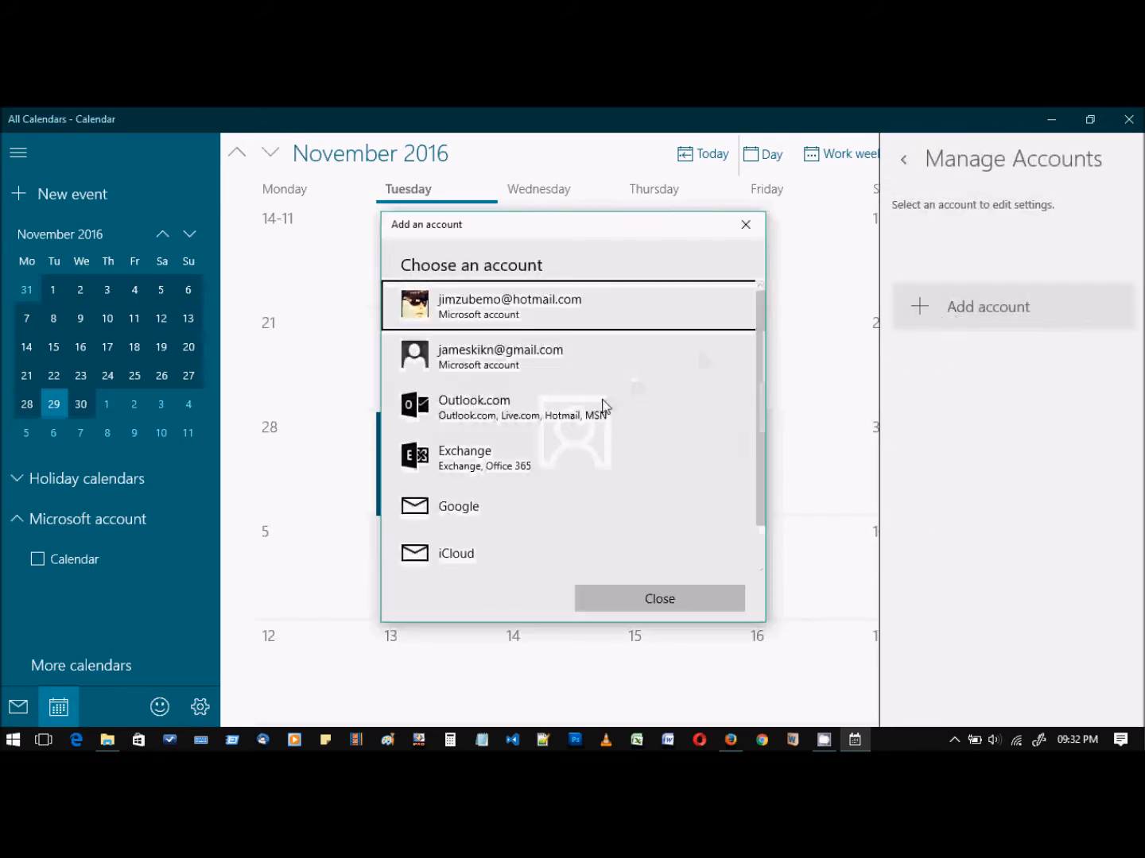
scroll(down, 3)
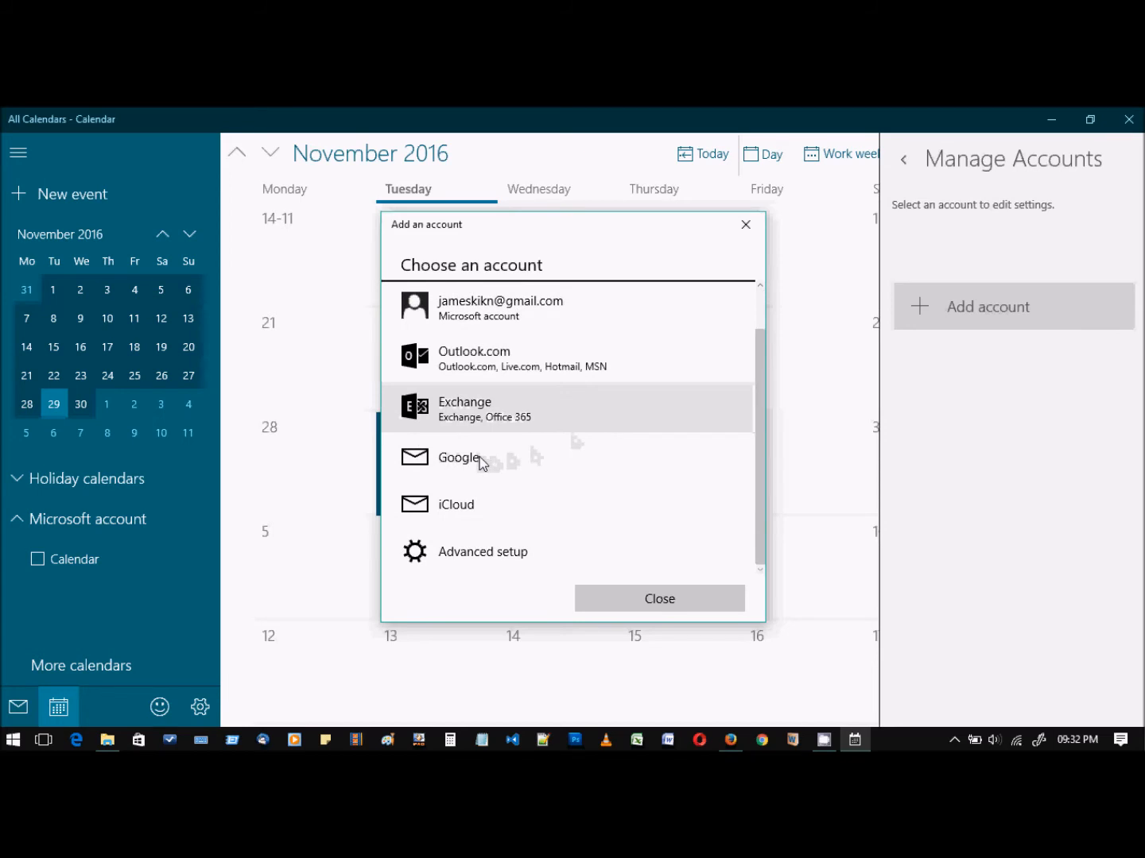
click(460, 458)
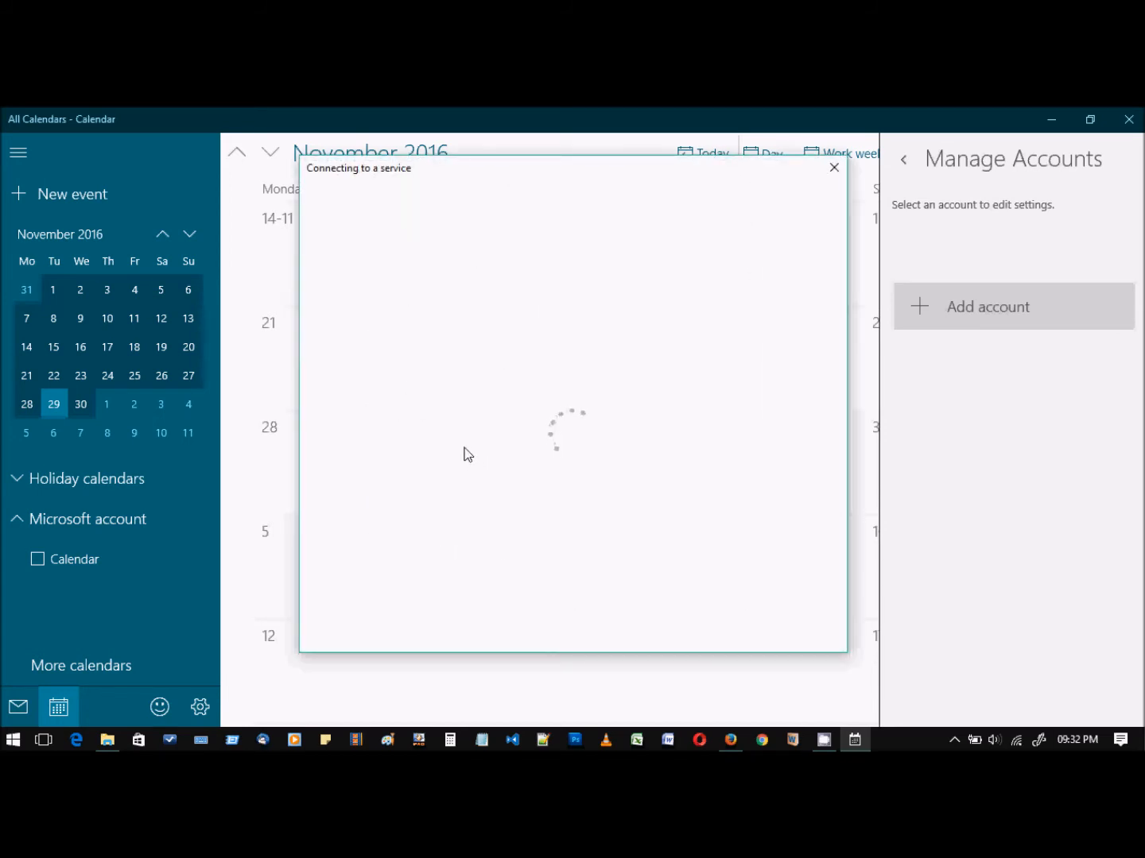
mouse_move(542, 452)
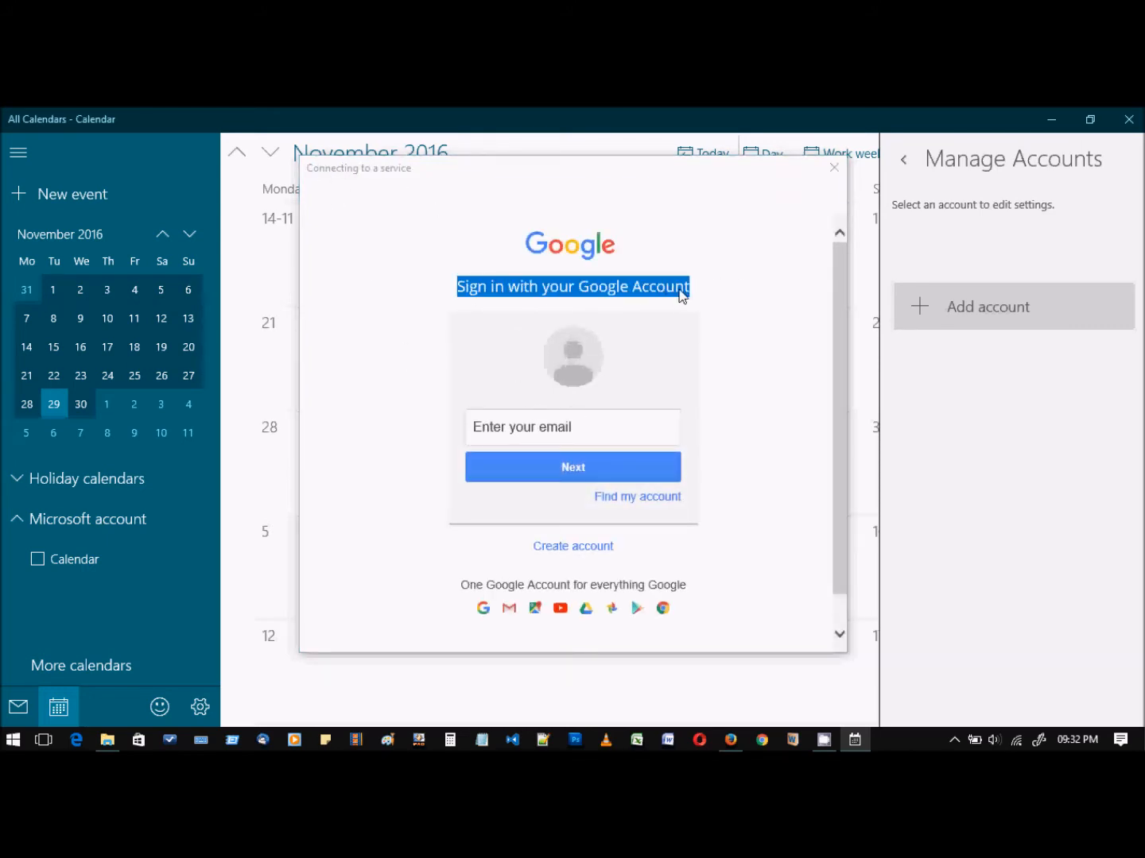
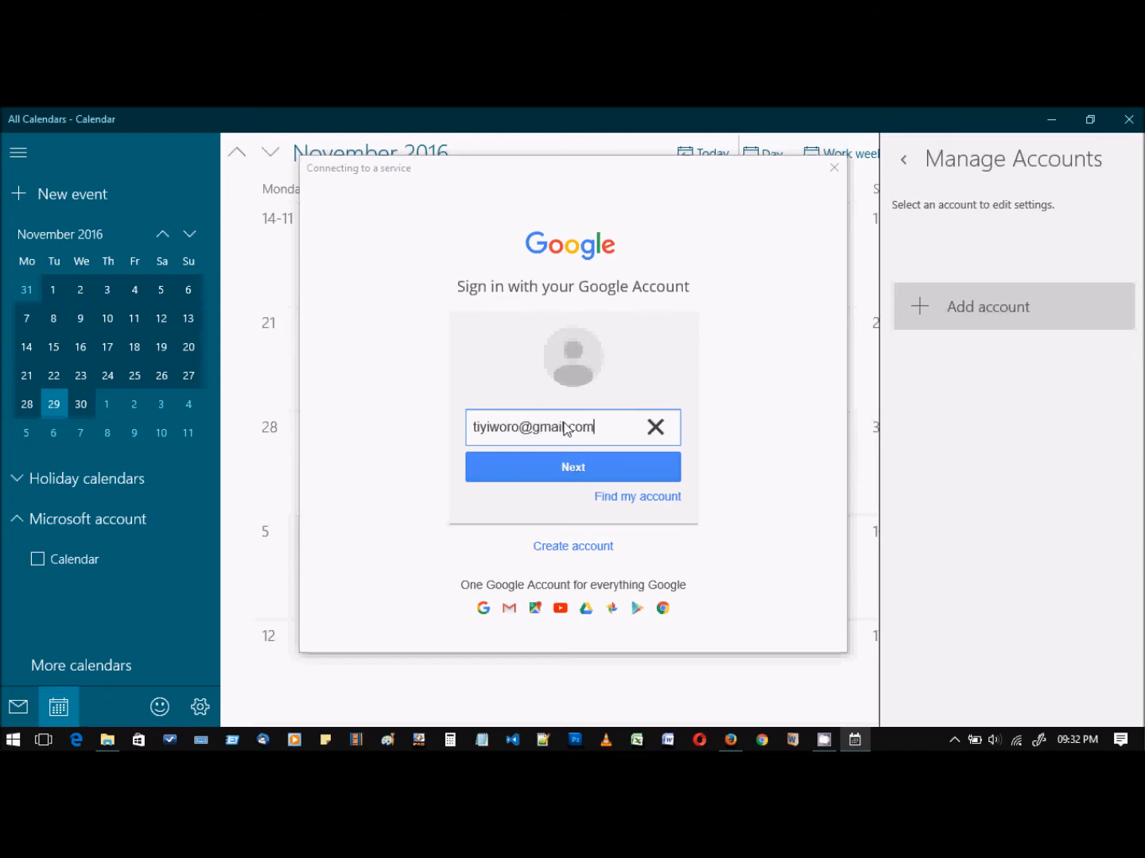
click(572, 468)
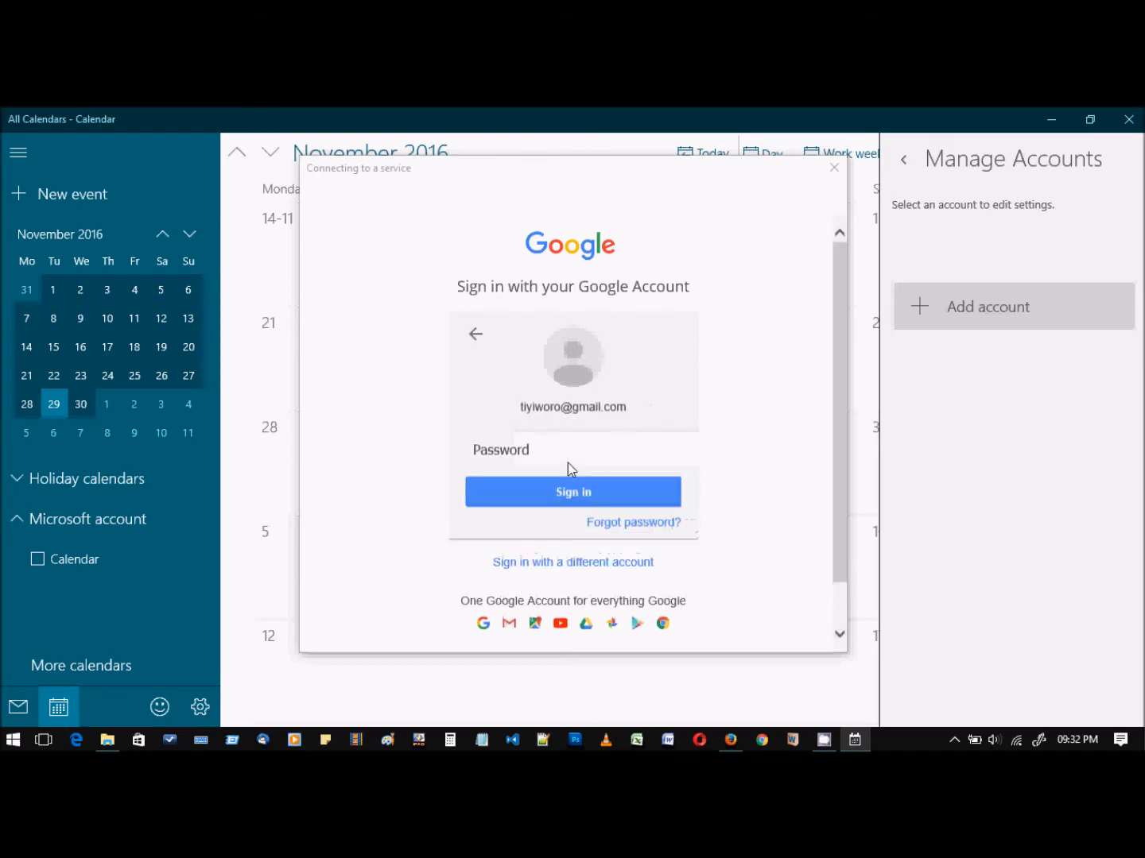
Enter the password and sign in to the Google account
text(••••)
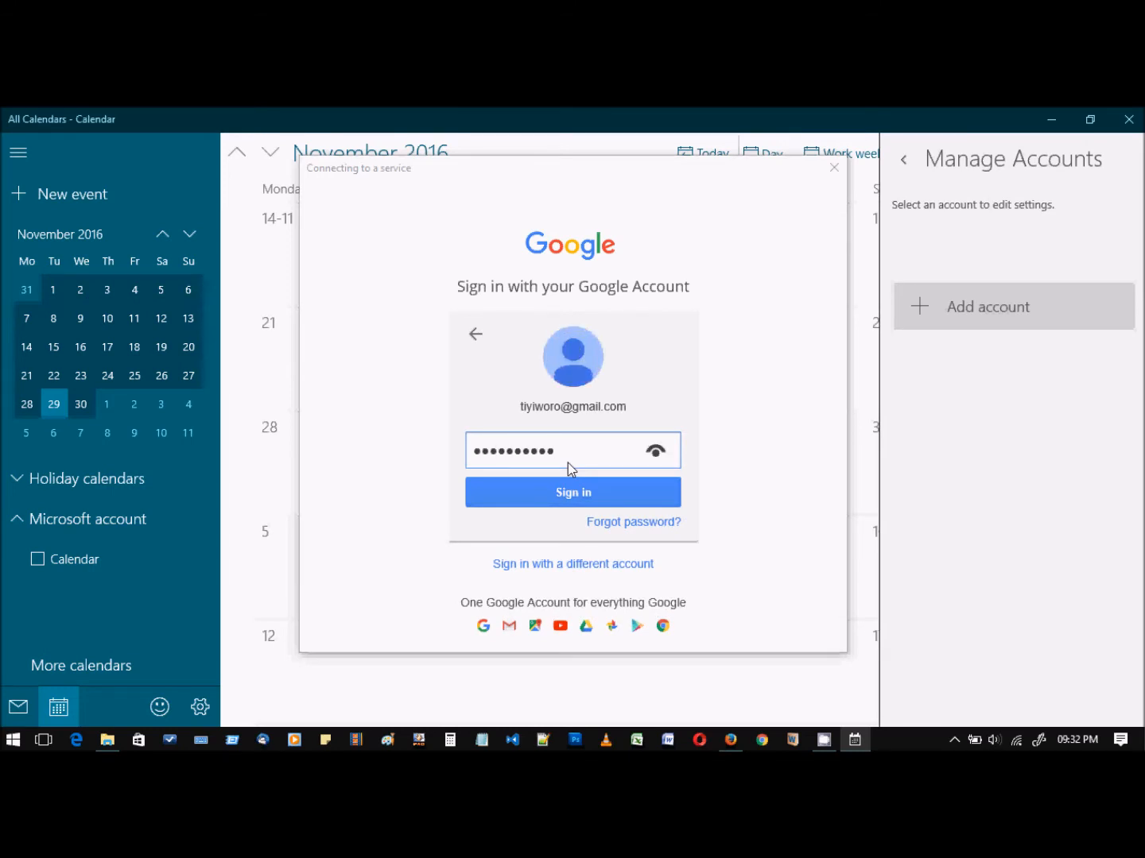
click(572, 493)
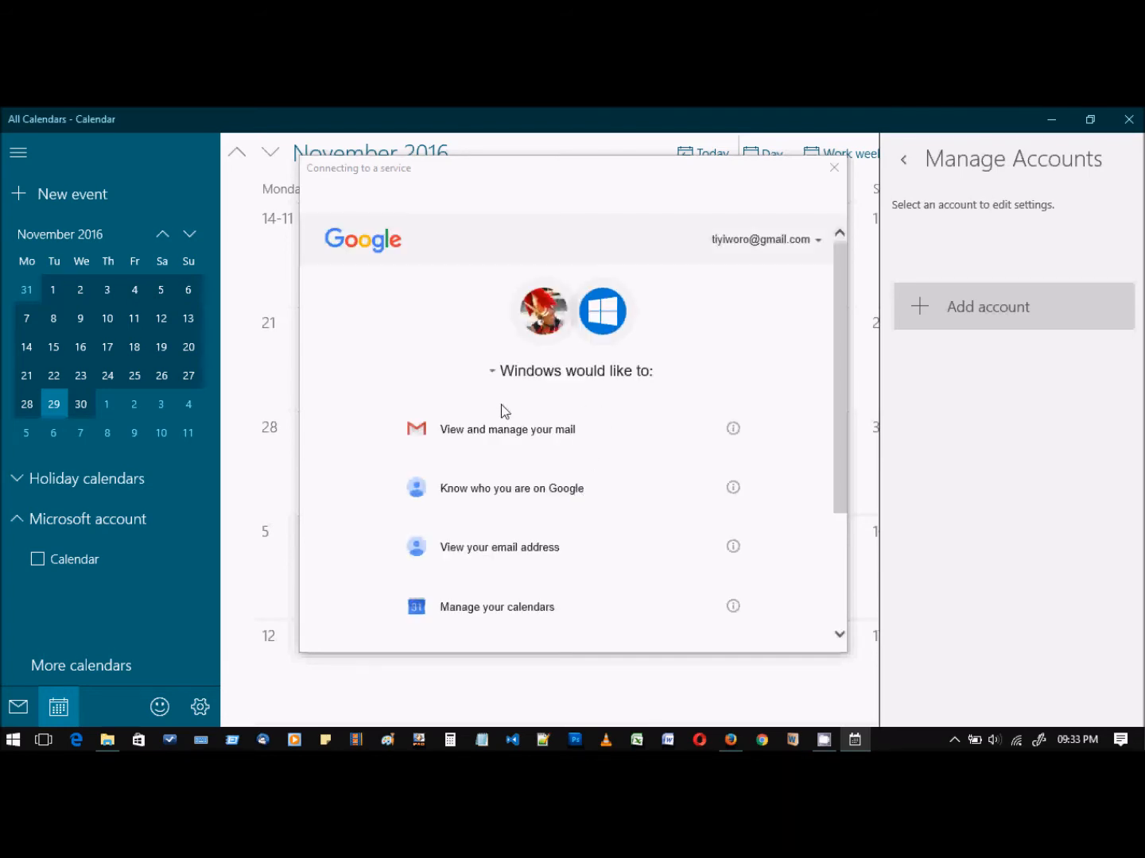
Allow Windows access to the Google account and finish adding the Gmail account
scroll(down, 3)
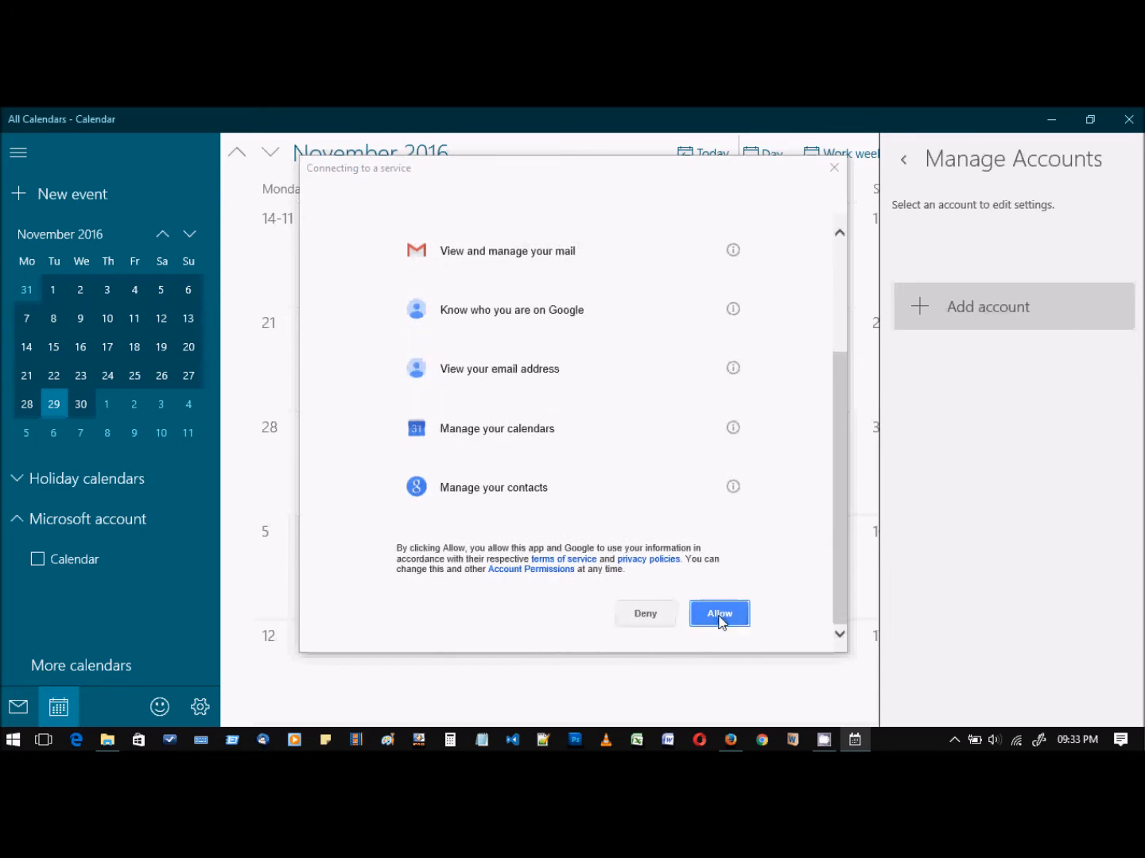
click(718, 614)
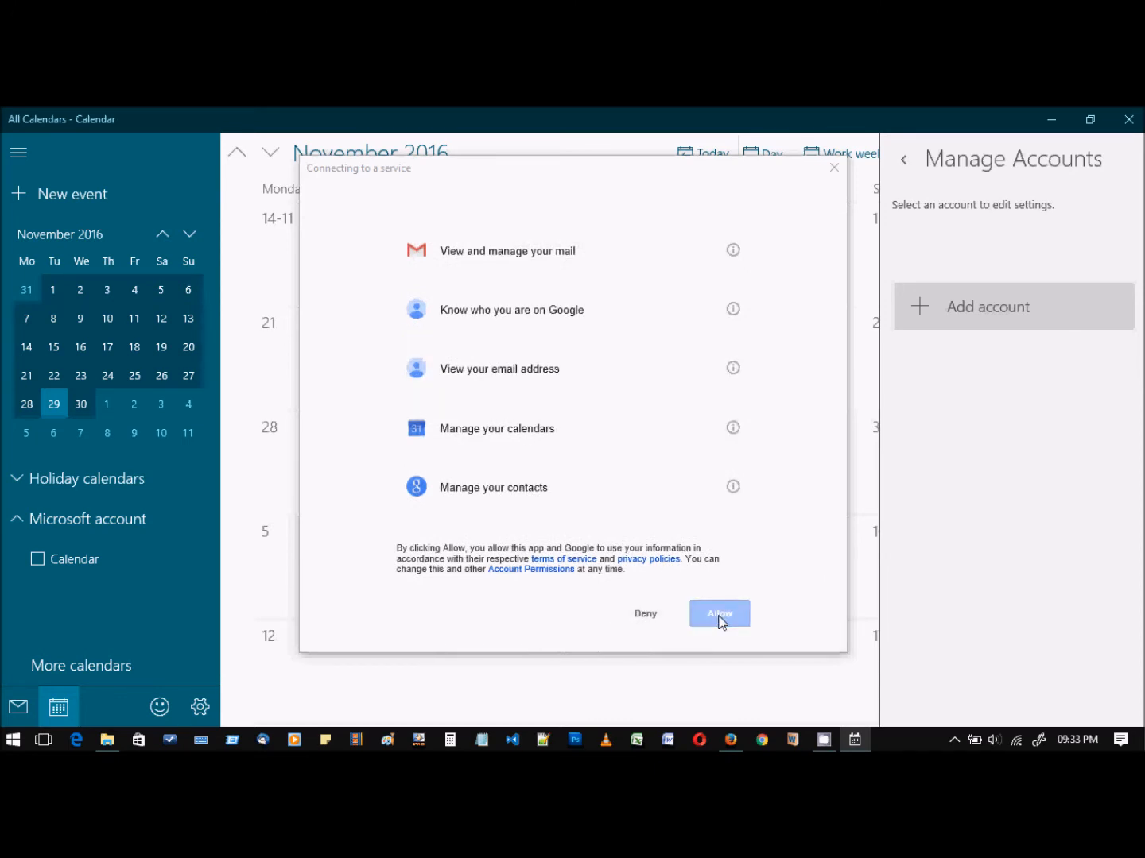
click(718, 614)
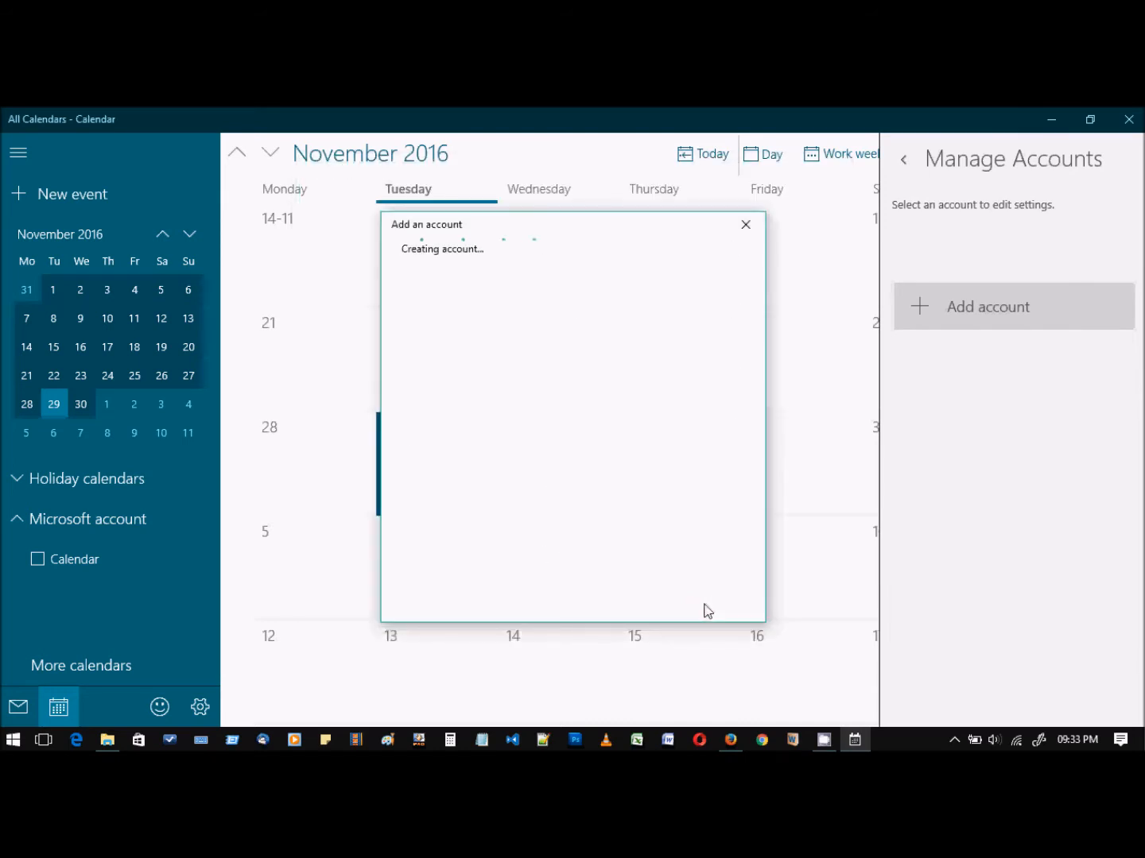
mouse_move(628, 588)
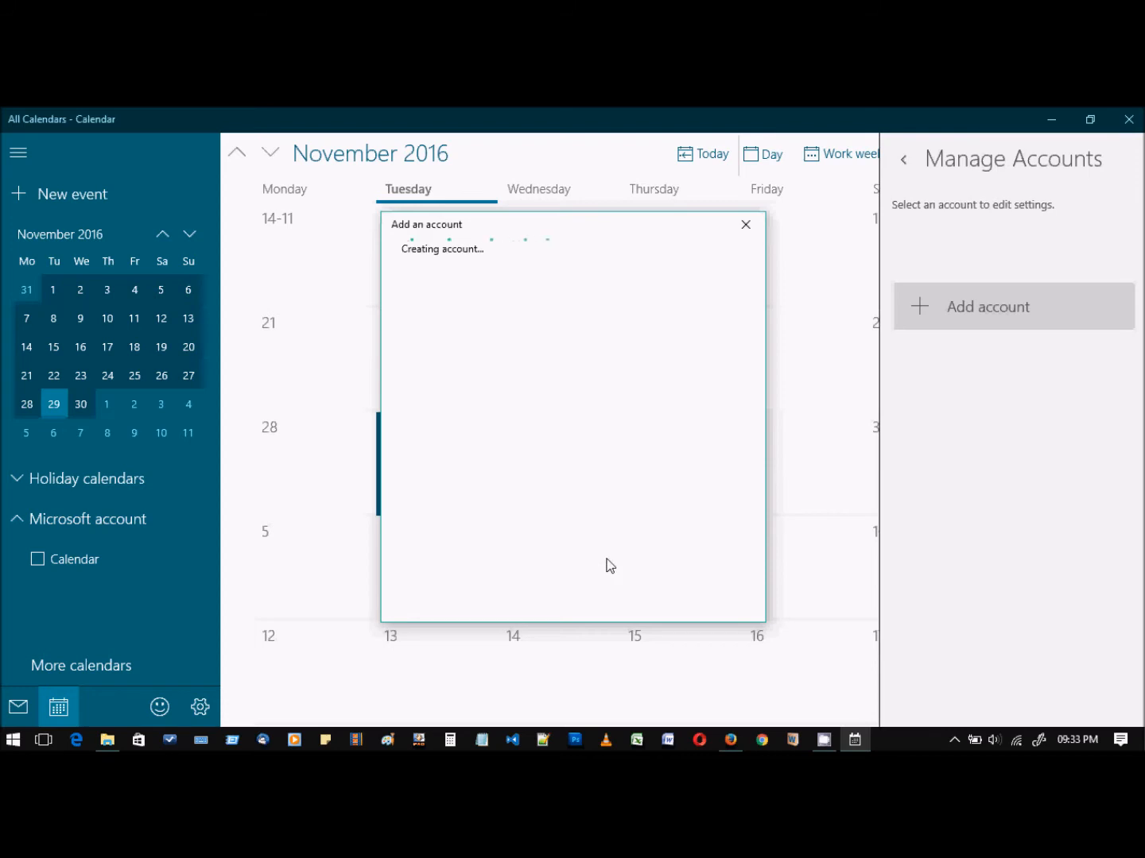
mouse_move(646, 522)
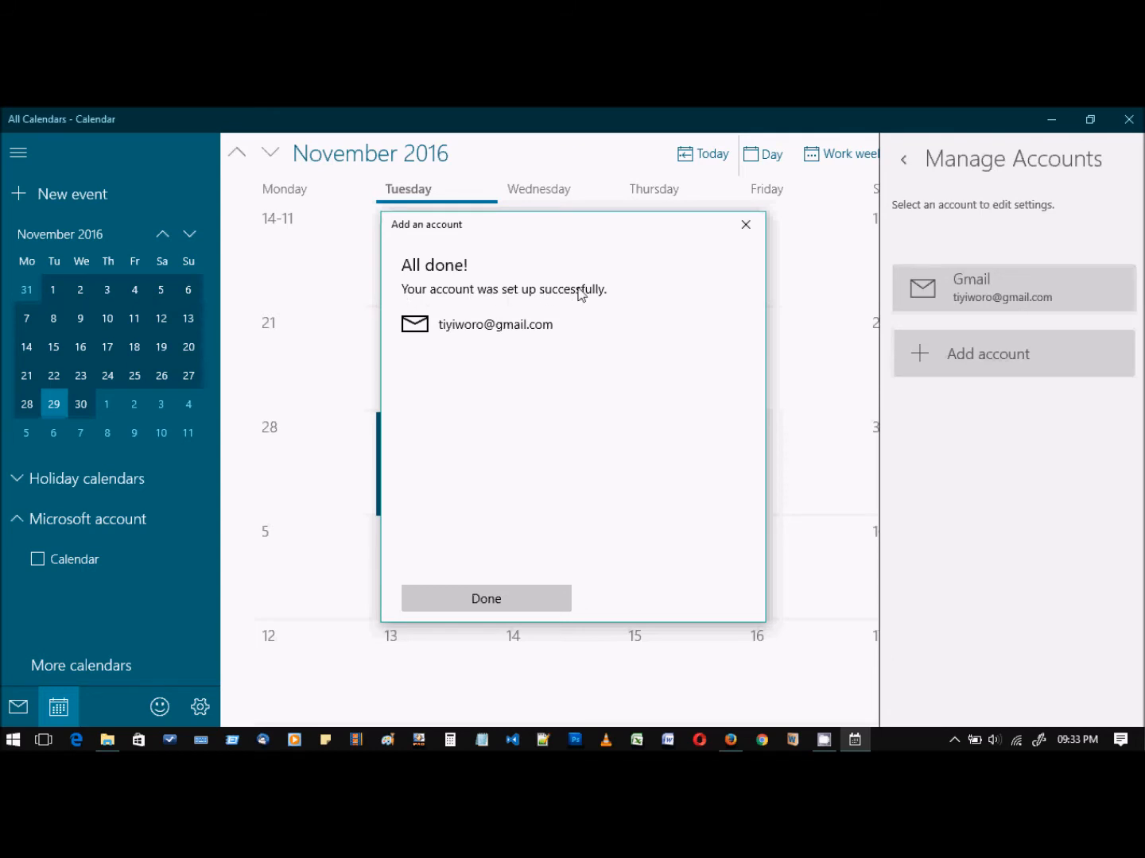
click(485, 597)
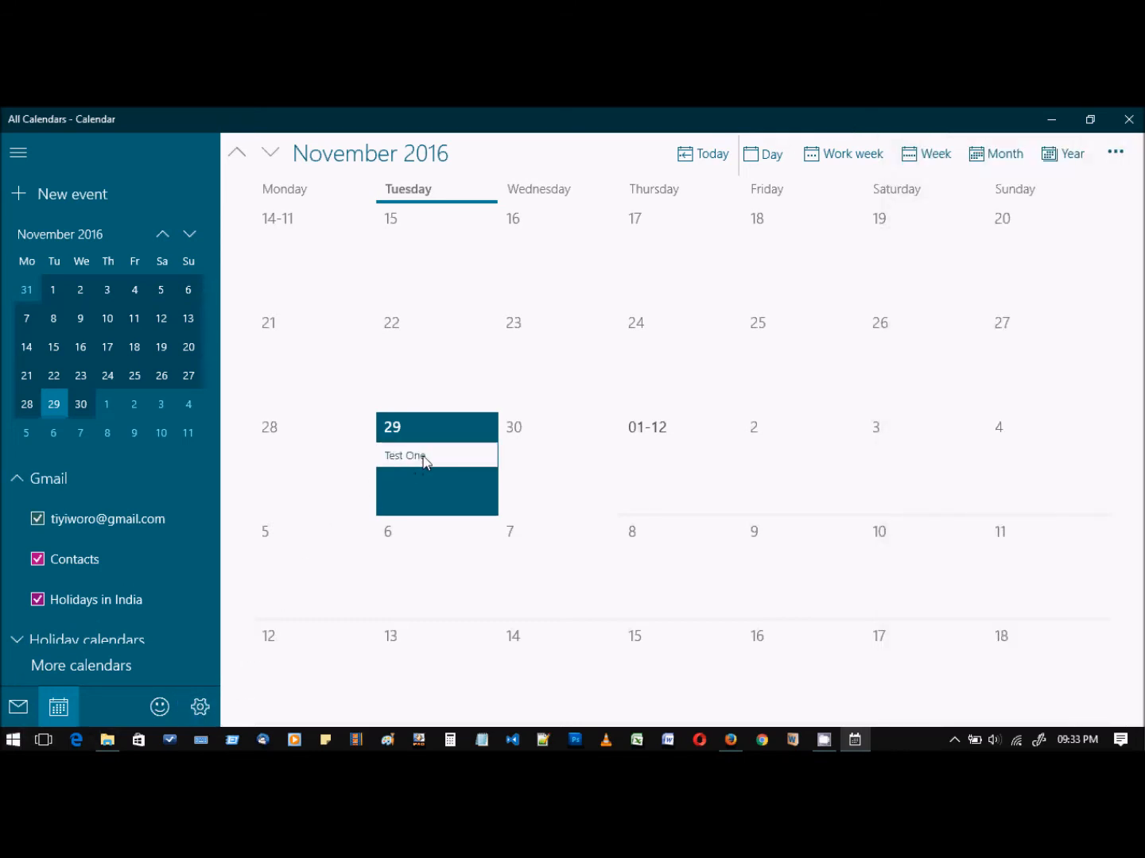
View the synced Test One event on 29 November in the month view
click(405, 455)
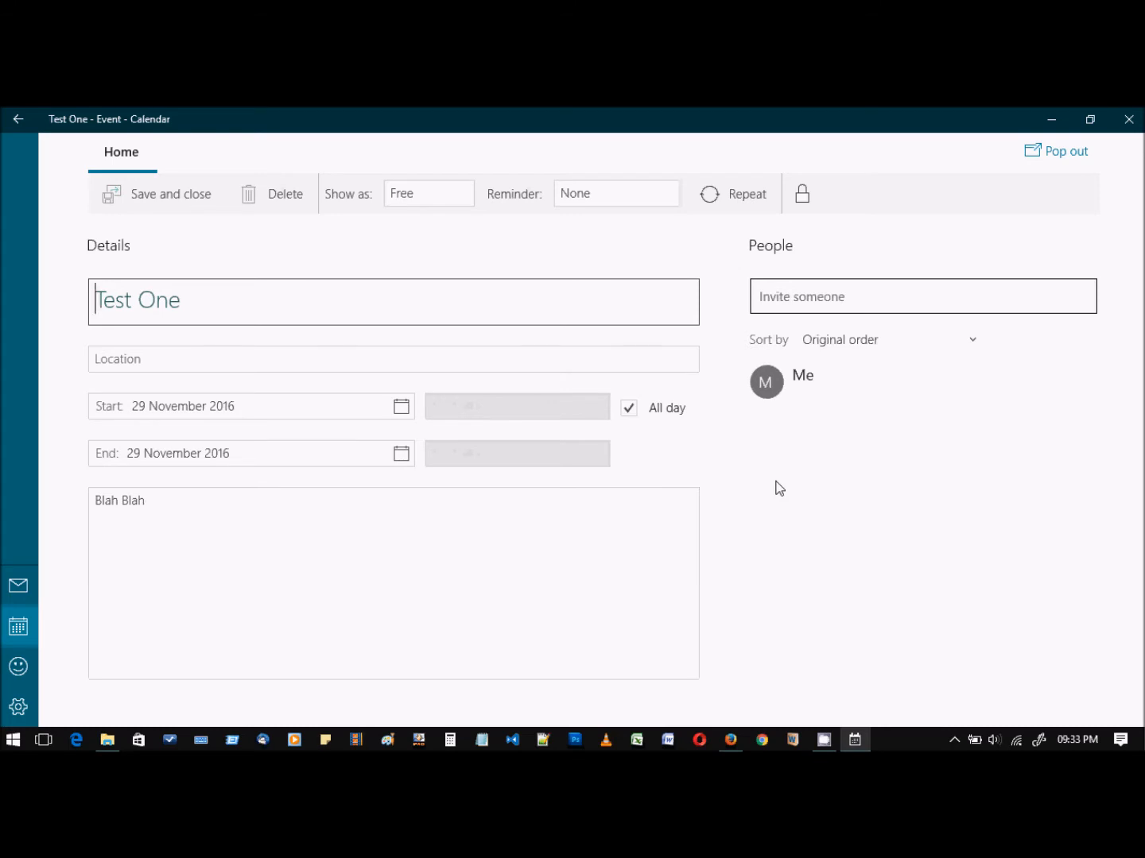
mouse_move(687, 330)
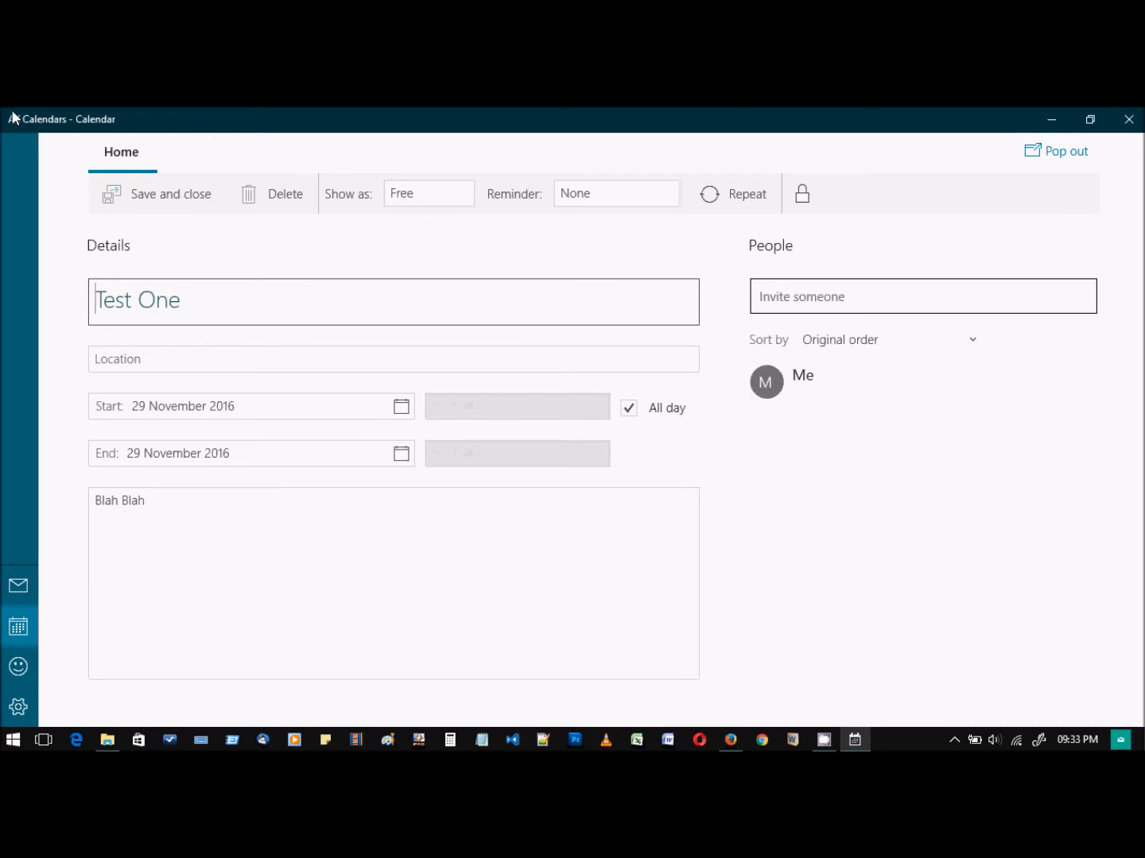
Close the Test One event details and return to the month view
click(170, 194)
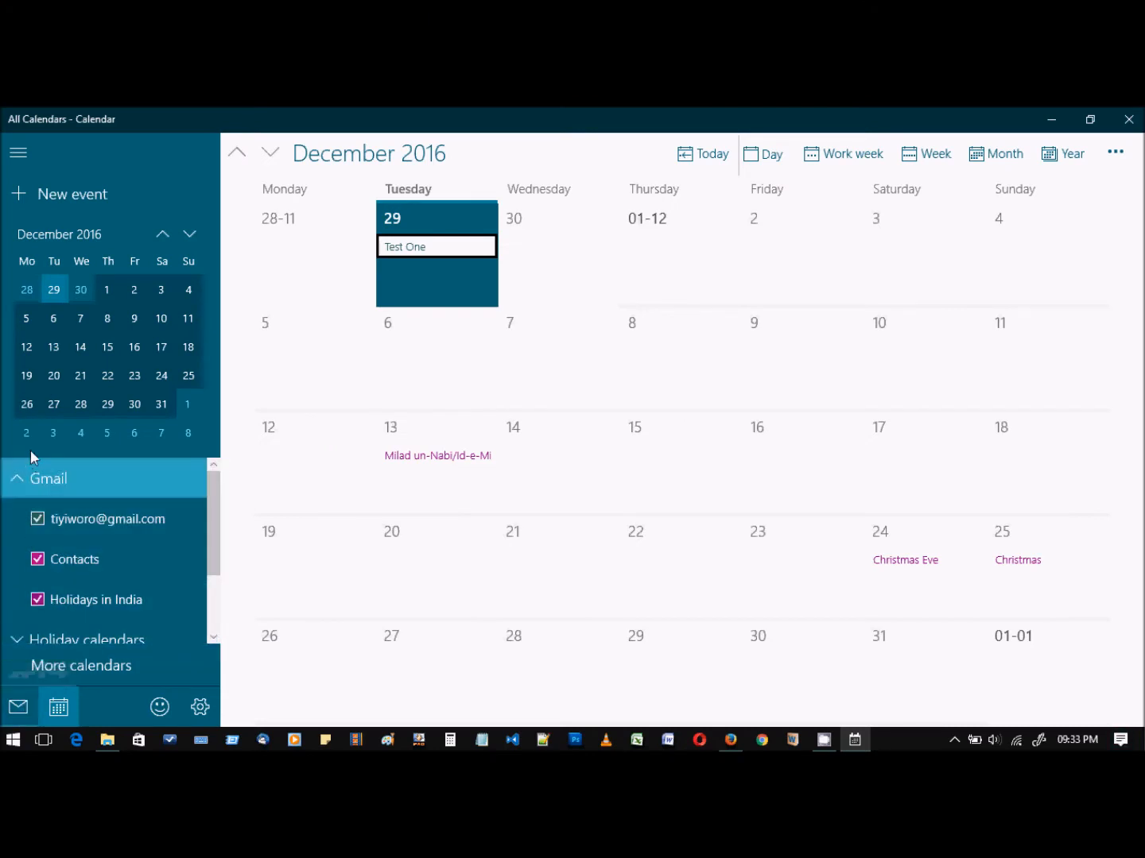
mouse_move(17, 706)
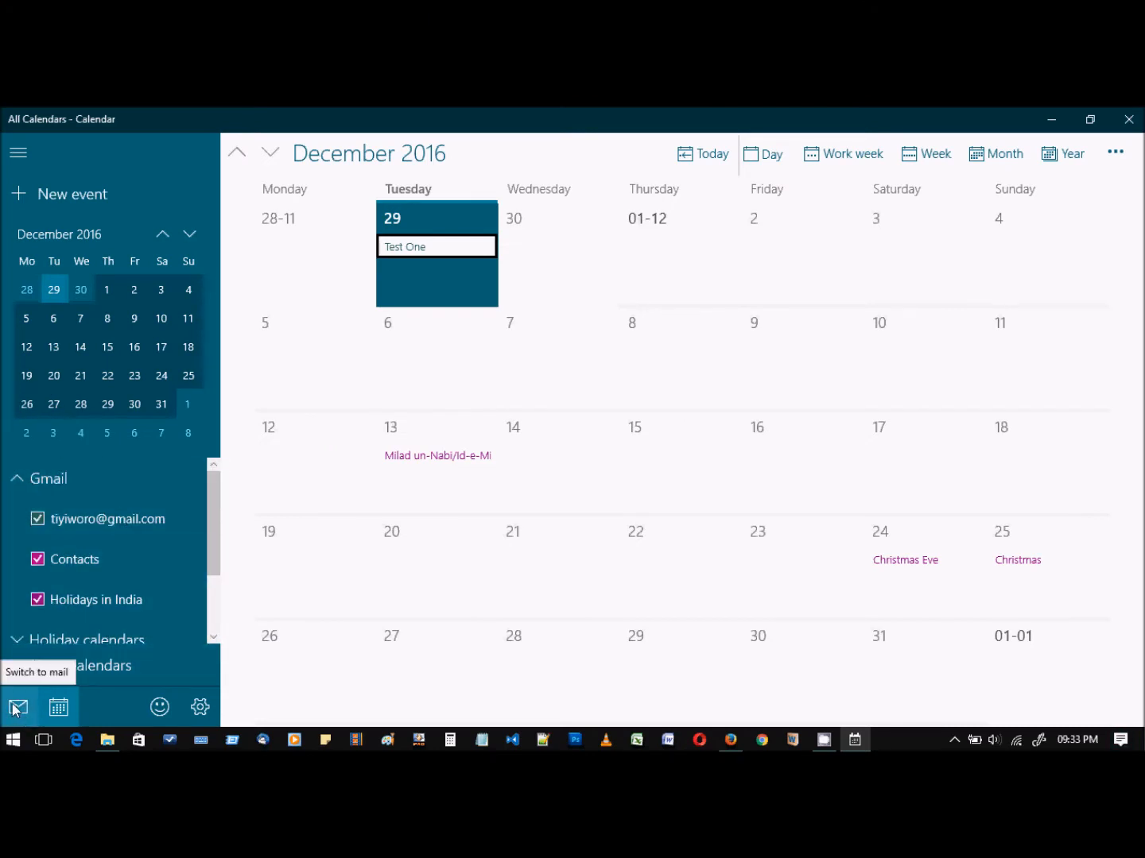
mouse_move(17, 709)
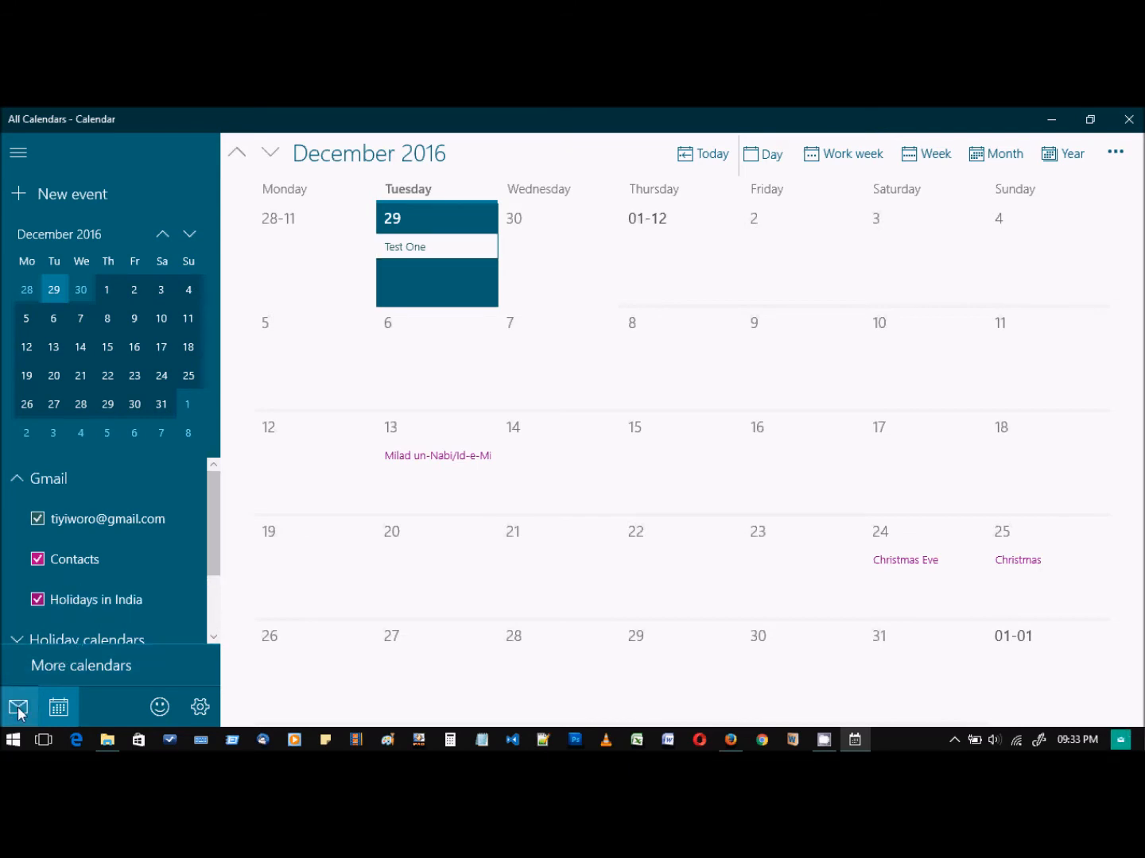
click(17, 706)
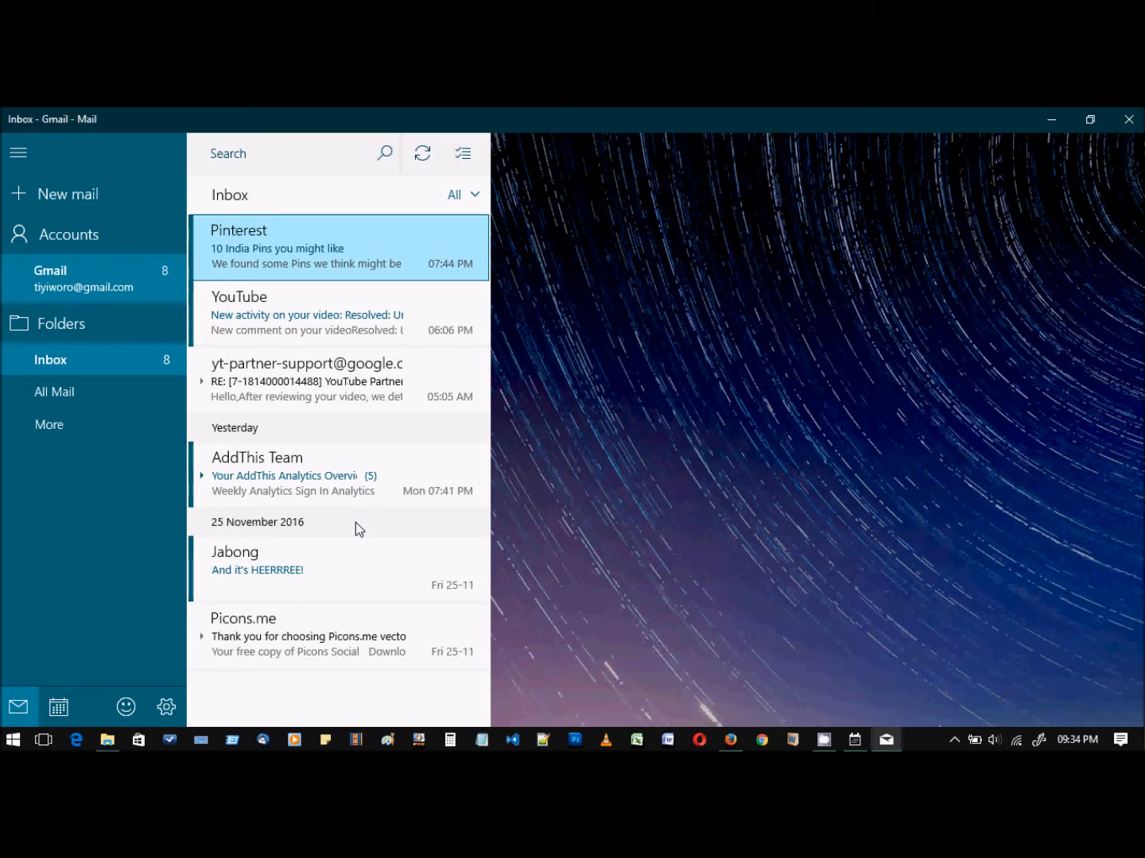
mouse_move(300, 312)
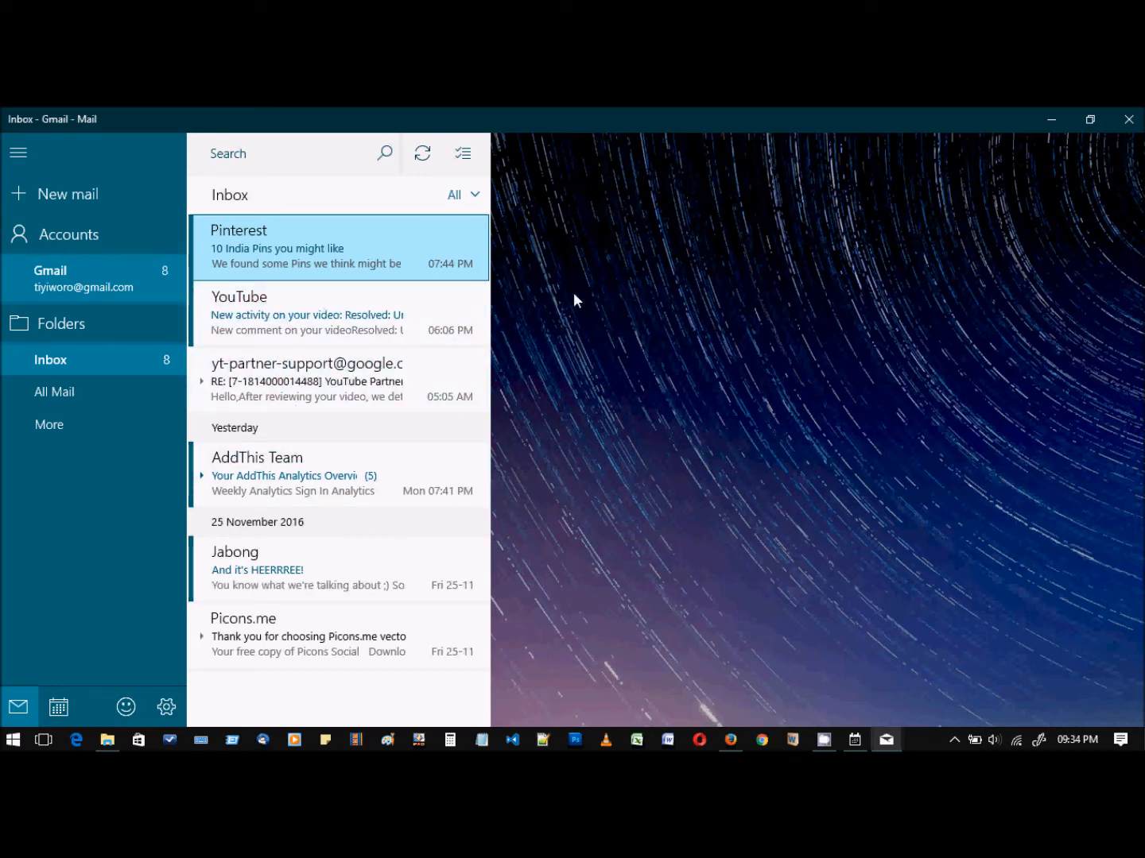
scroll(down, 3)
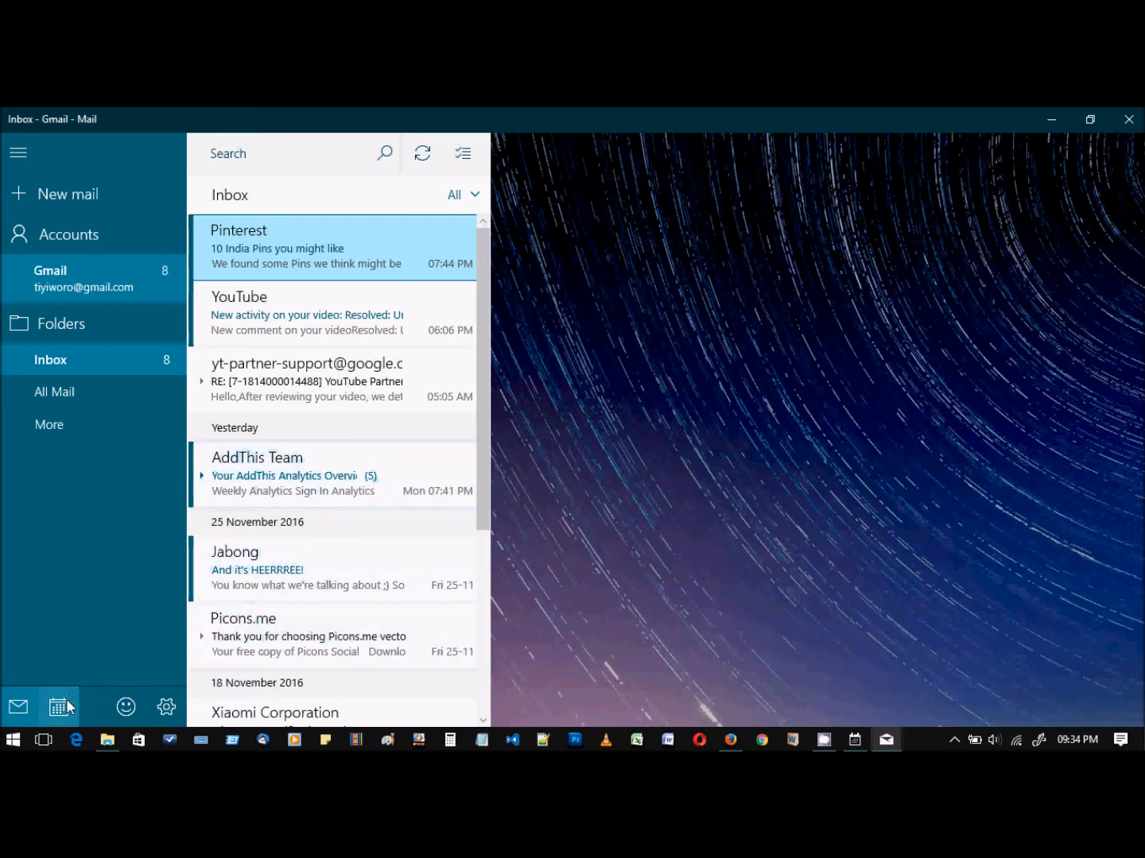
click(57, 707)
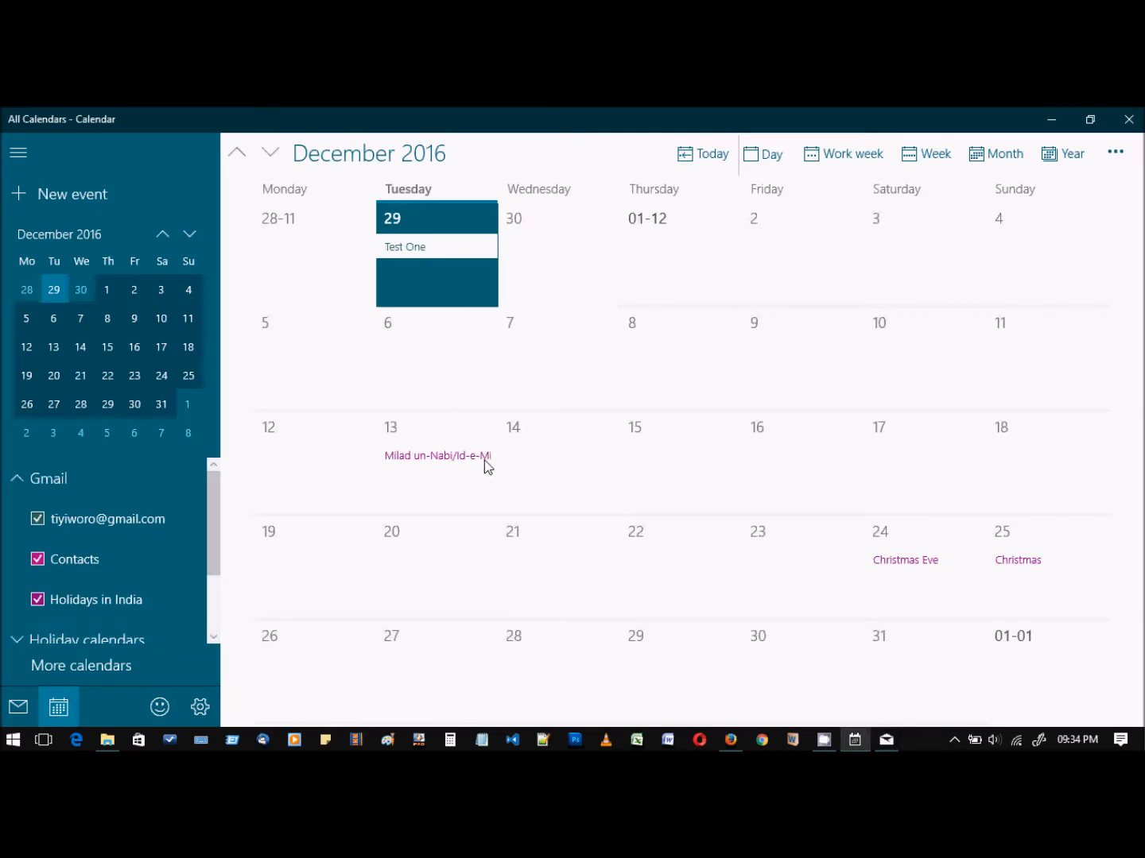
click(436, 454)
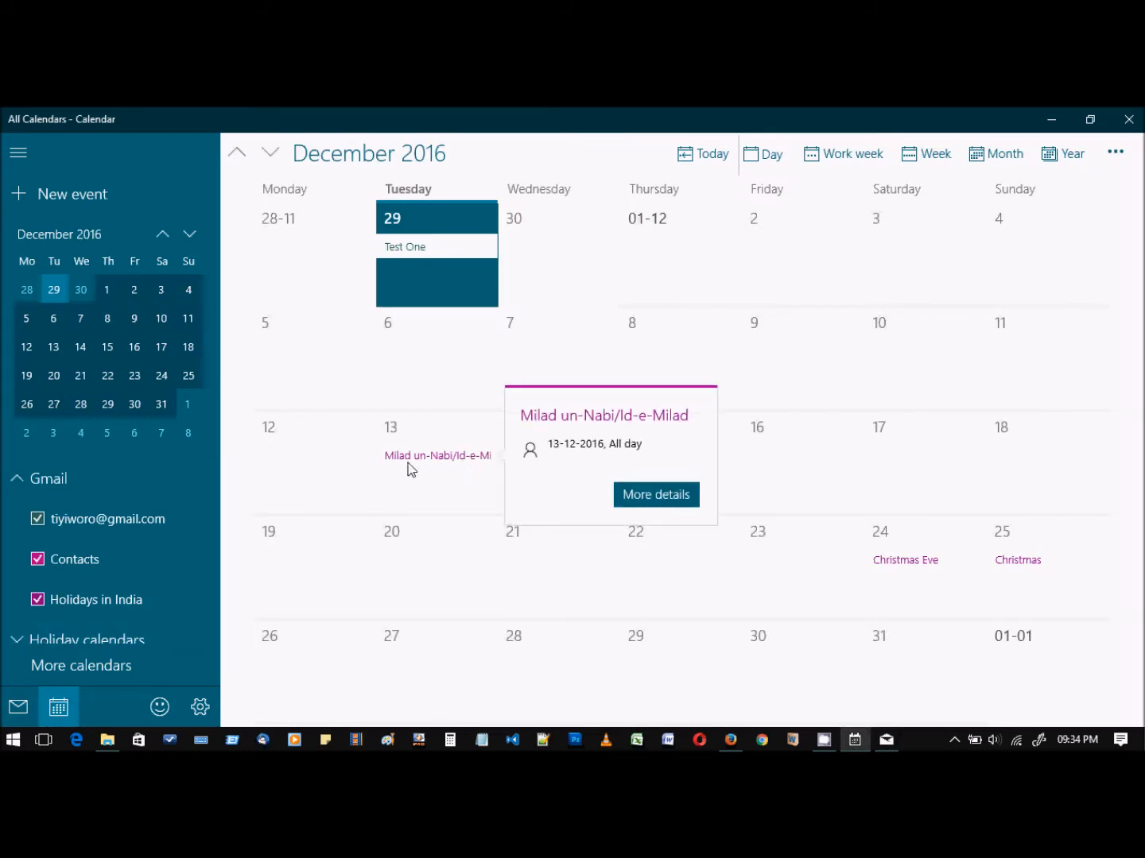
click(200, 706)
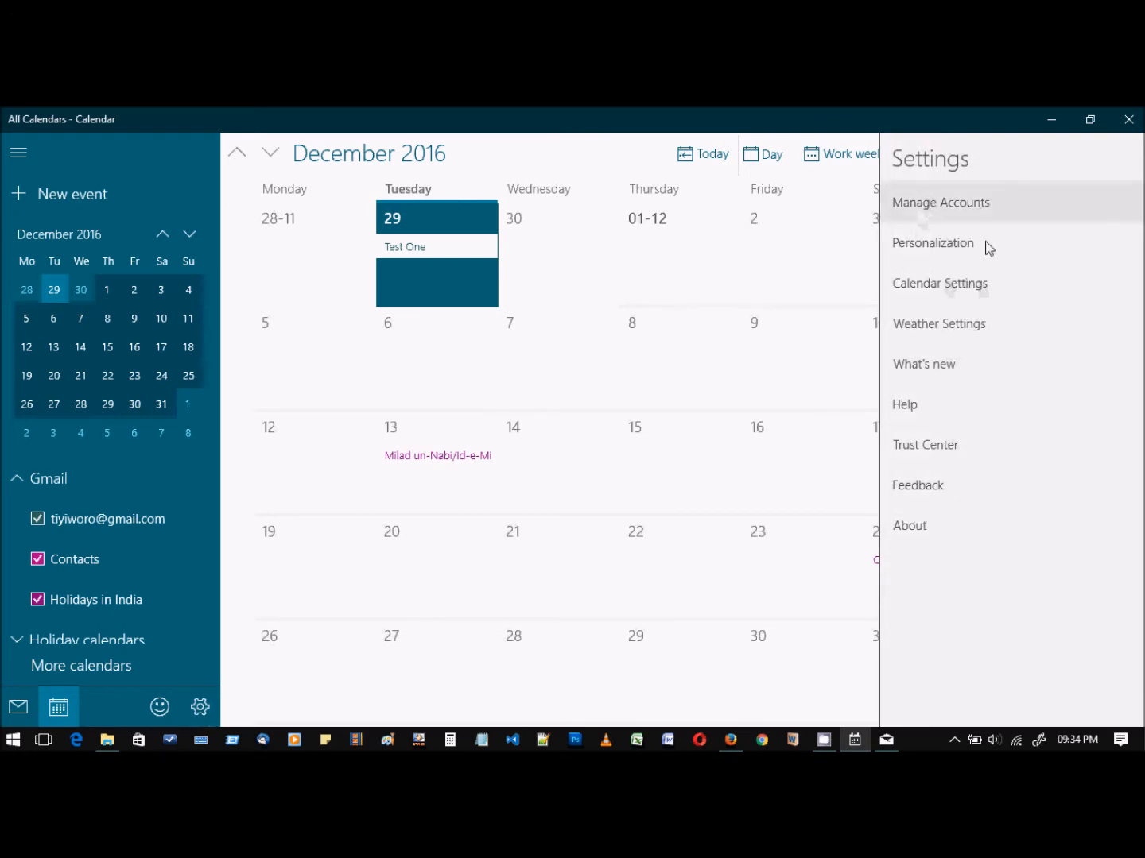
click(940, 202)
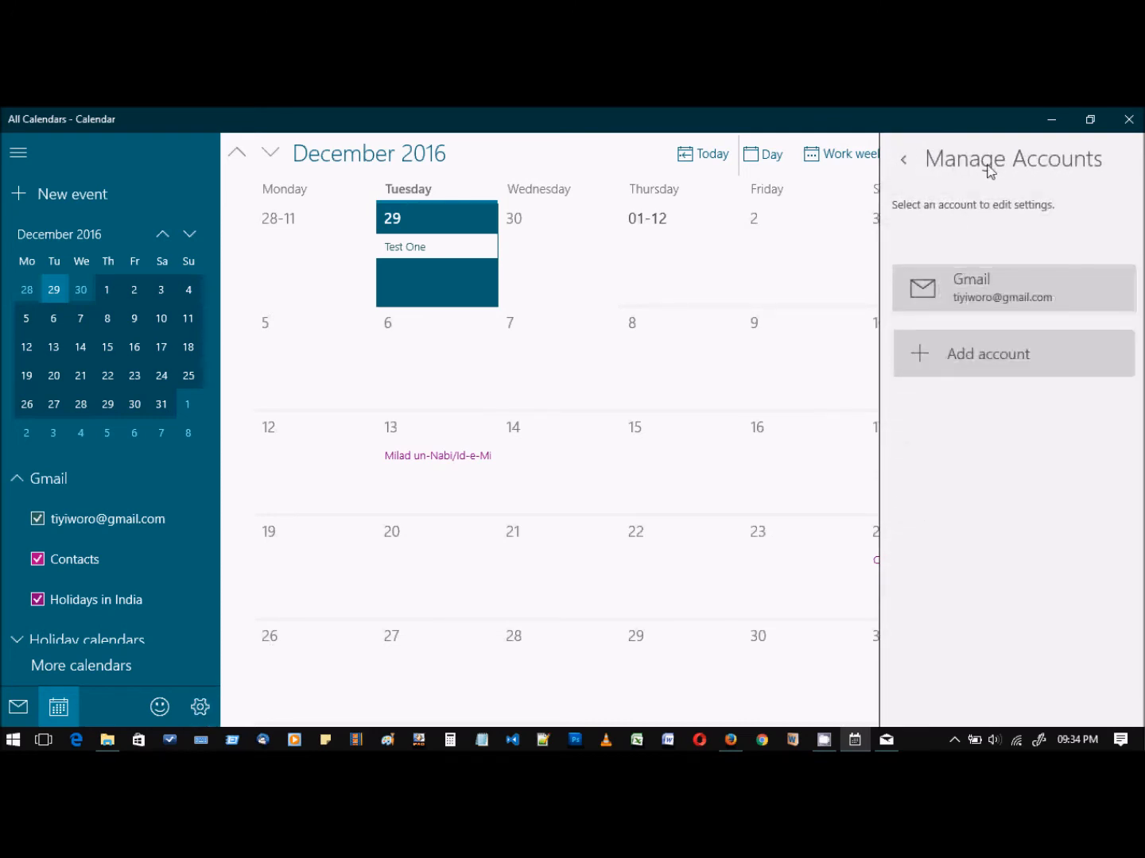
click(1011, 287)
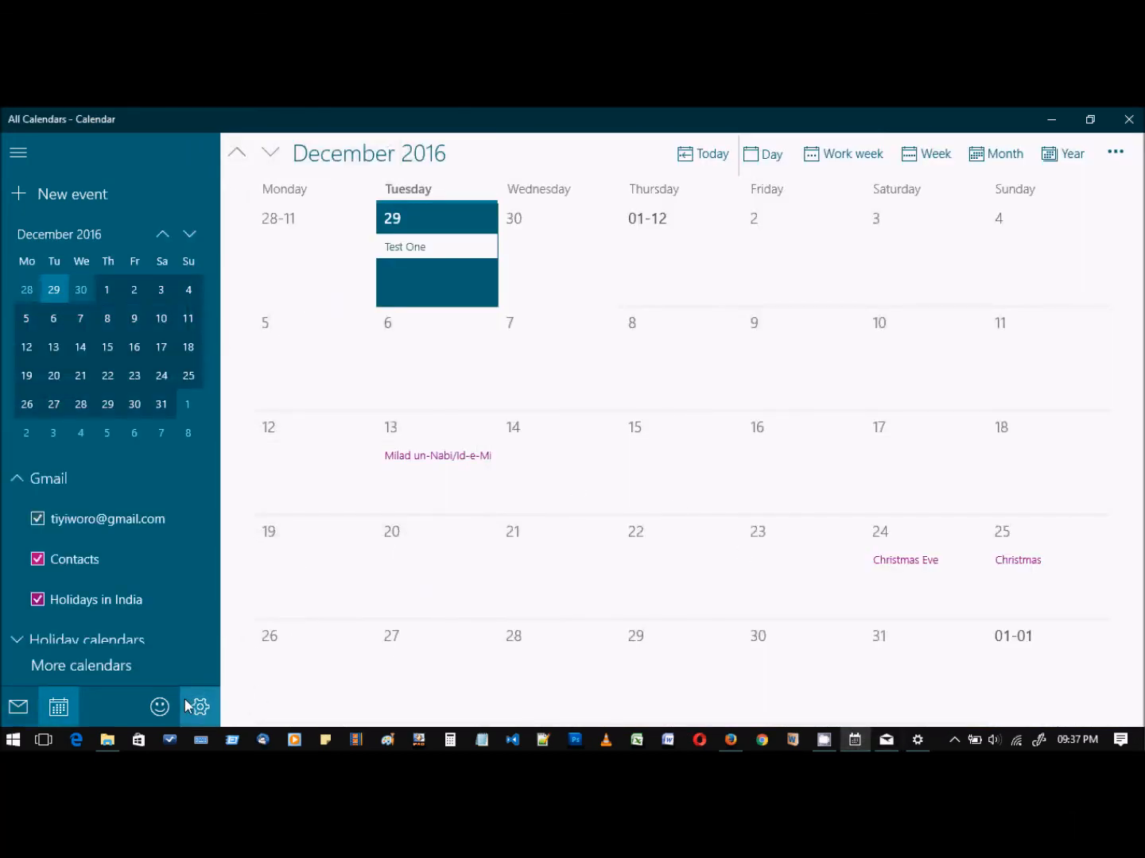
In the Gmail mailbox sync settings, switch Email and Contacts sync off and save the account
click(201, 706)
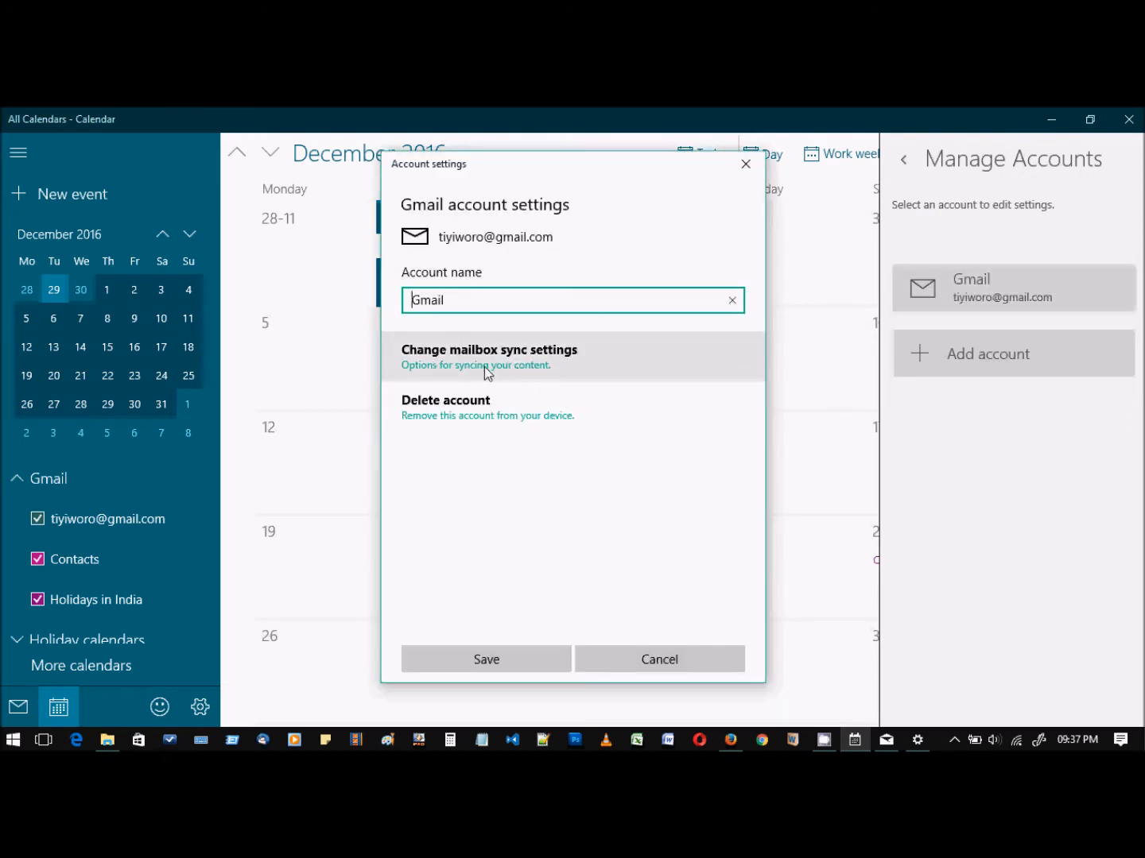
click(489, 356)
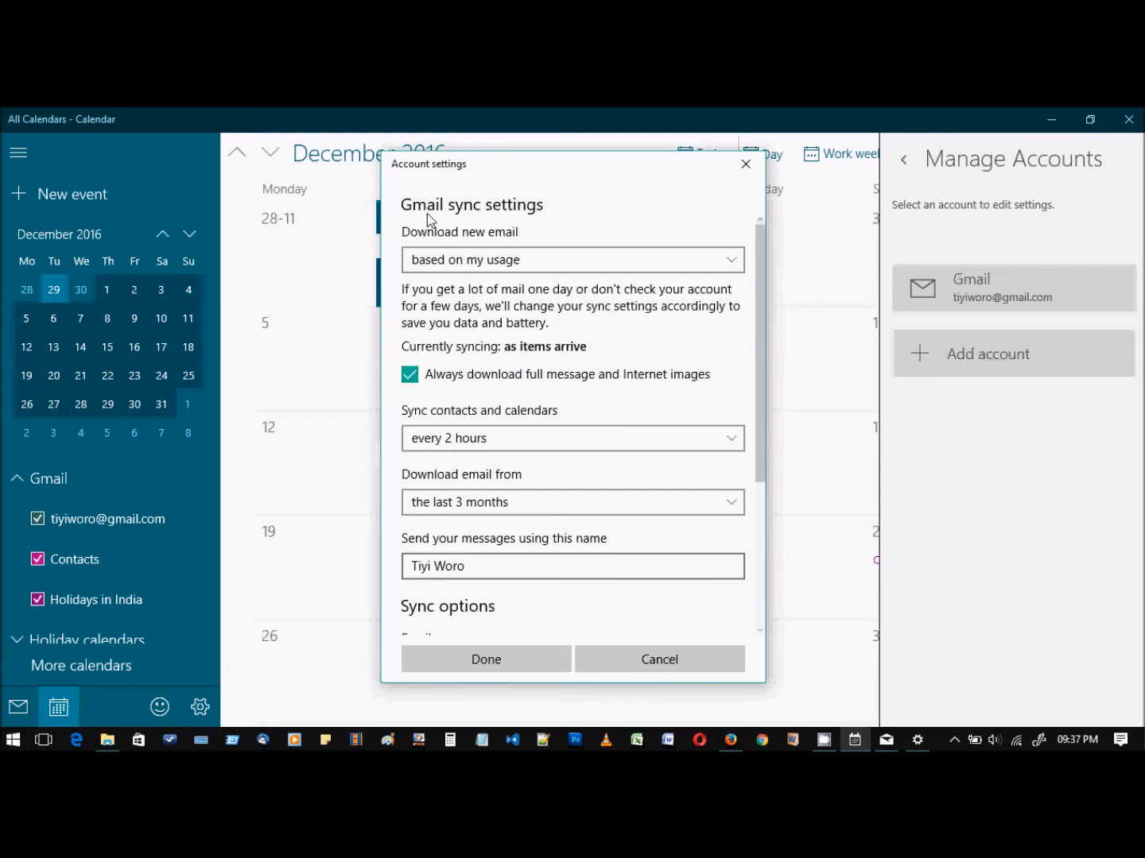
scroll(down, 3)
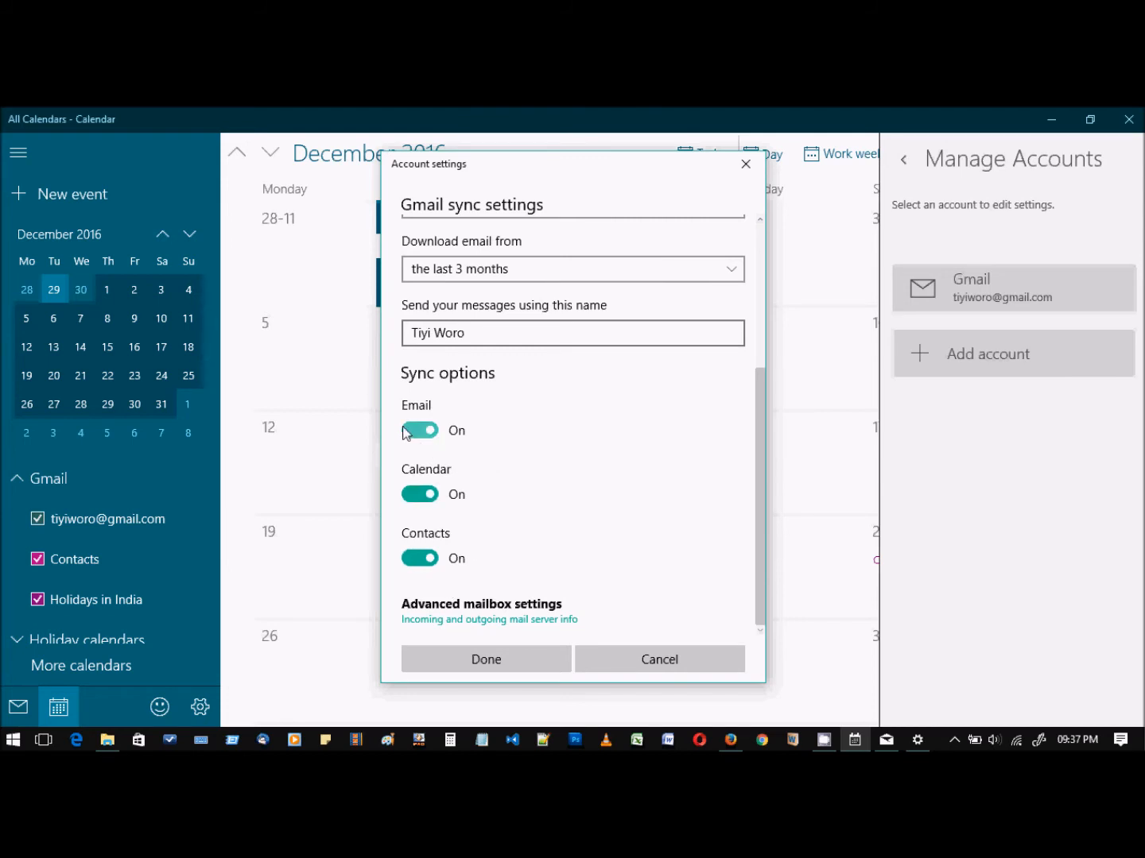
click(420, 429)
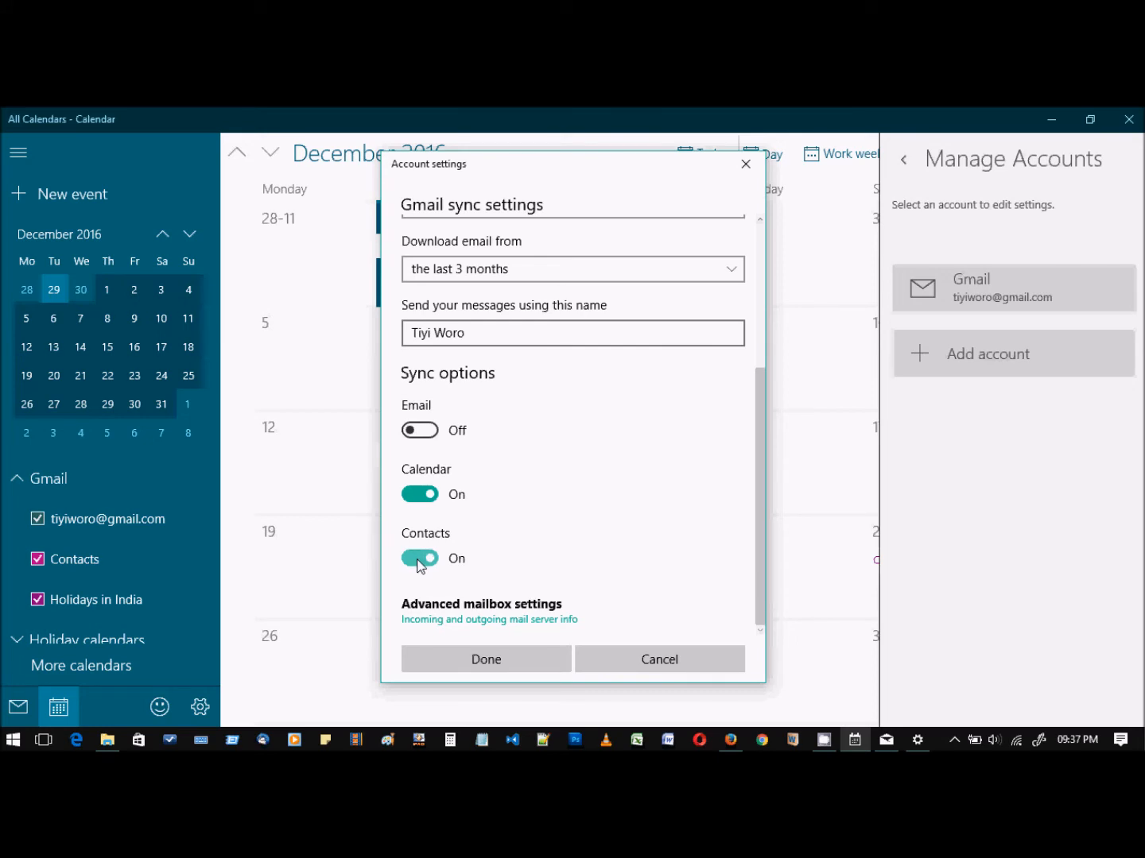
click(419, 558)
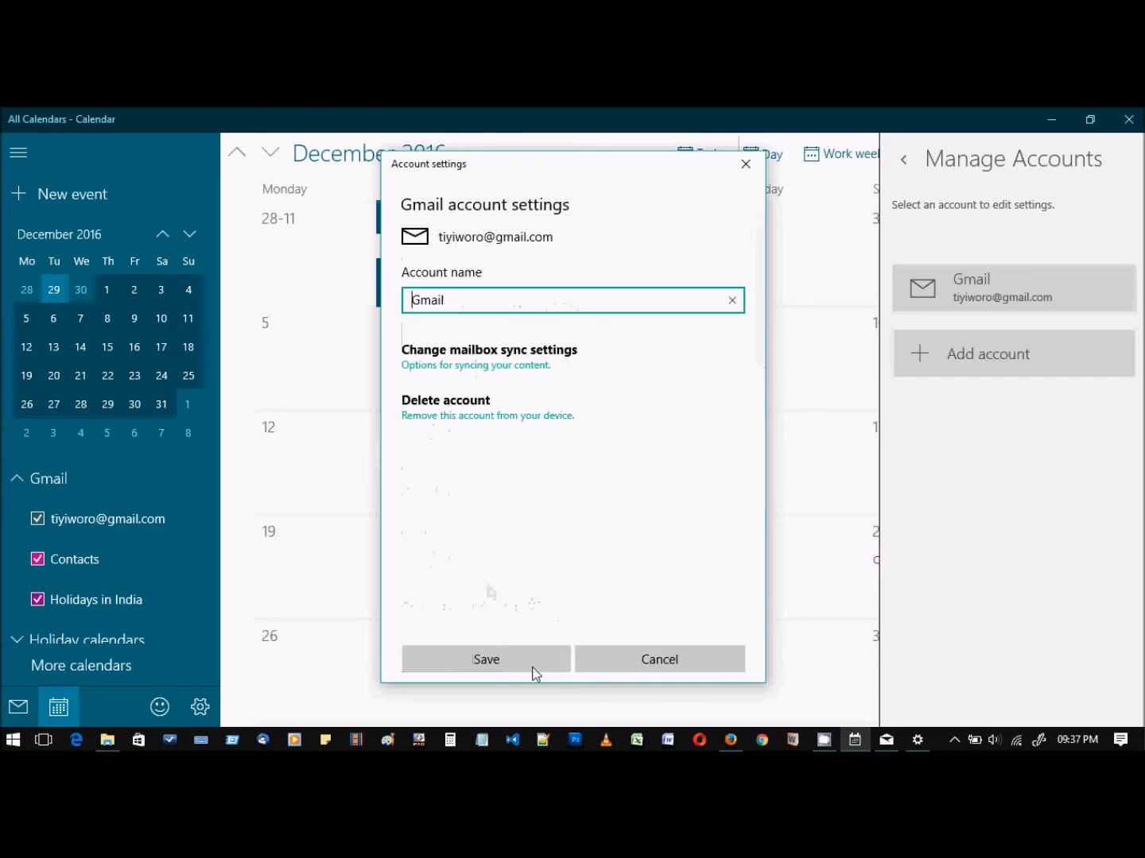
click(485, 658)
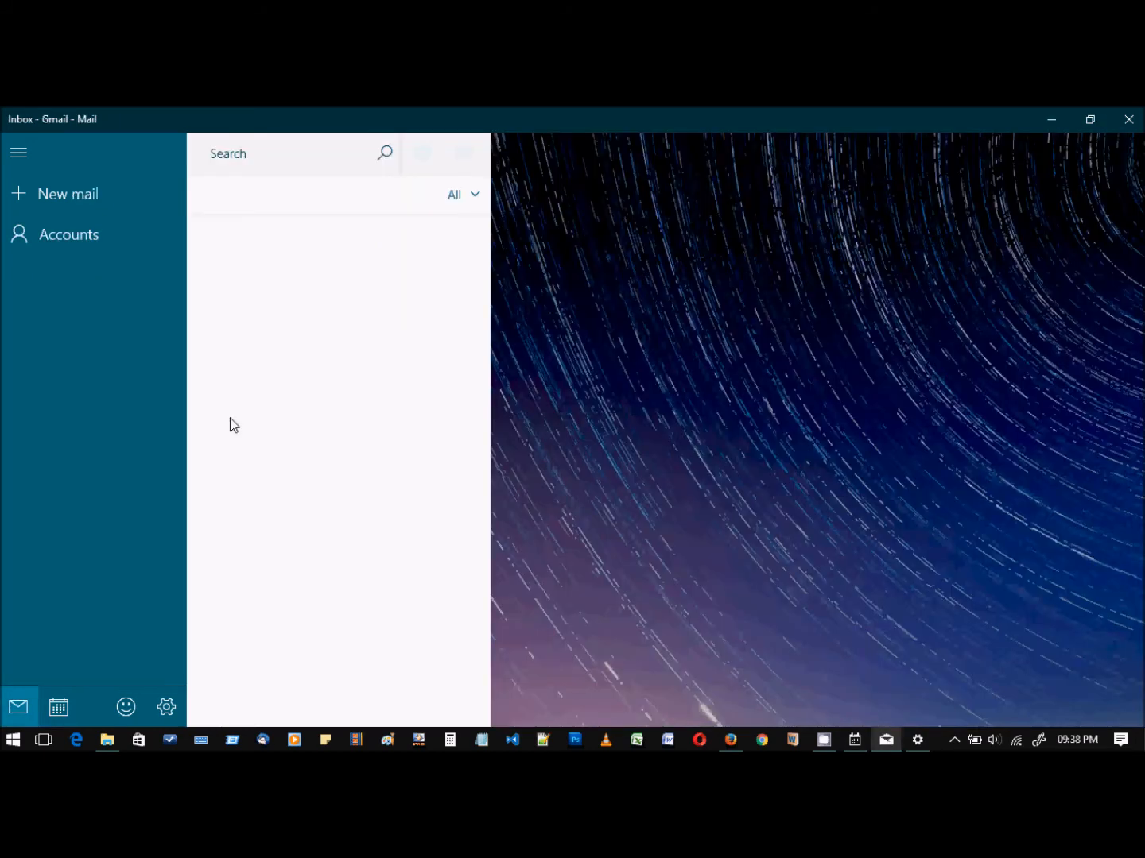
mouse_move(210, 523)
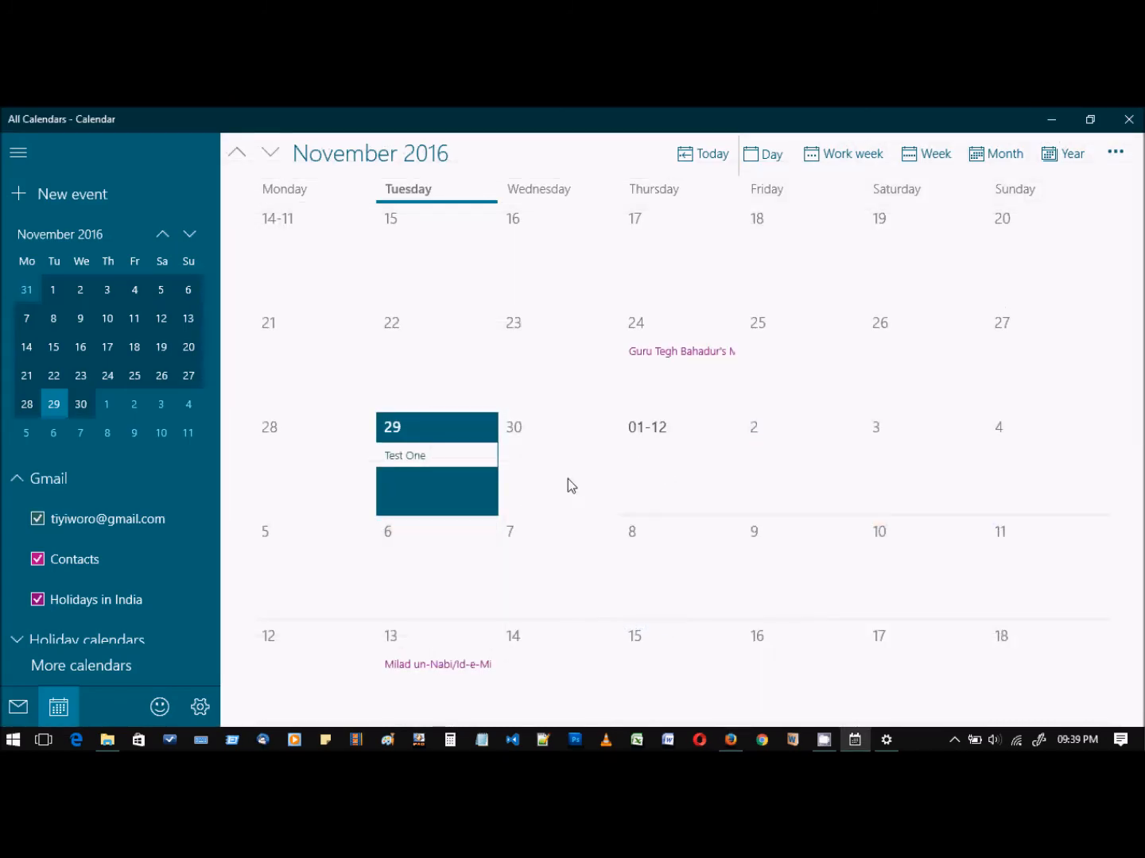
mouse_move(549, 473)
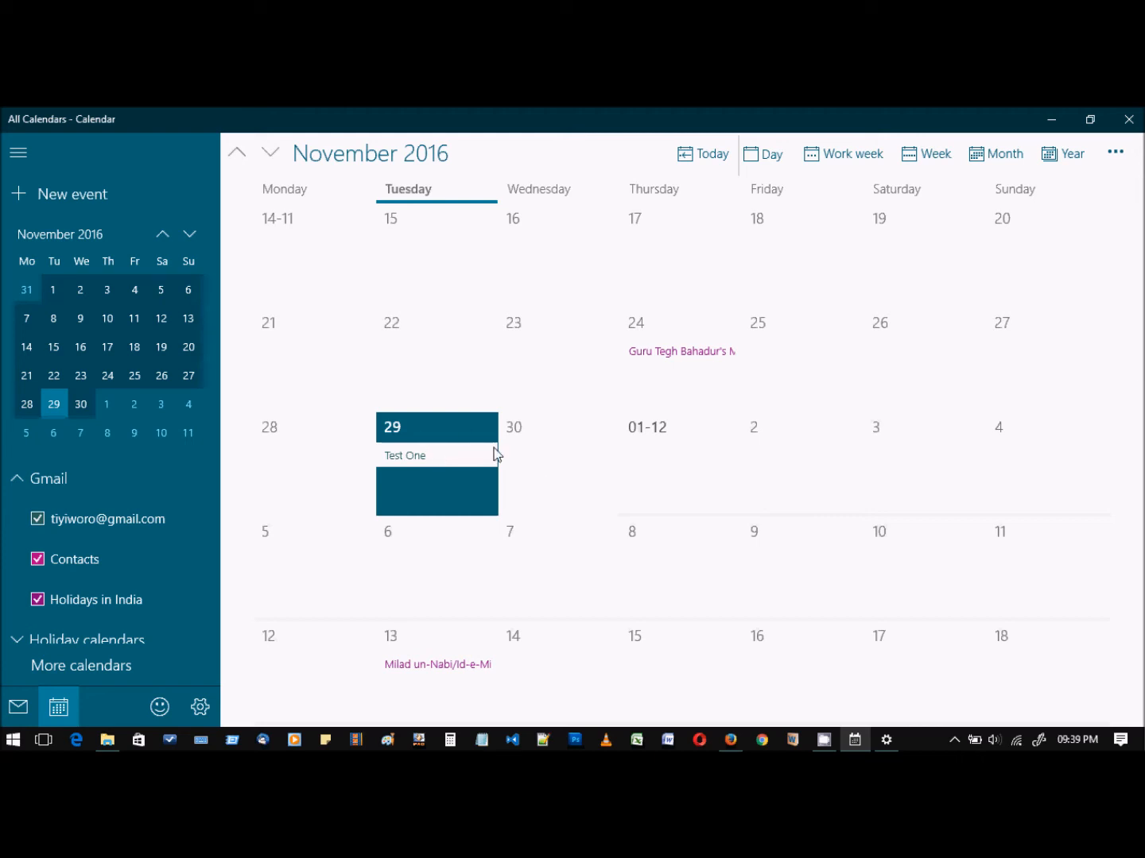
mouse_move(553, 455)
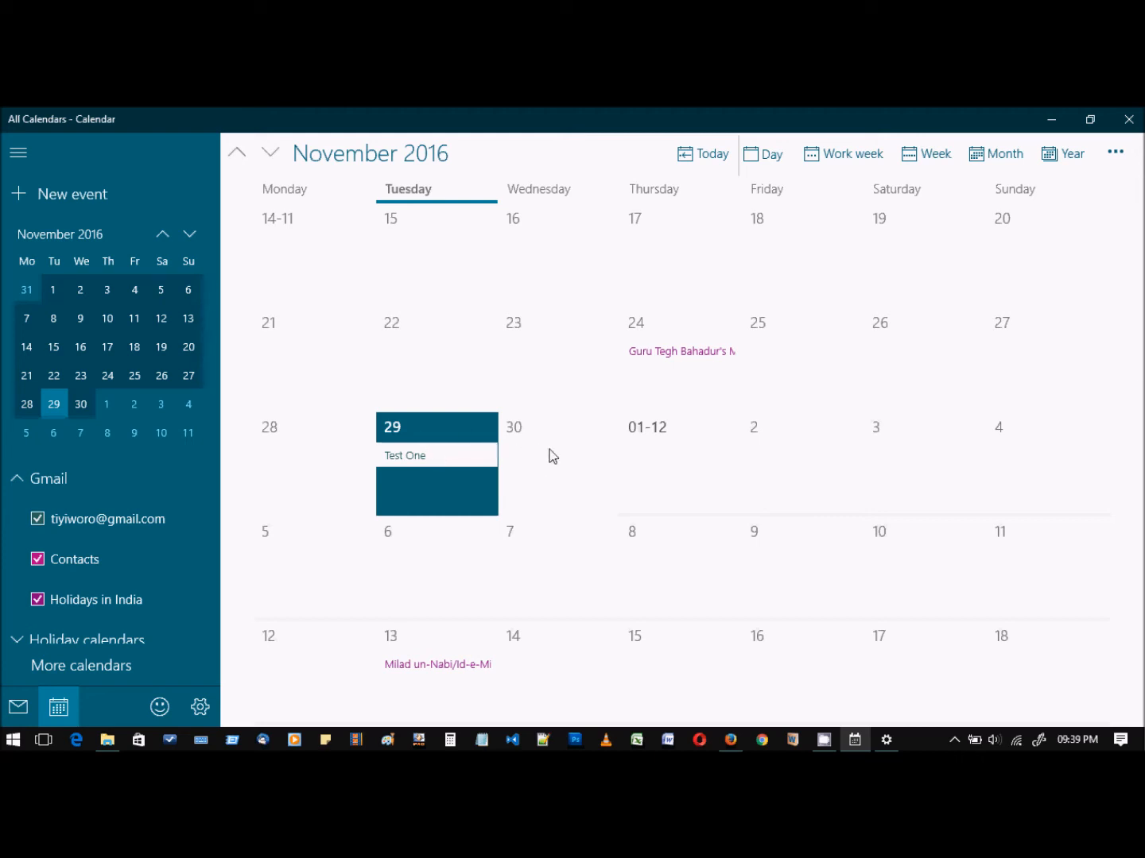
mouse_move(736, 741)
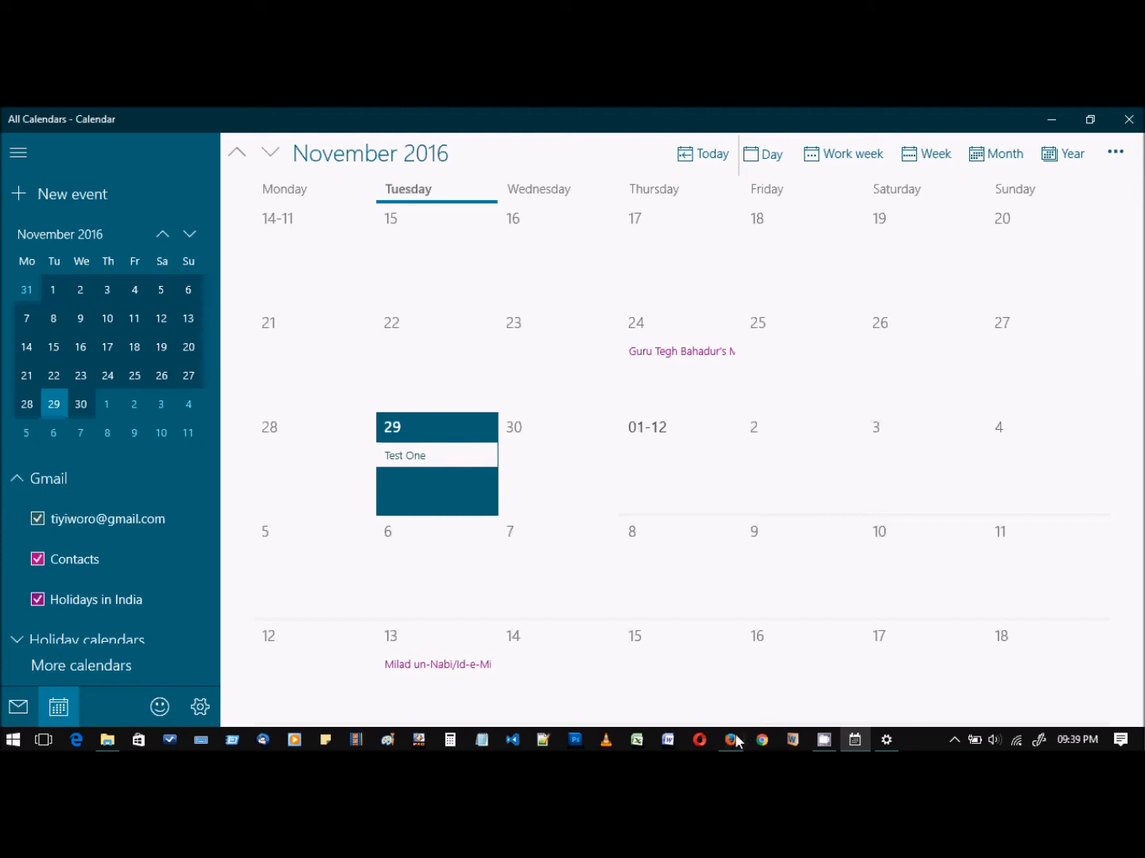
mouse_move(731, 741)
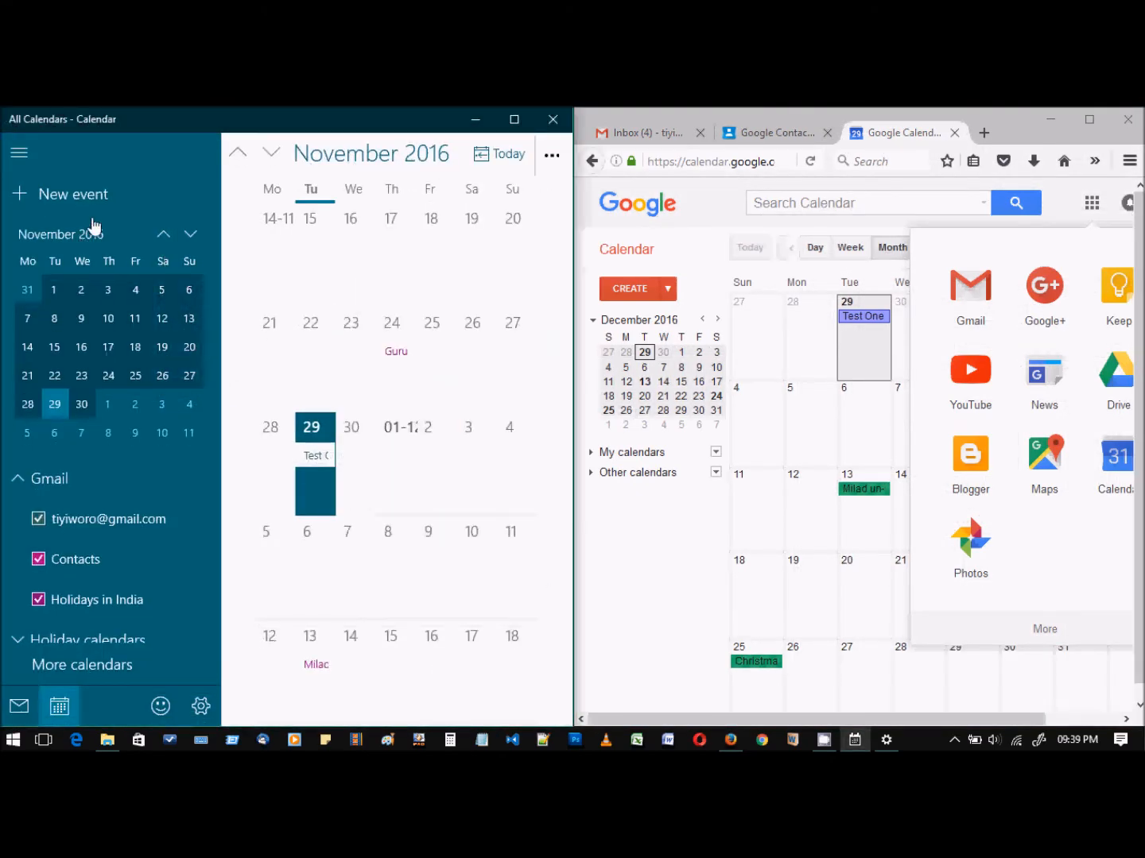
Create event 'Test two' in the Gmail calendar with description 'Blah' and save it
click(73, 194)
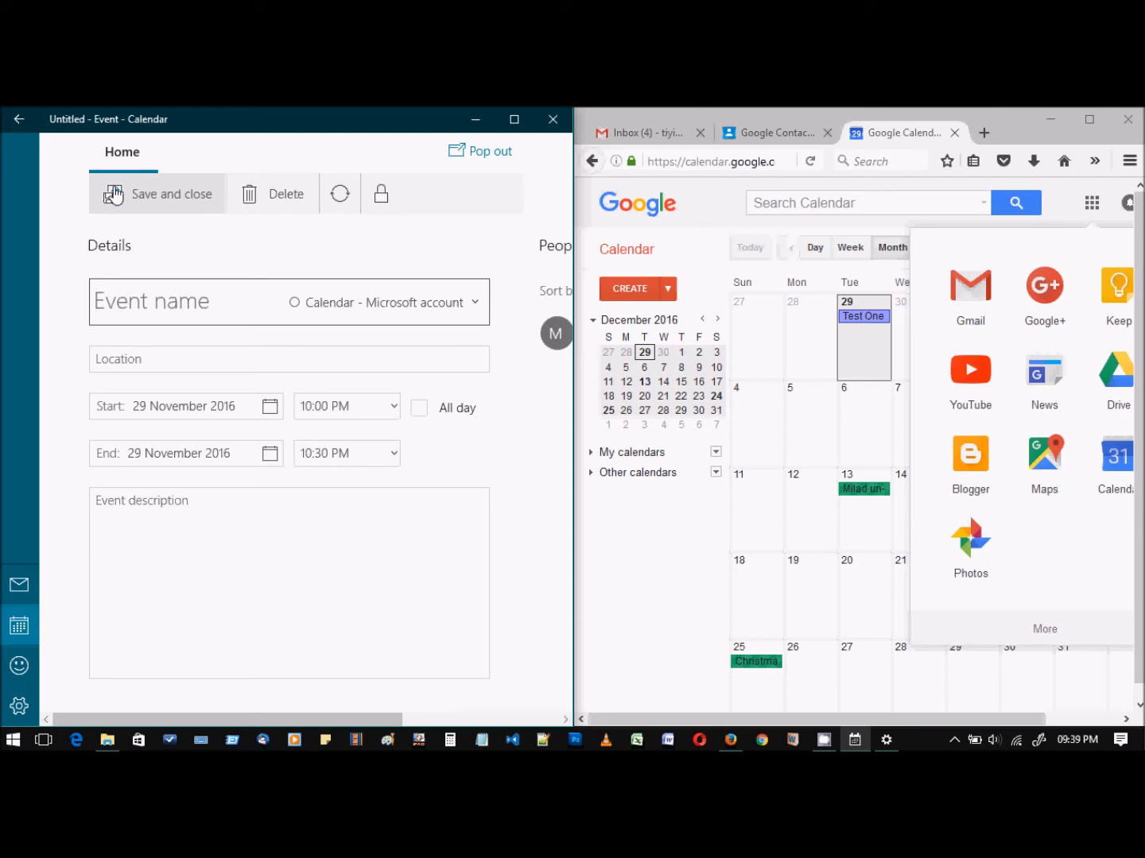
text(Test two)
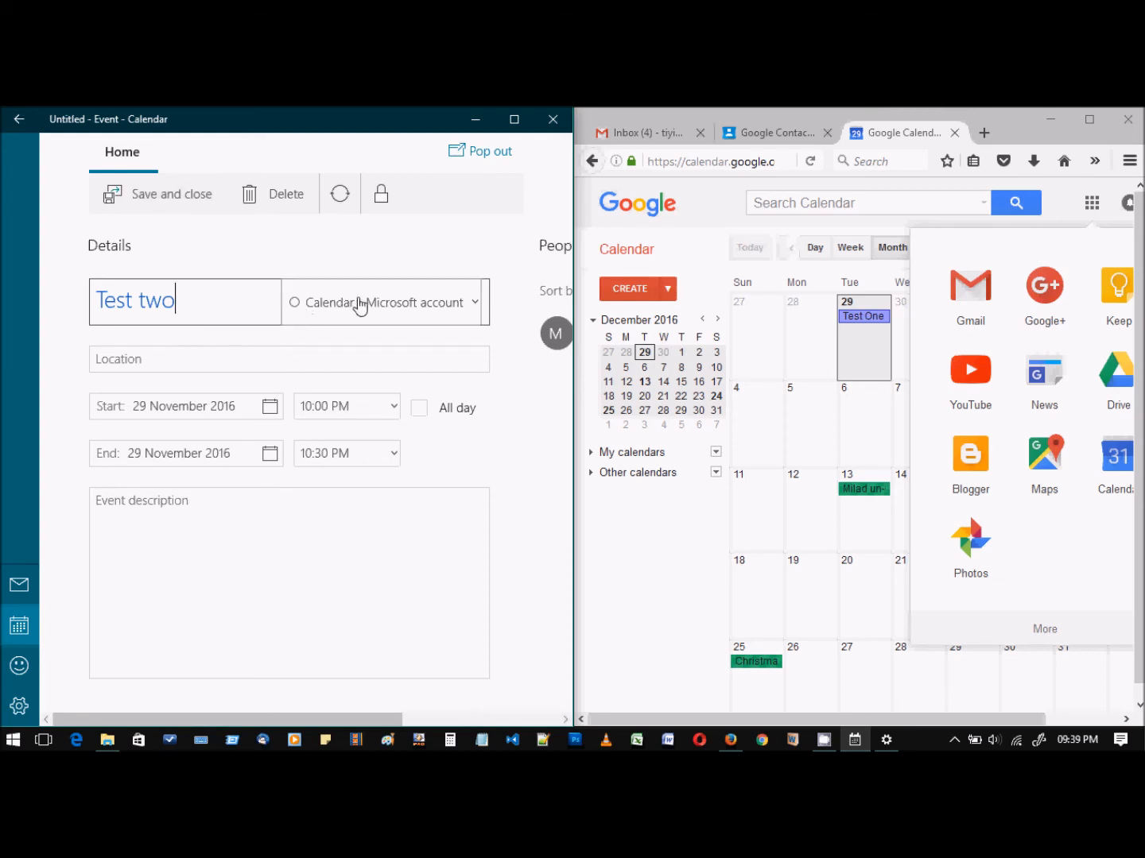
click(385, 302)
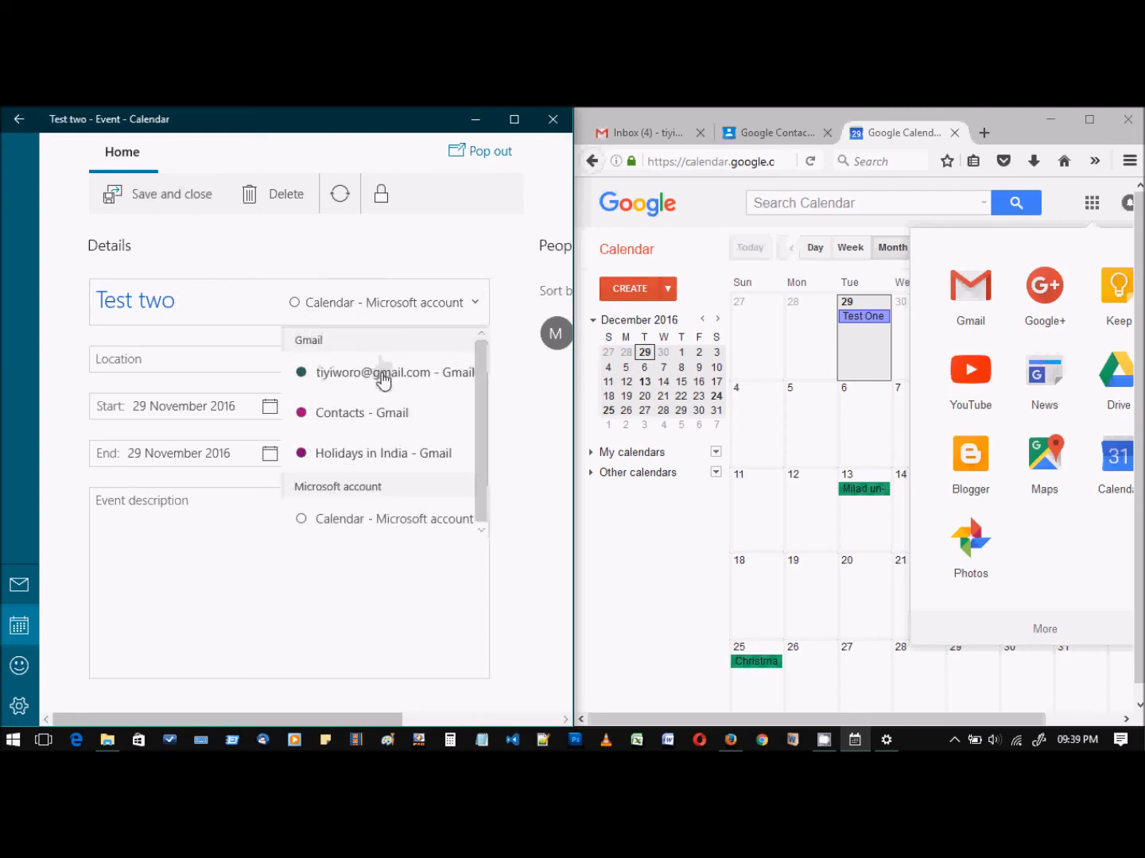
click(386, 372)
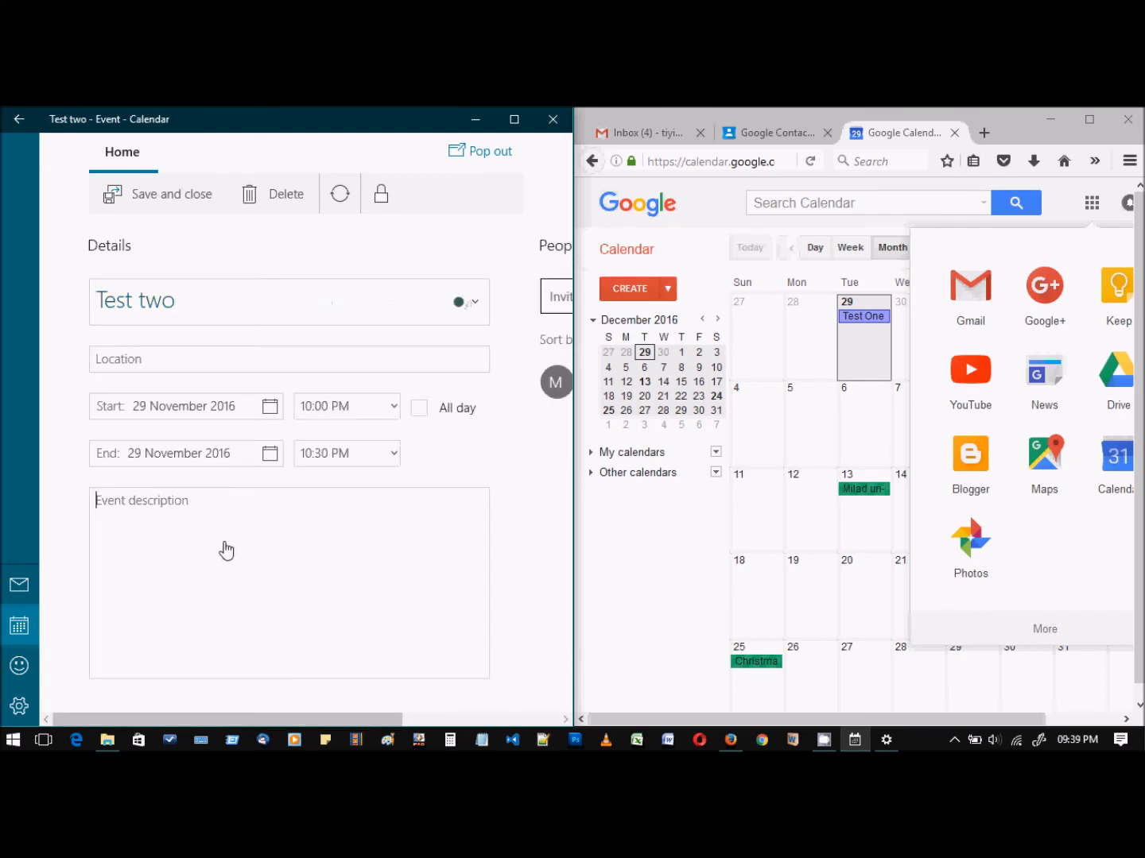
text(Blah Blah)
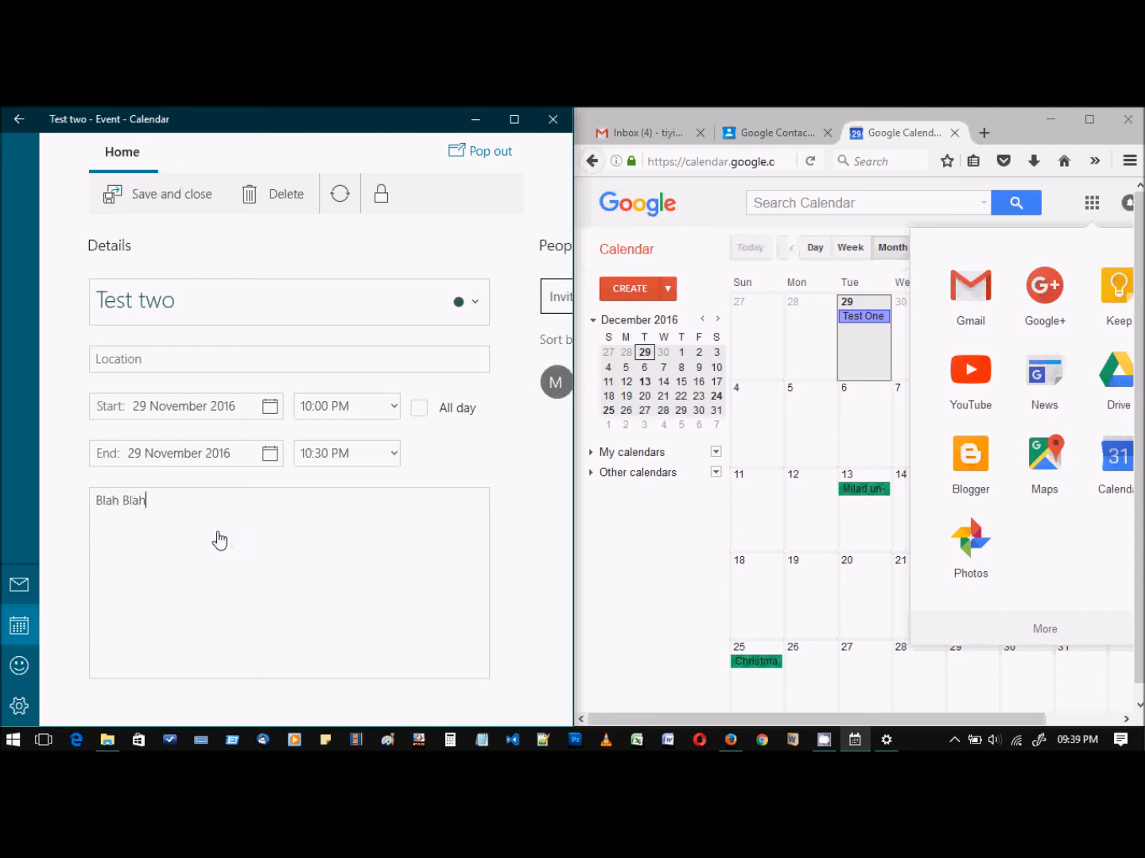
click(157, 194)
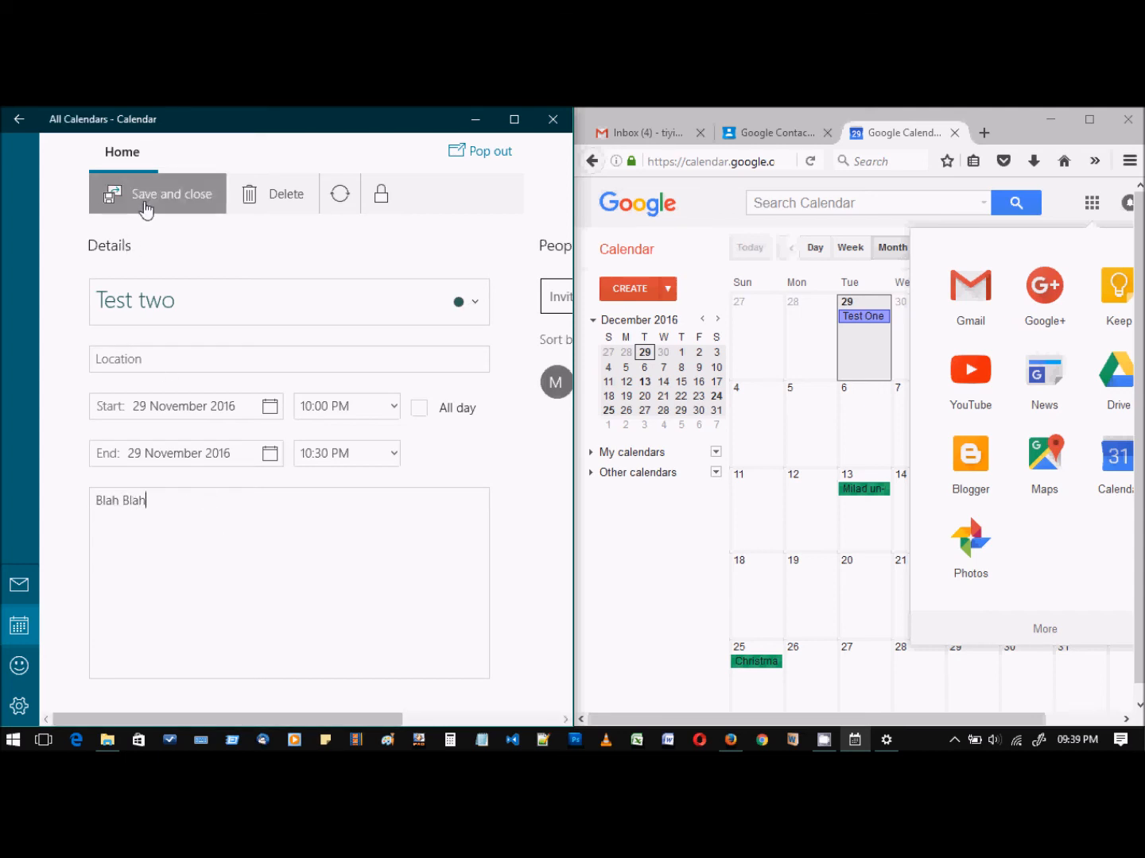
click(158, 194)
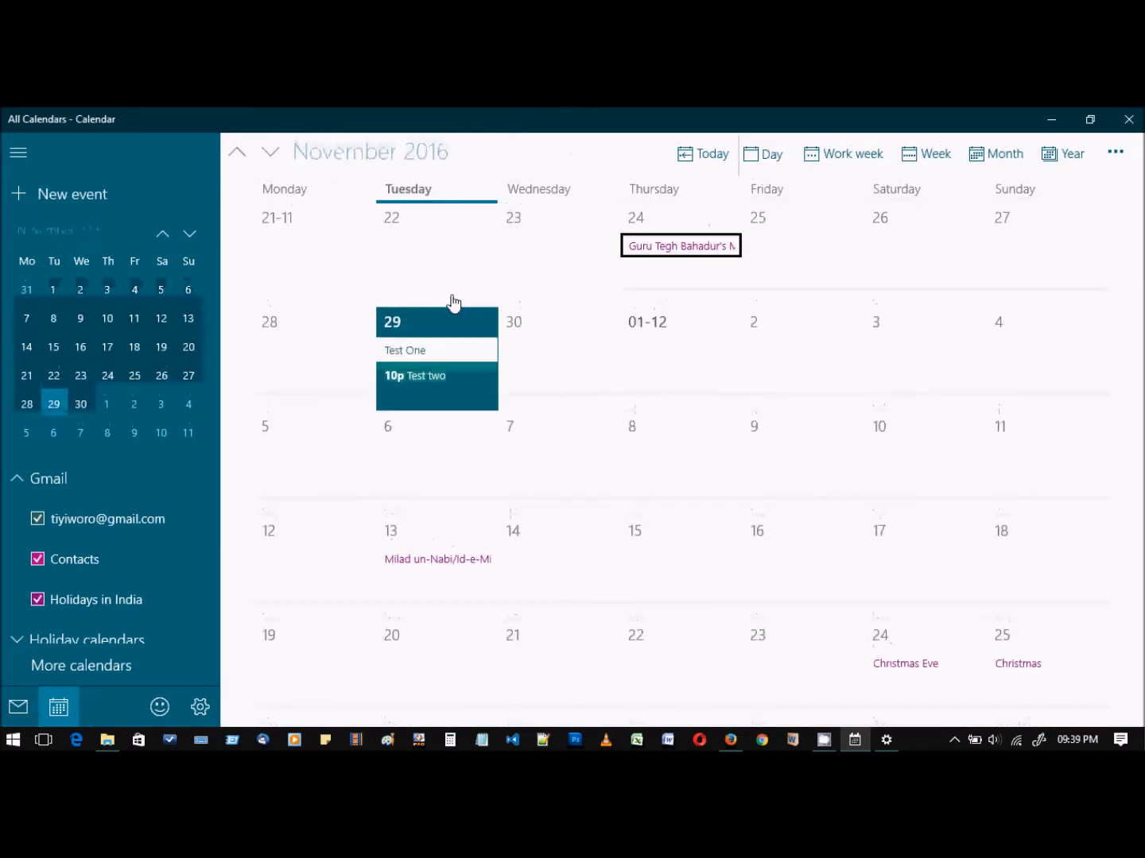
Edit Test two into an all-day event, save it, and return to November 2016
click(426, 375)
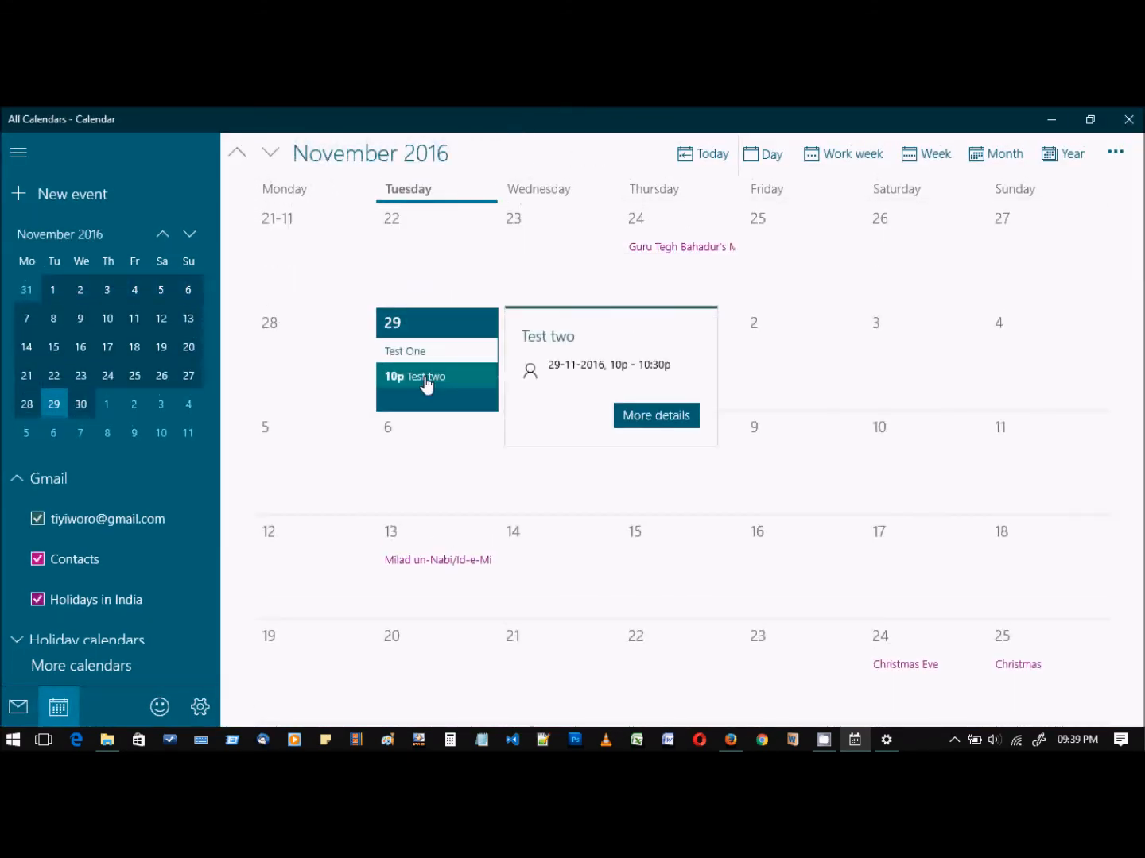
click(655, 415)
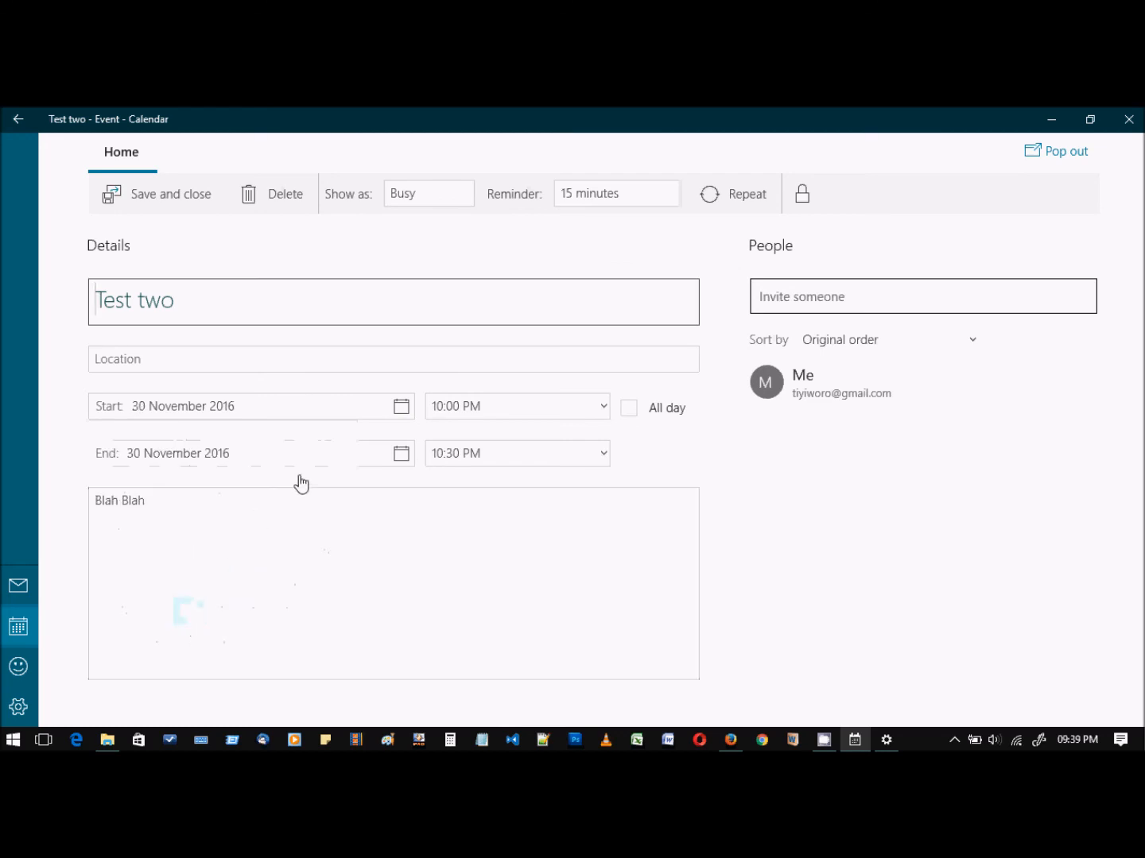
click(630, 407)
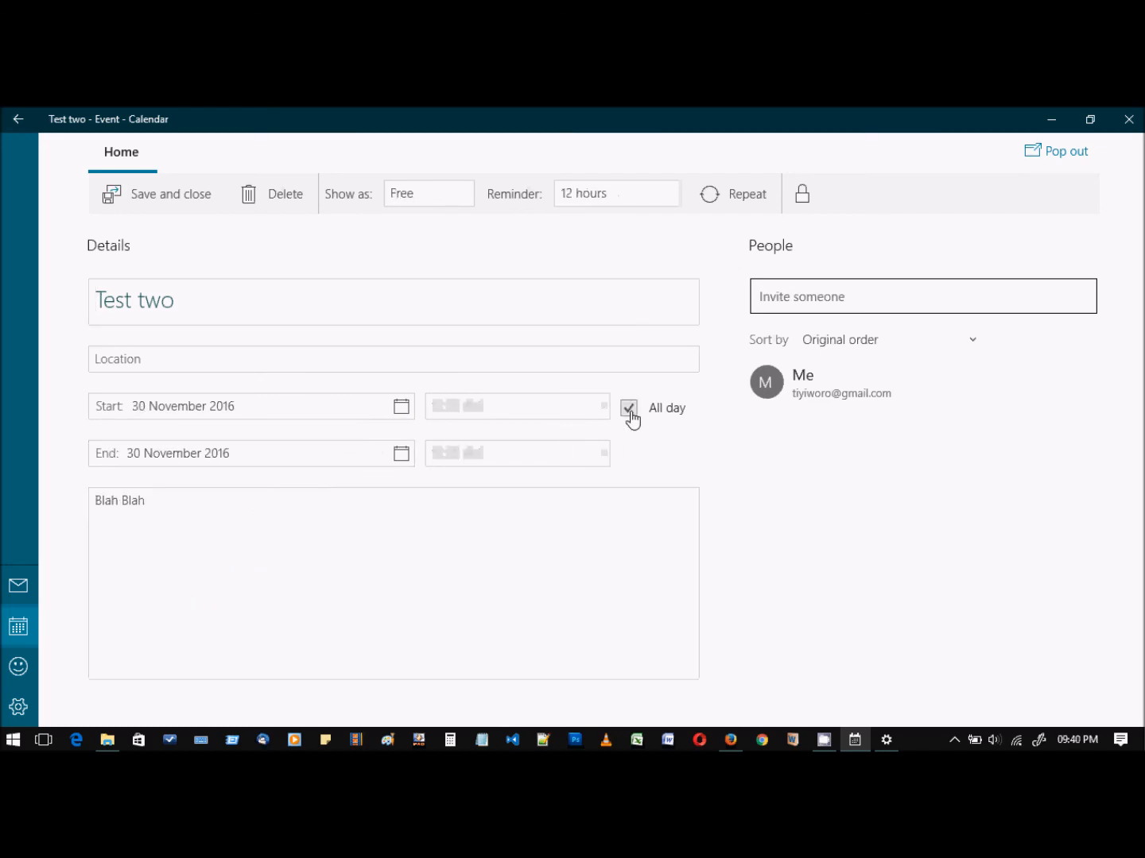
click(169, 194)
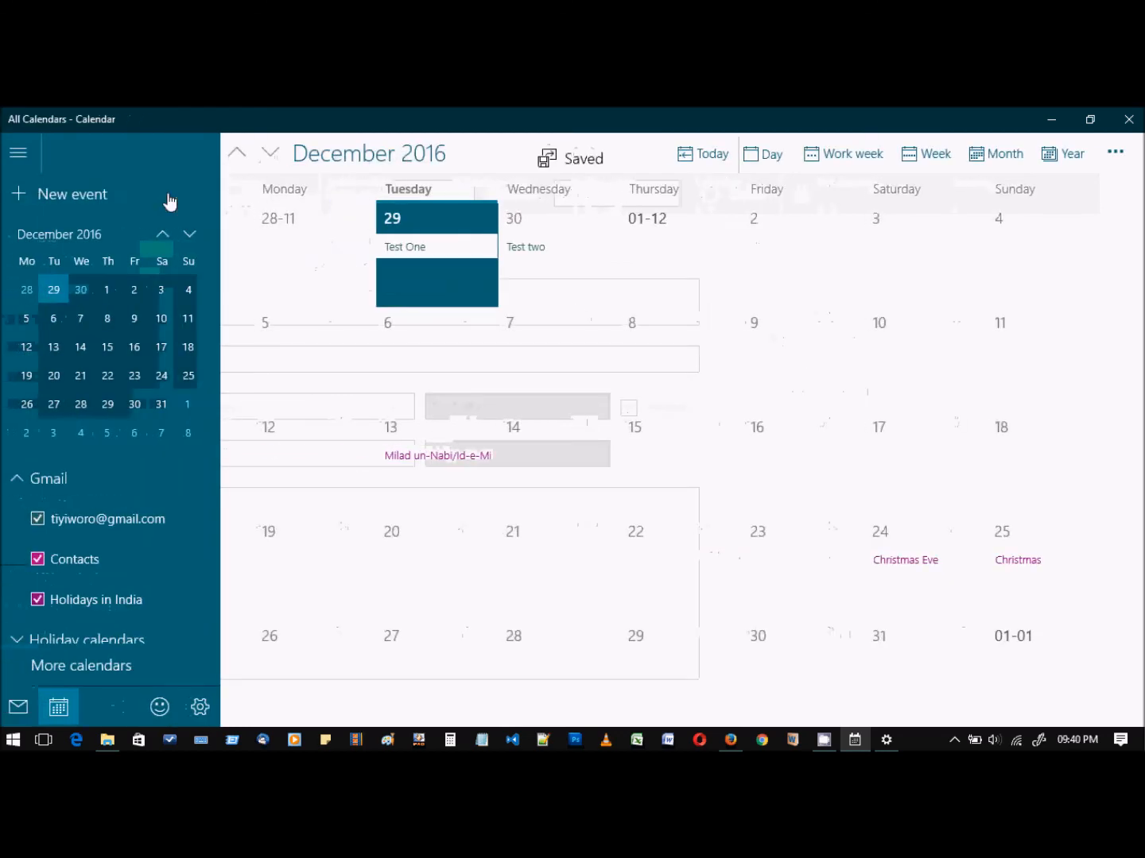
click(237, 153)
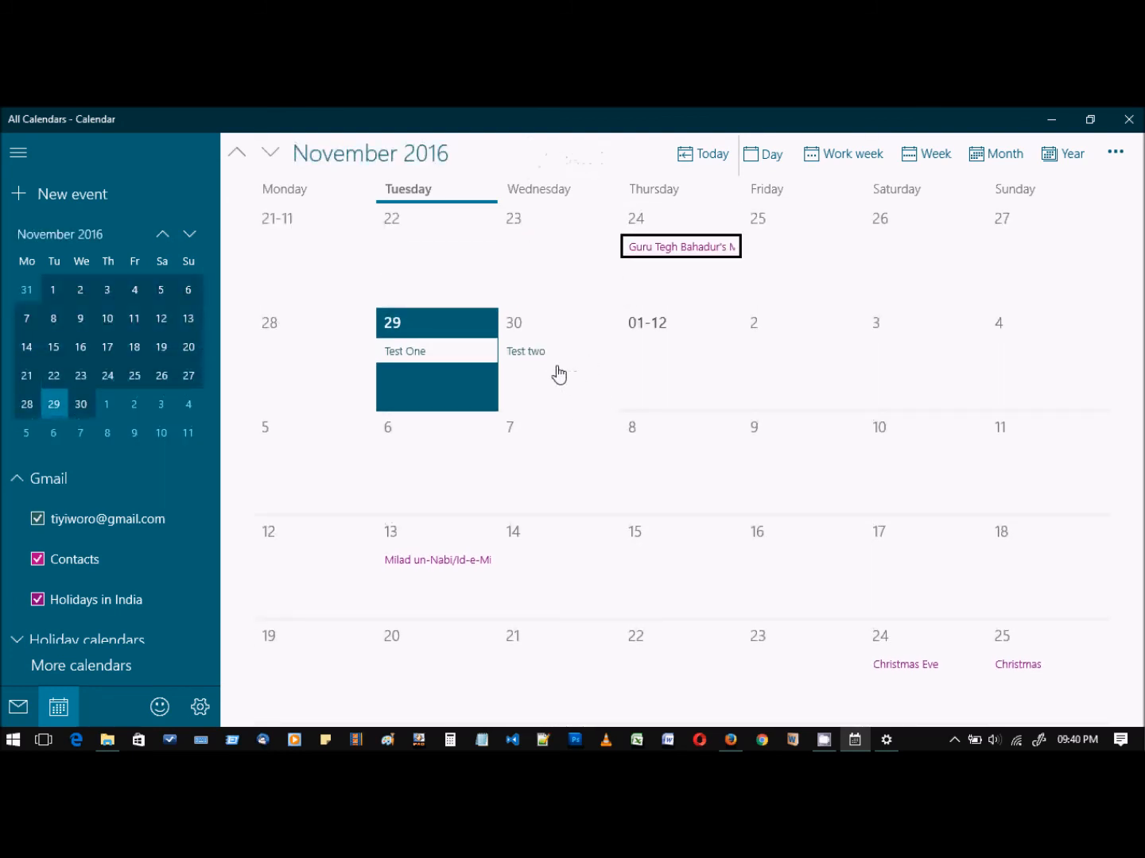
click(524, 350)
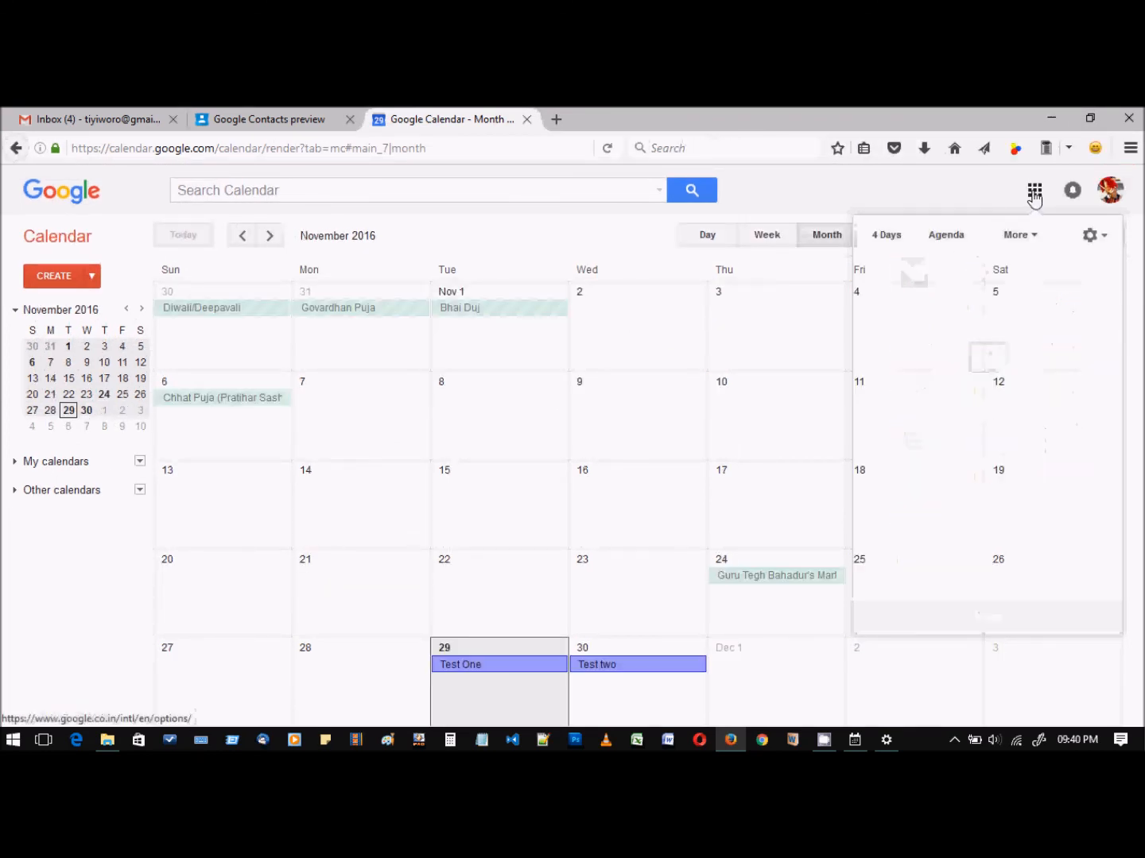
Advance Google Calendar to December 2016 to confirm Test two on 30 November, then flip back
click(270, 236)
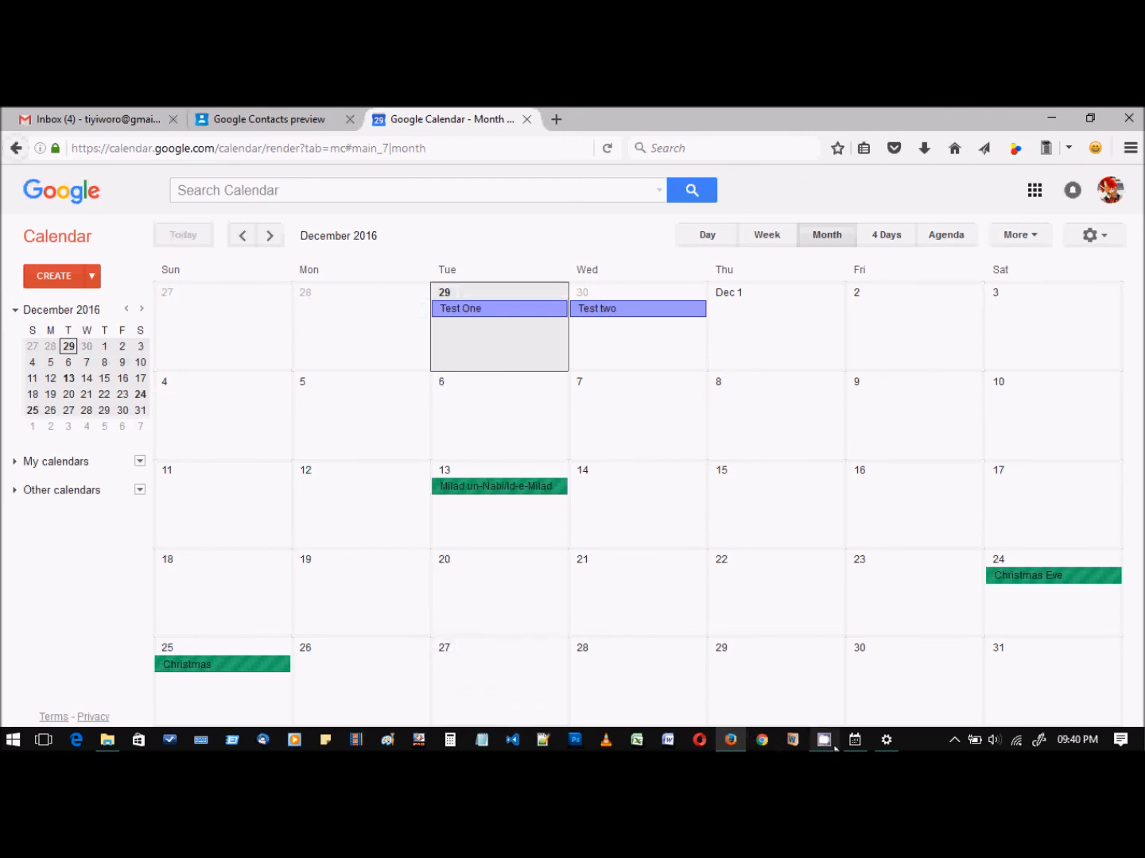
click(854, 740)
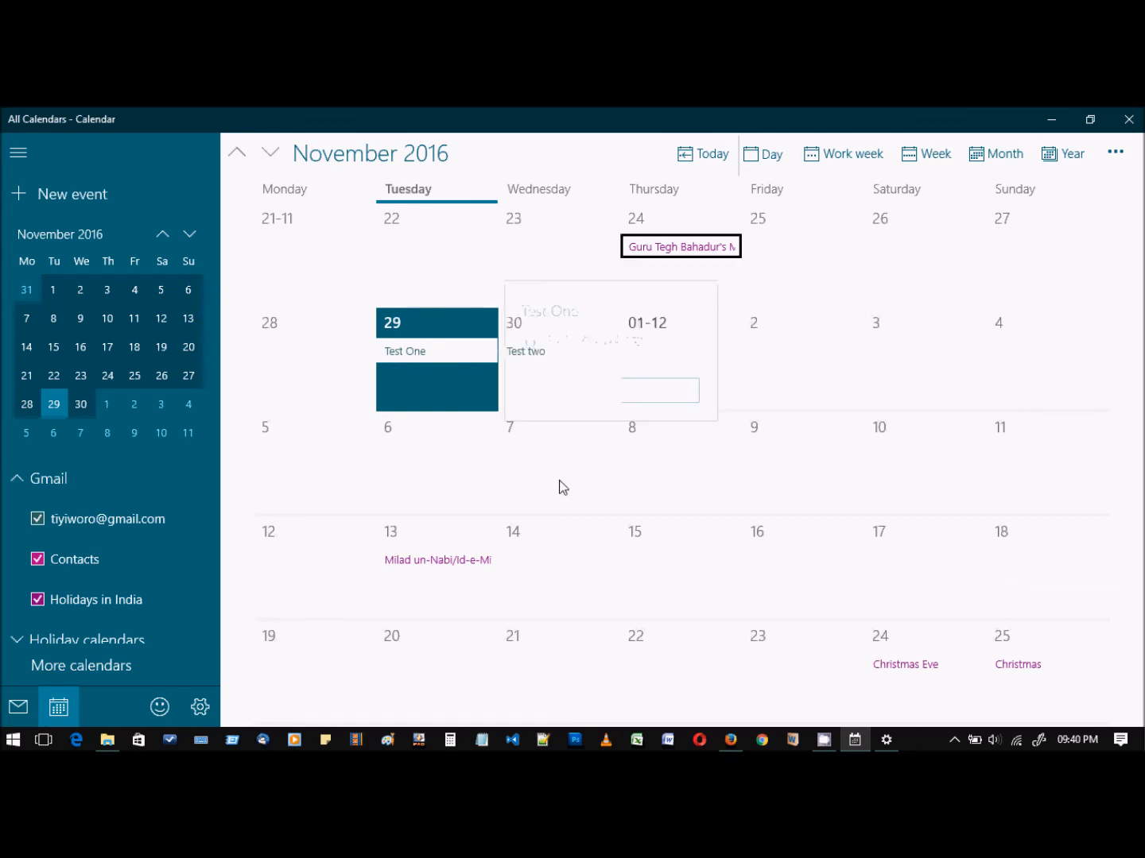
click(525, 349)
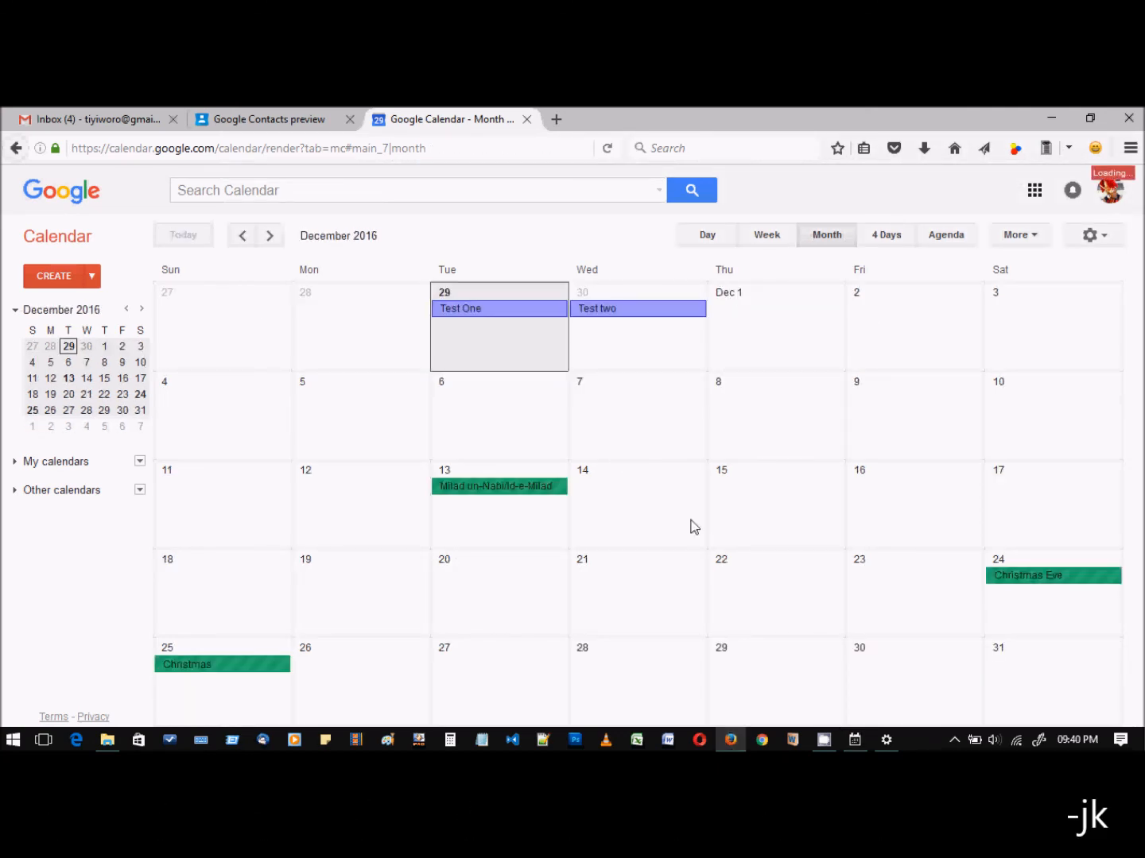
mouse_move(856, 741)
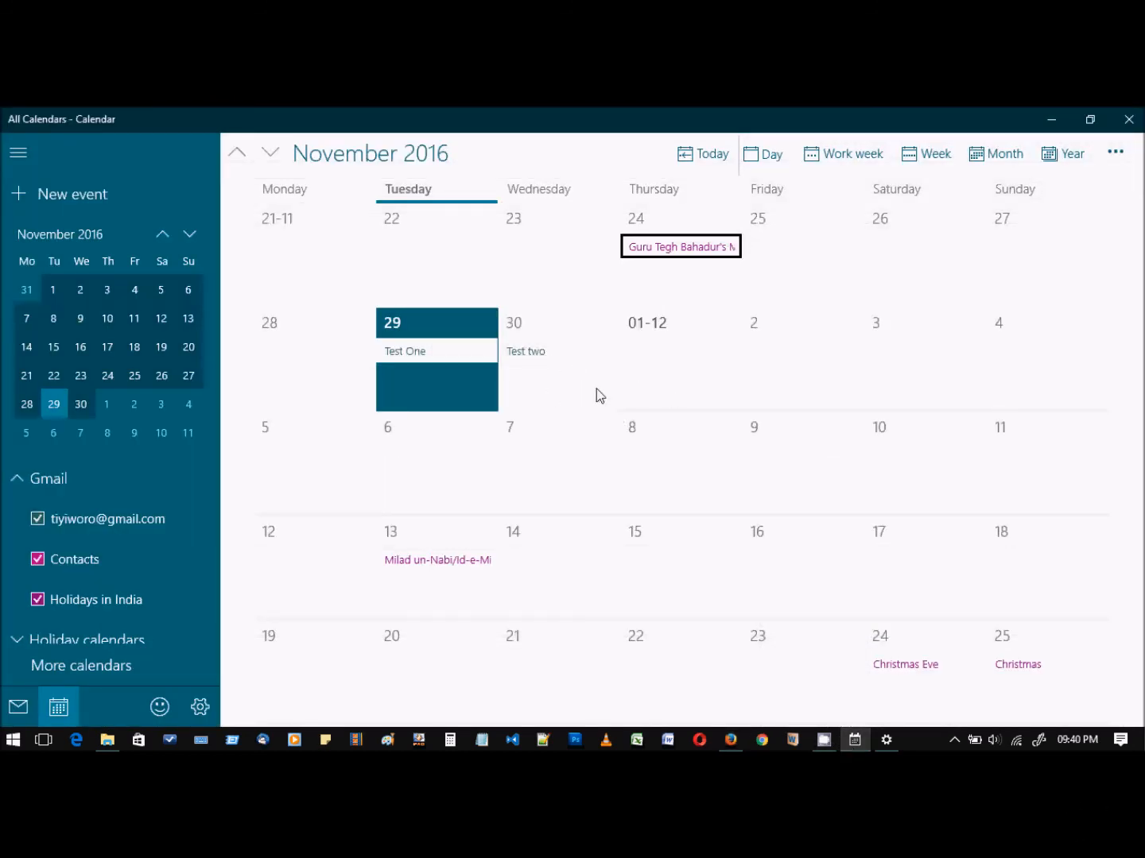
Review the Gmail account's sync options via Manage Accounts, keeping Calendar on, Email and Contacts off, and confirm
click(200, 706)
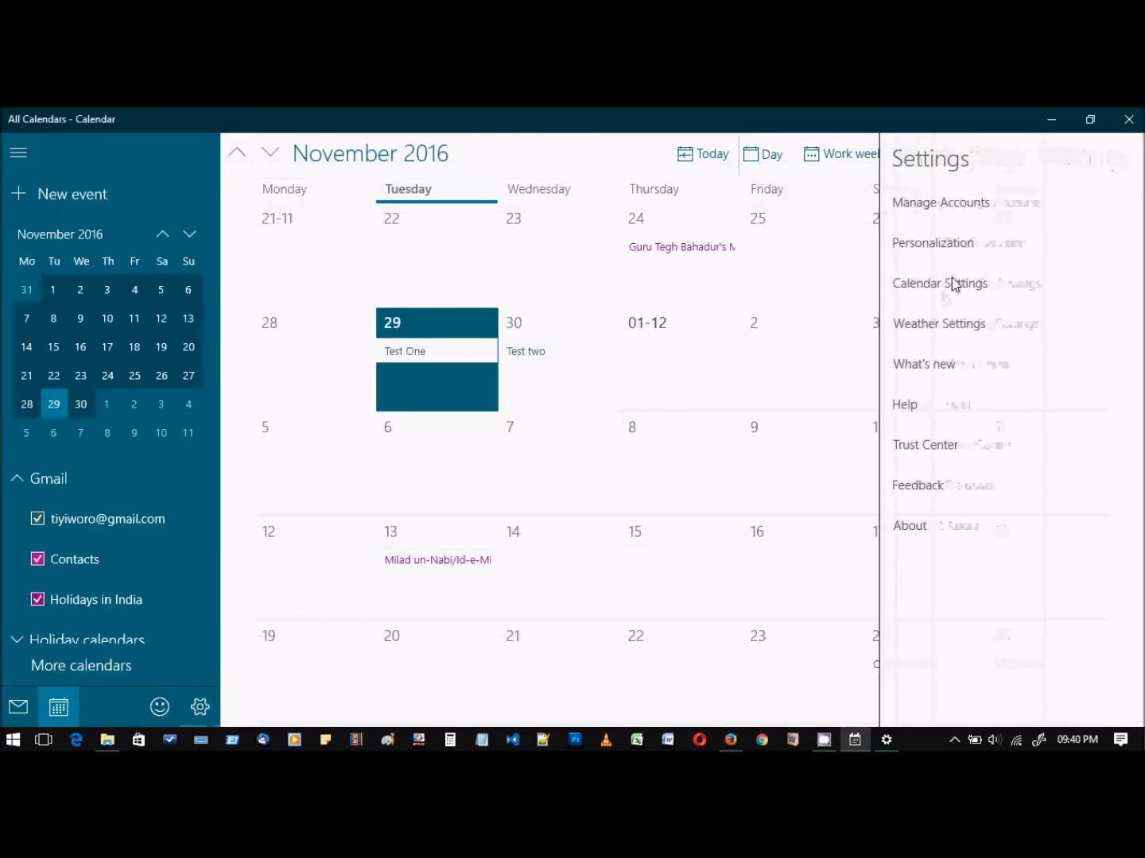
click(941, 202)
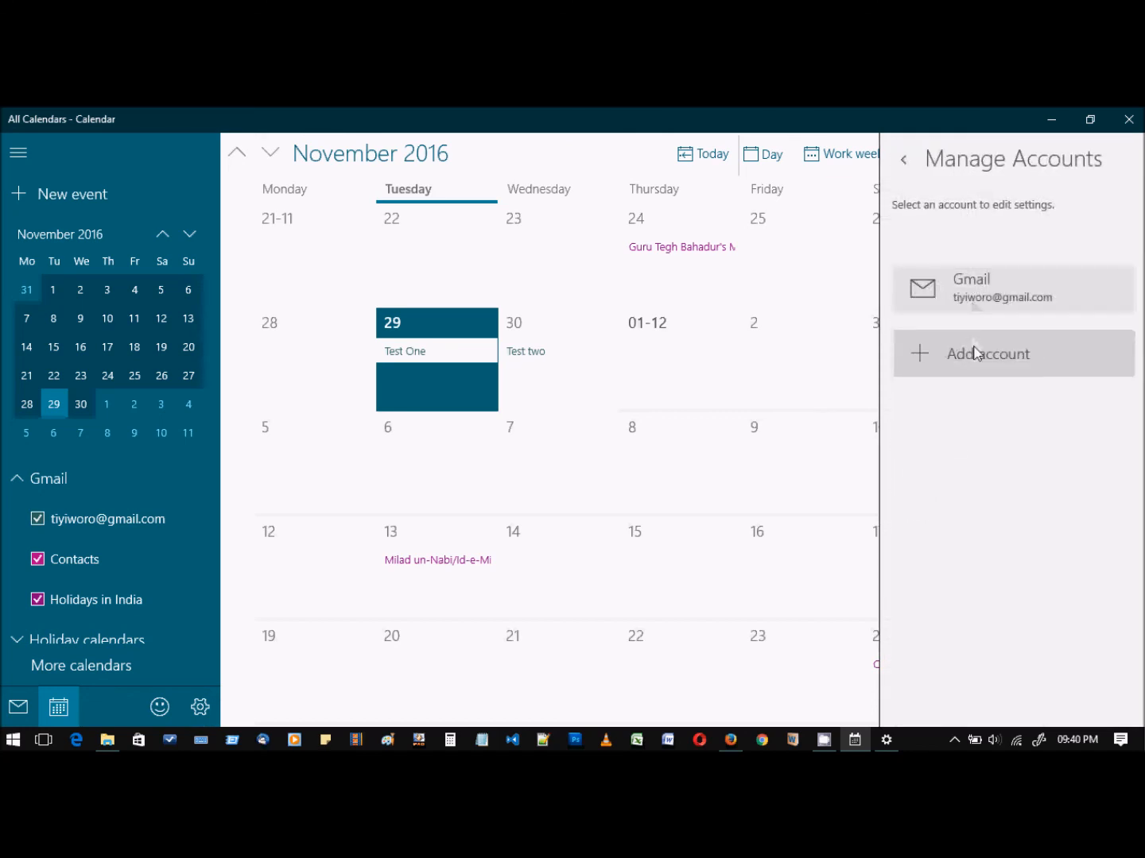
click(987, 353)
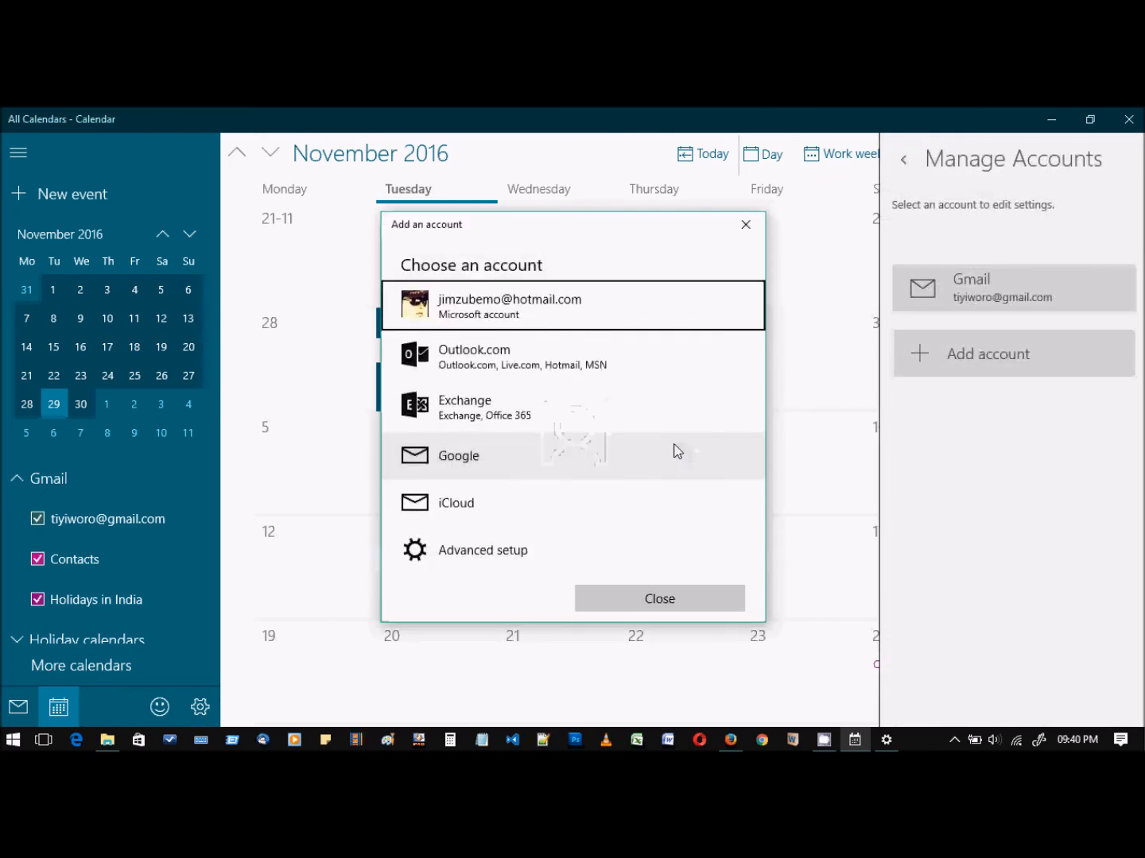
mouse_move(695, 318)
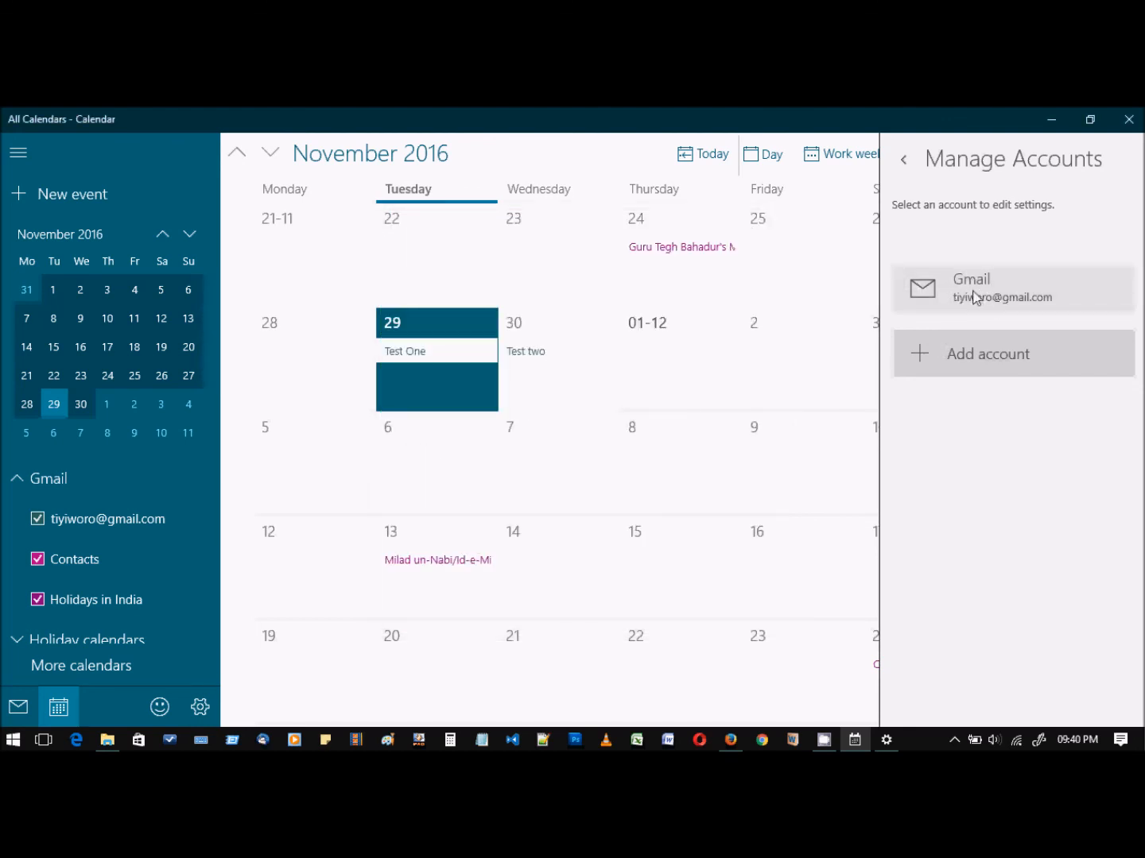
click(1011, 288)
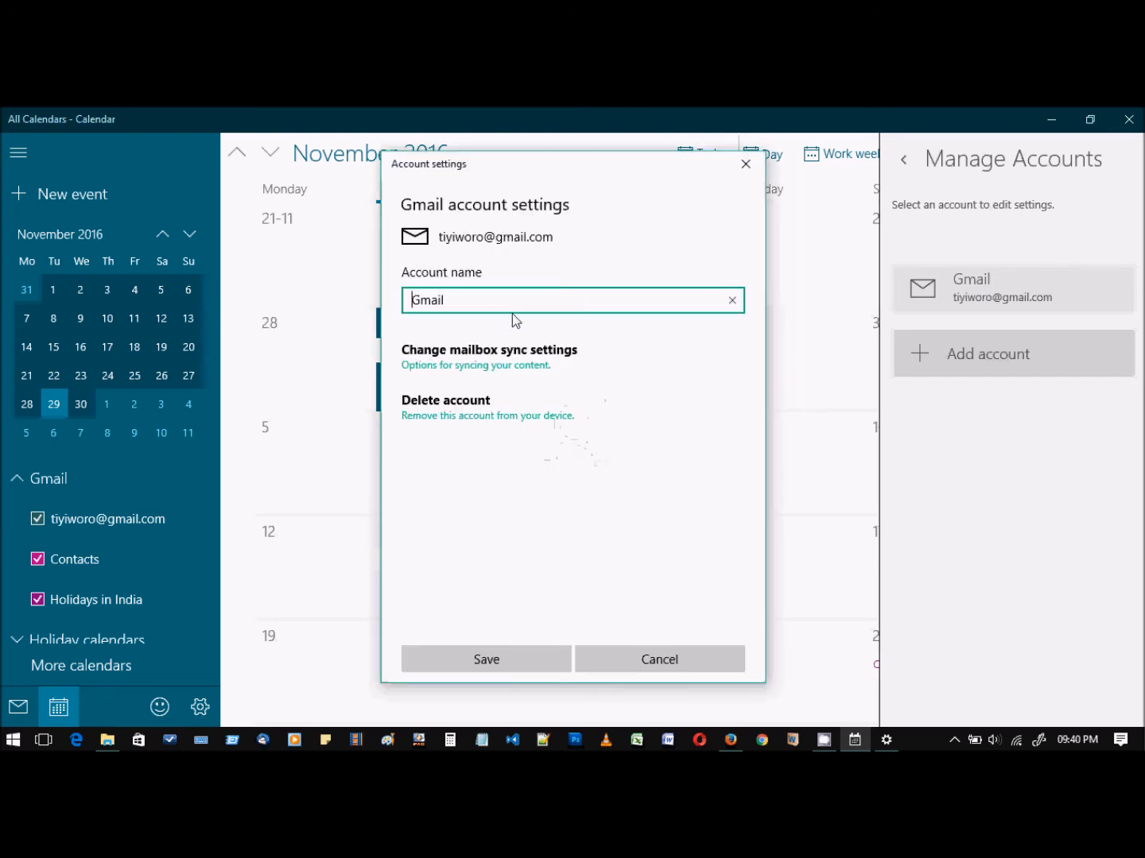
click(474, 365)
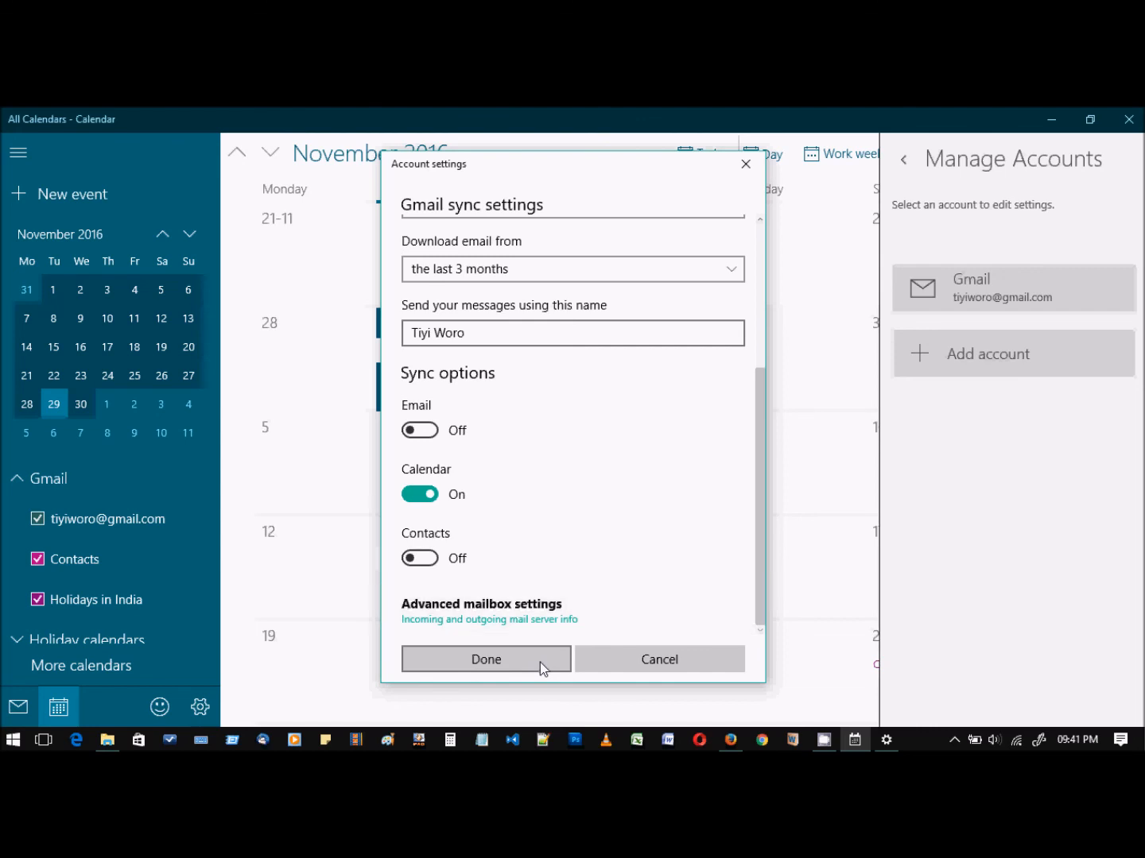
click(485, 658)
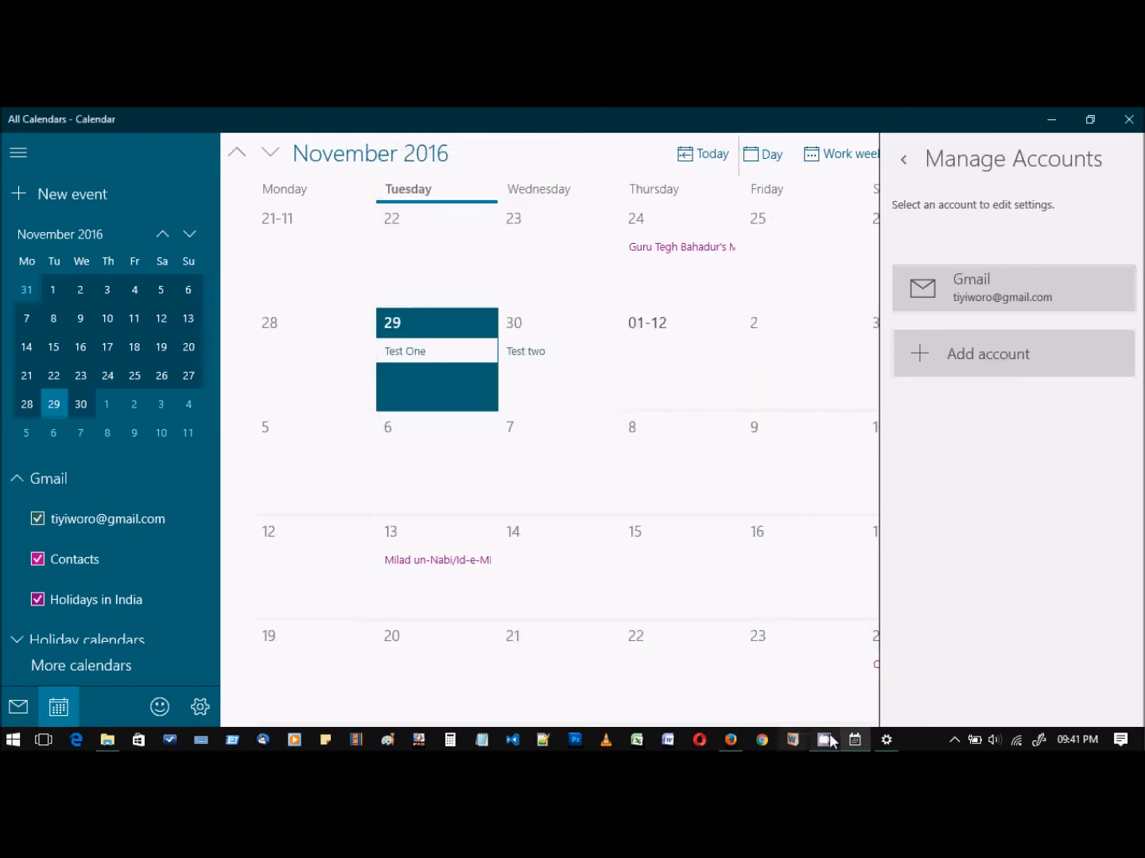